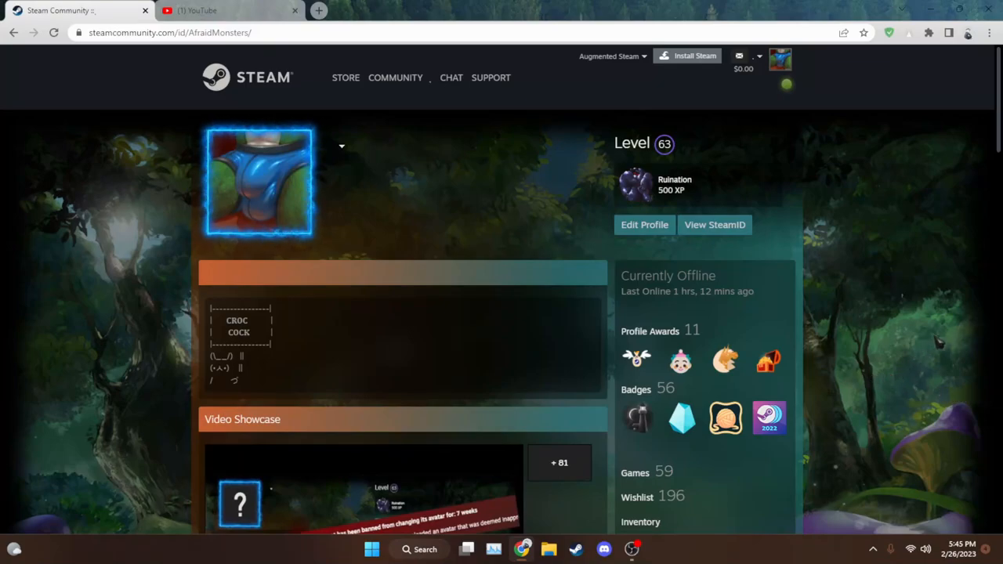
Toggle full screen on and off, then close the YouTube tab, leaving the profile open
key(f11)
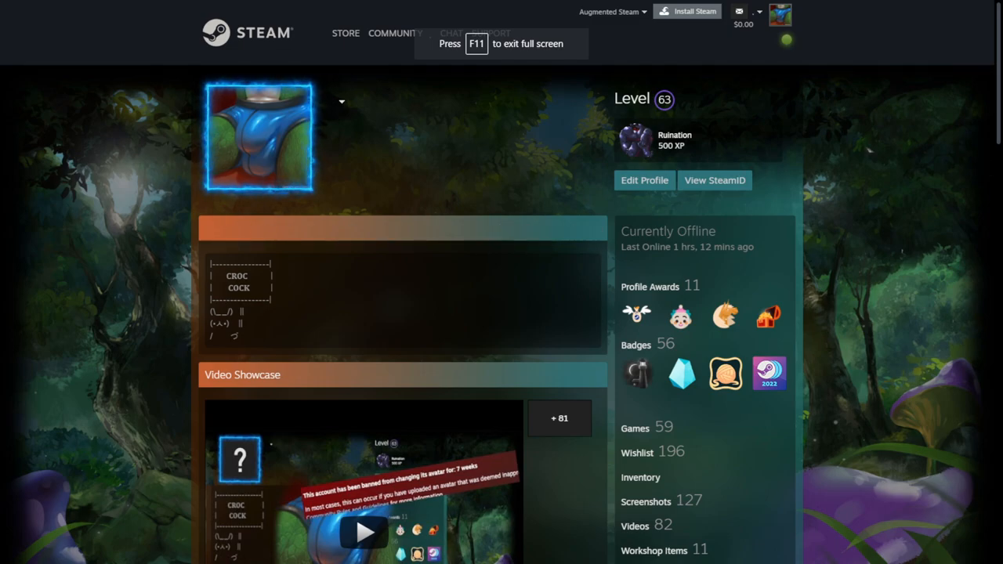
key(f11)
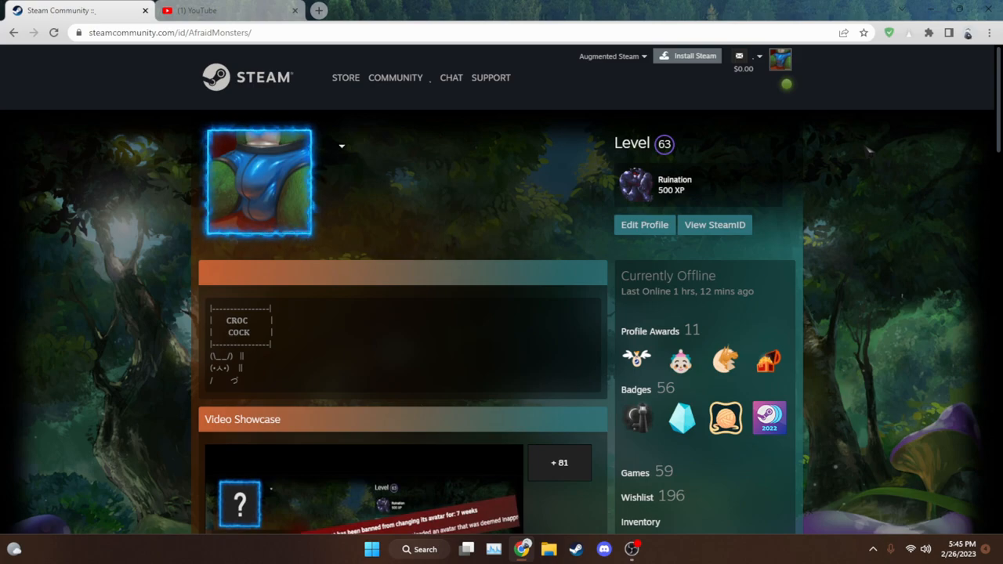
mouse_move(286, 358)
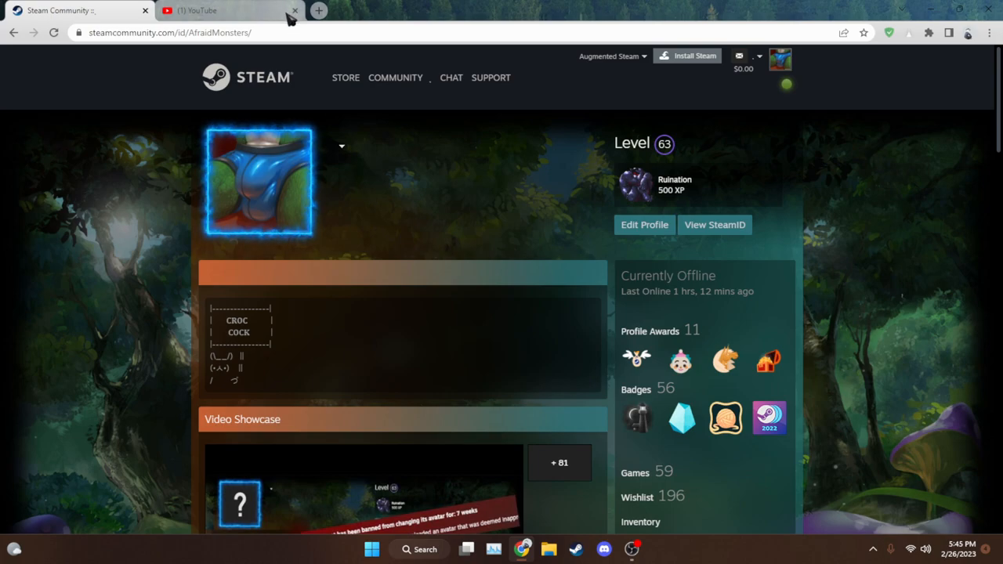
click(295, 10)
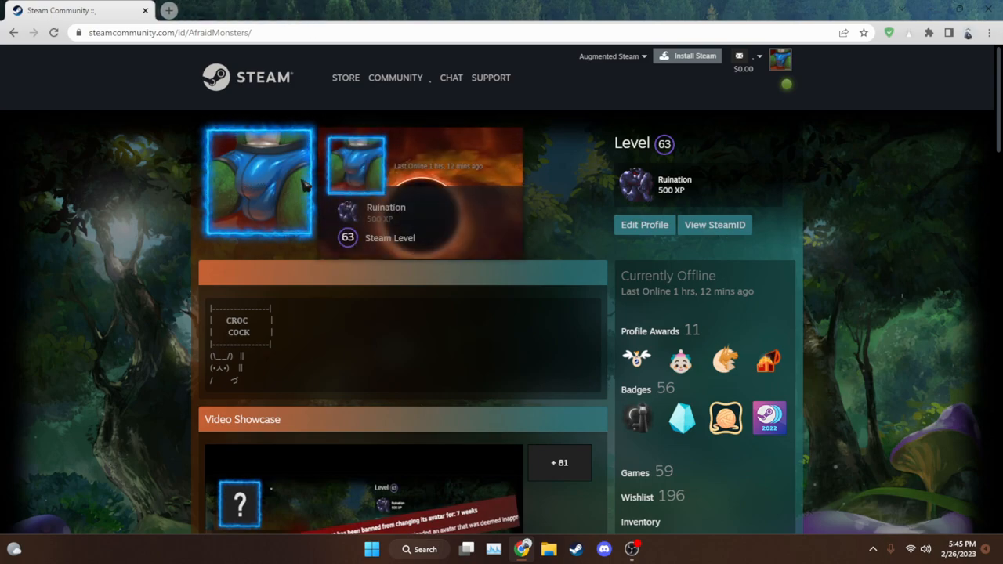
Scroll the profile down through the artwork showcase, groups, friends and Recent Activity
scroll(down, 3)
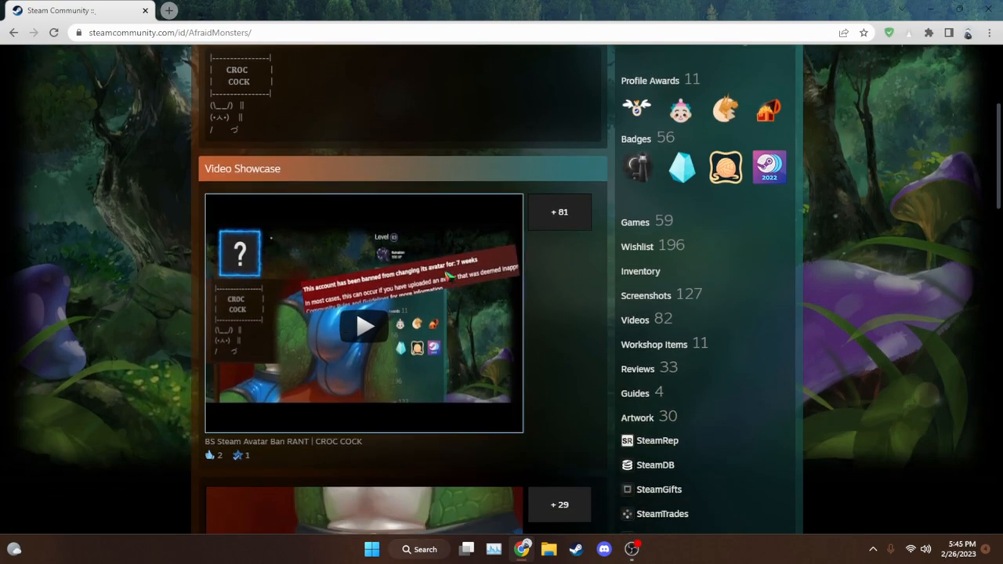
scroll(down, 3)
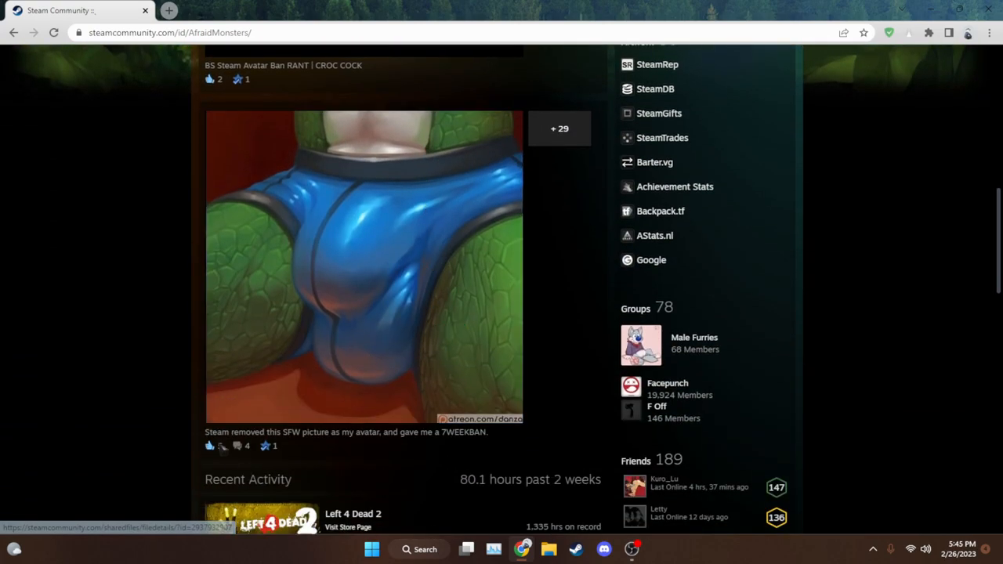
scroll(down, 3)
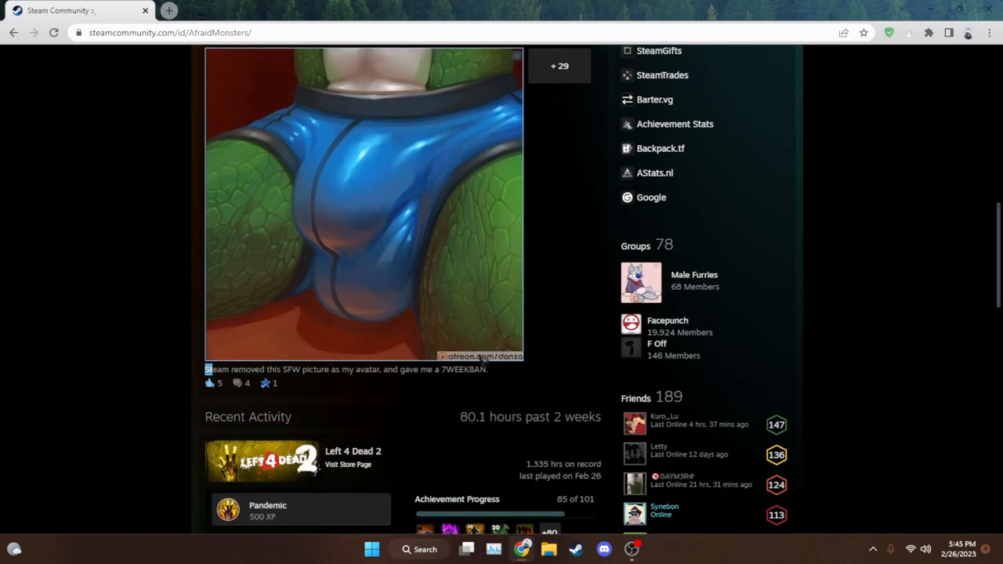
scroll(up, 3)
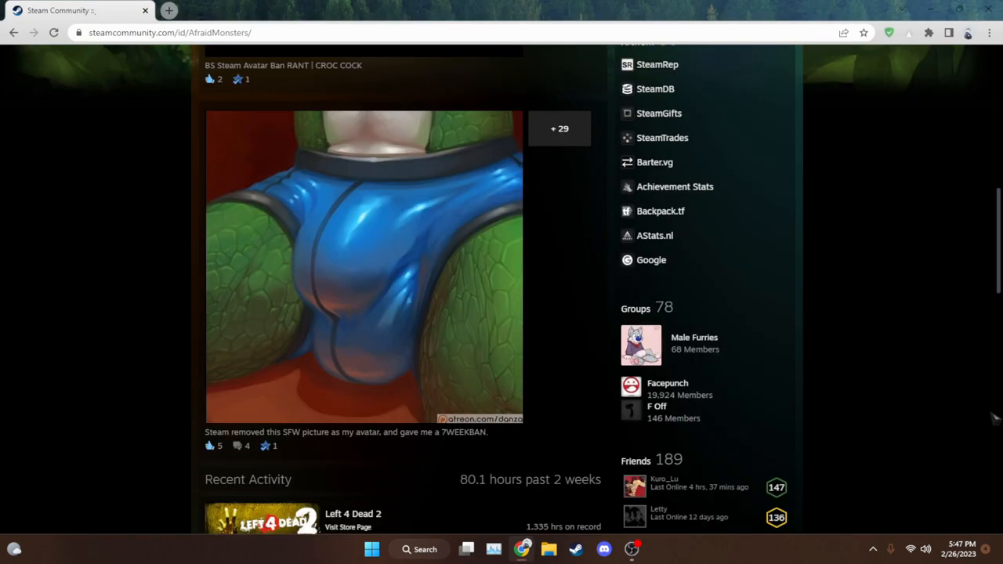
mouse_move(704, 359)
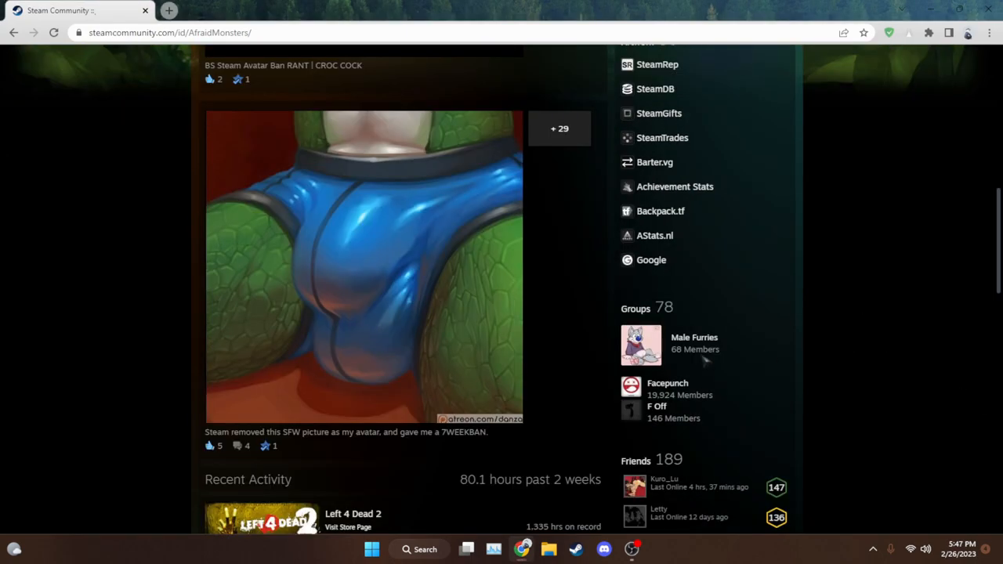
mouse_move(551, 233)
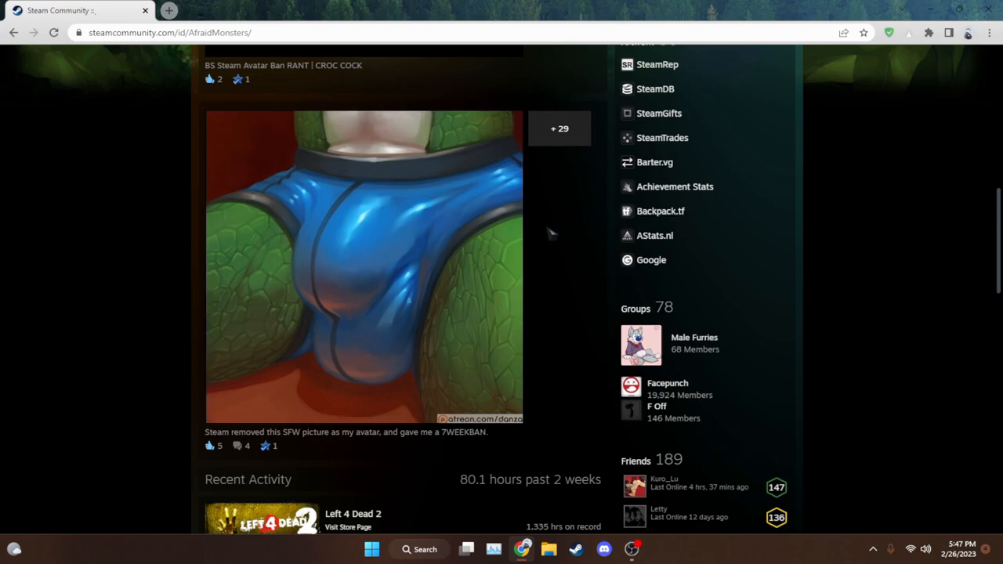
mouse_move(488, 282)
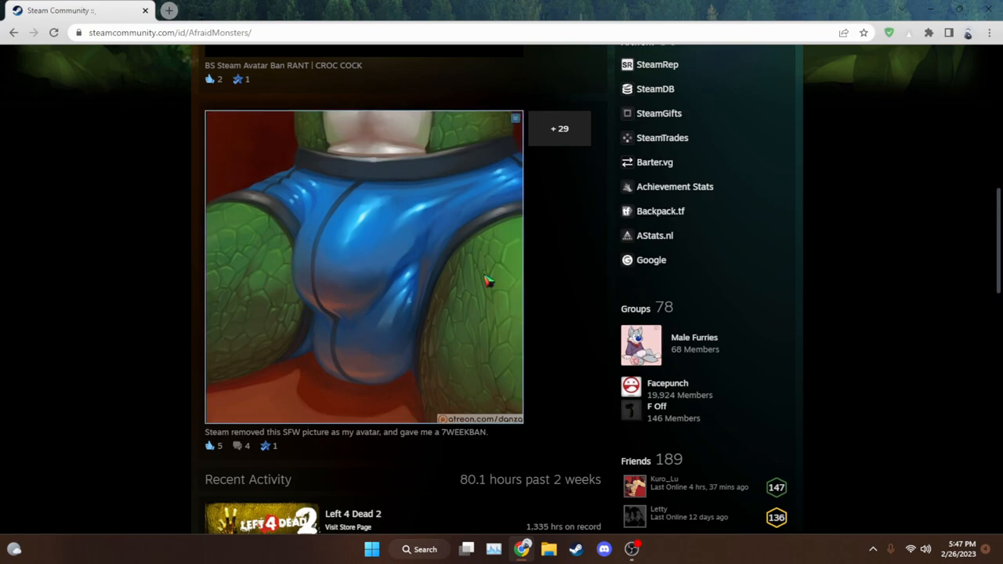
mouse_move(638, 215)
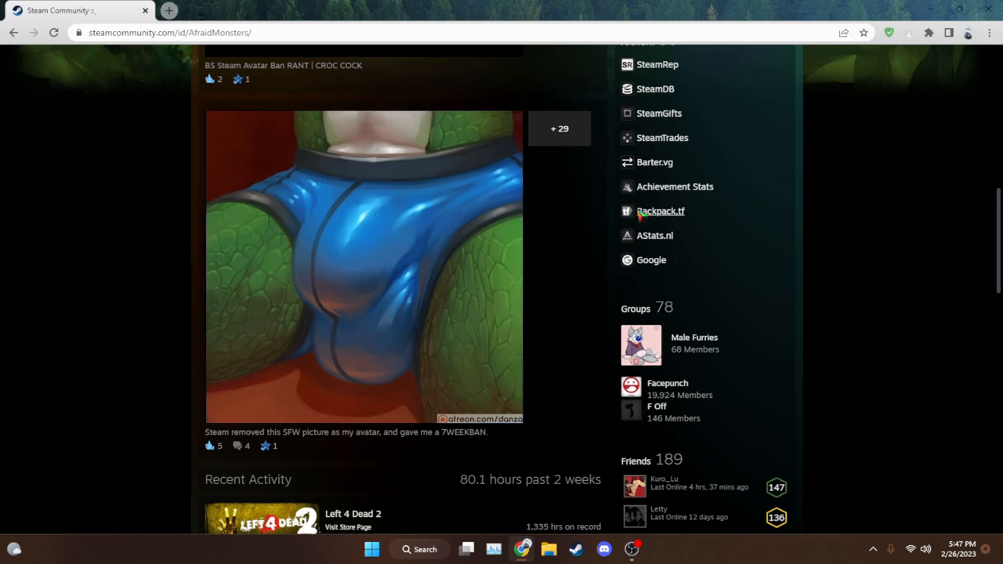
mouse_move(428, 288)
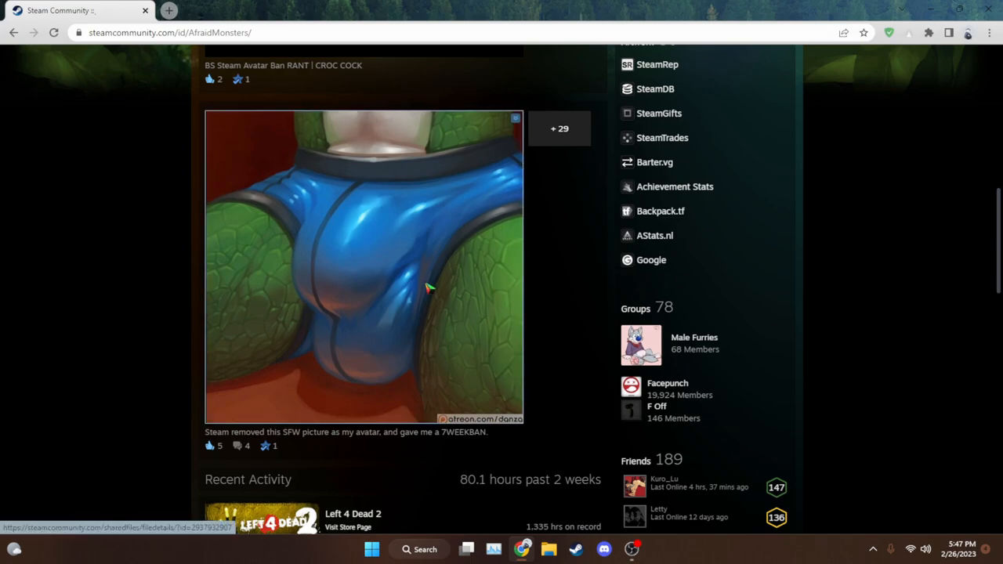
scroll(up, 3)
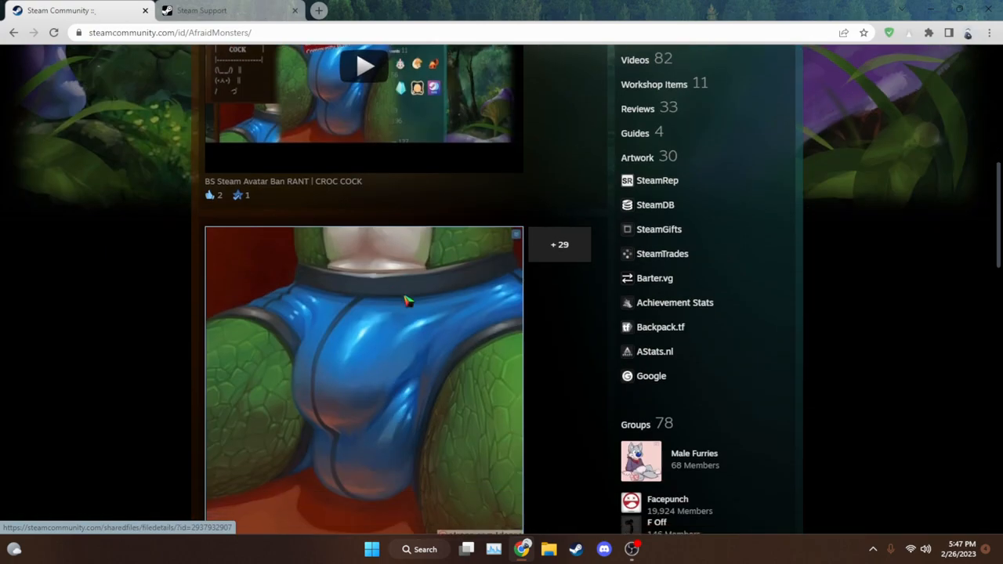
scroll(down, 3)
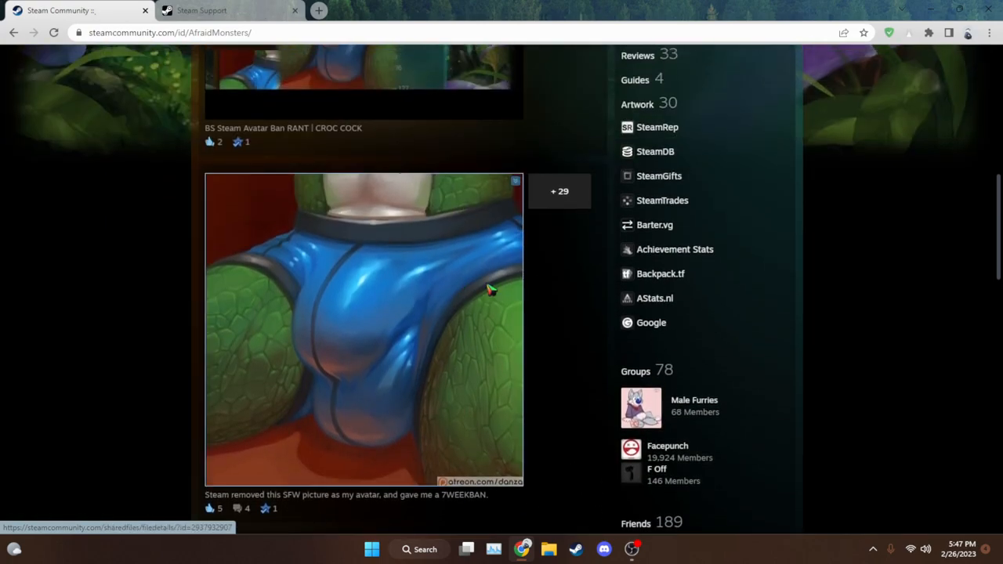
mouse_move(908, 251)
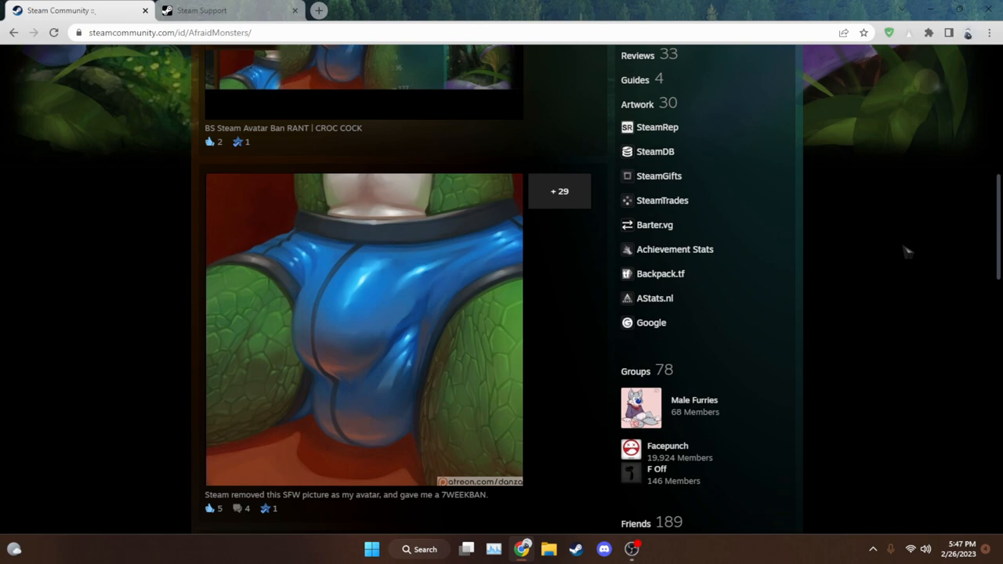
mouse_move(386, 307)
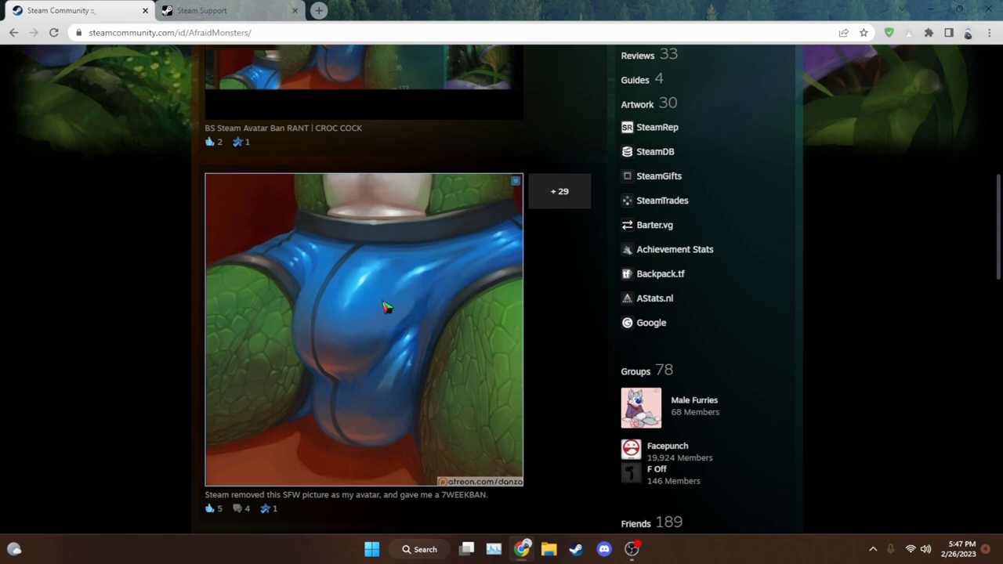
mouse_move(304, 328)
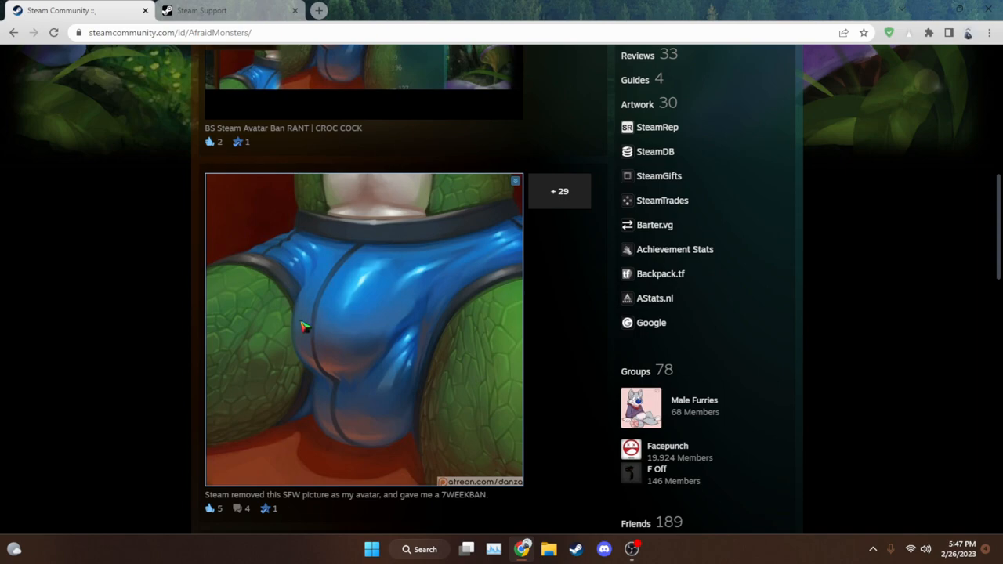
mouse_move(561, 263)
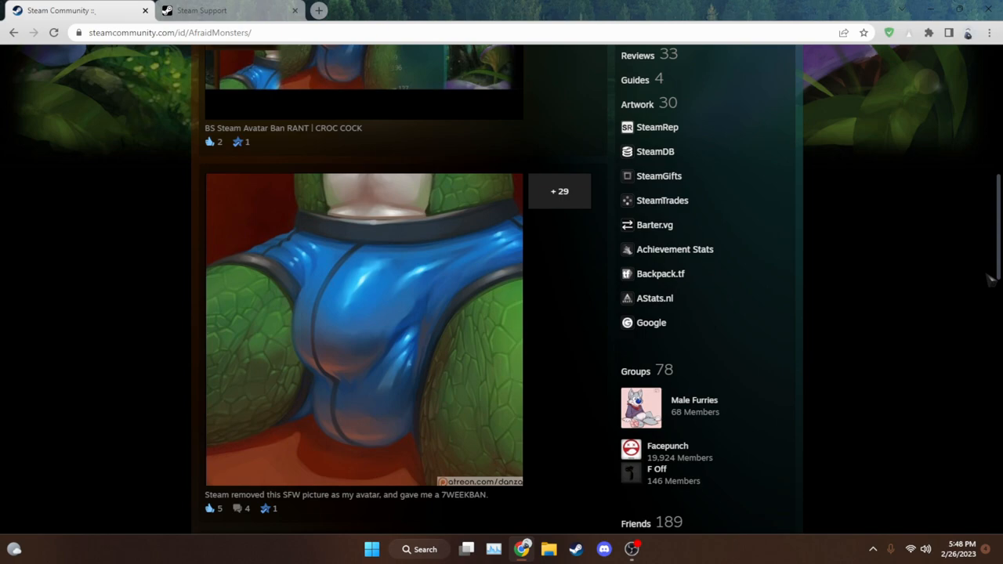
mouse_move(323, 329)
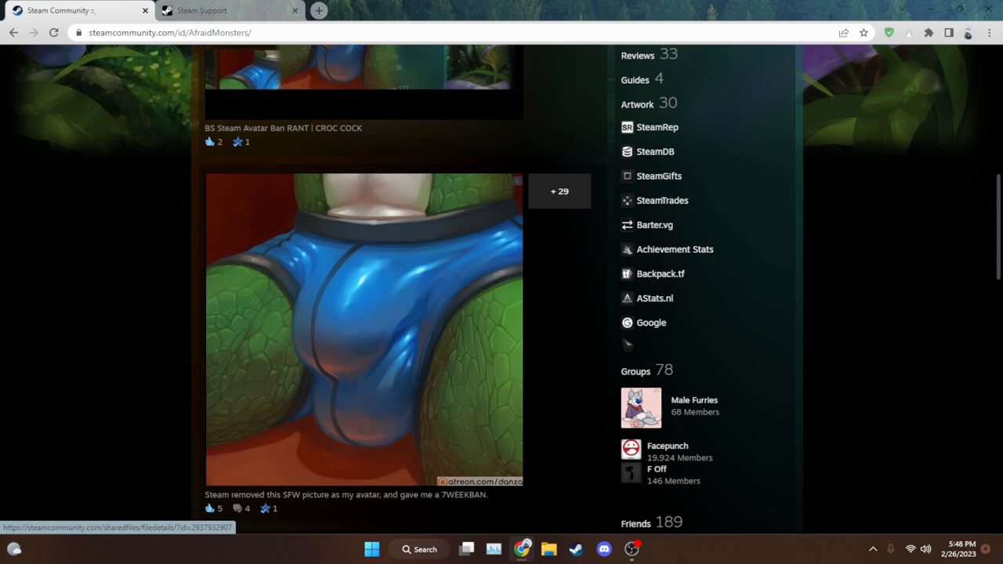
mouse_move(579, 369)
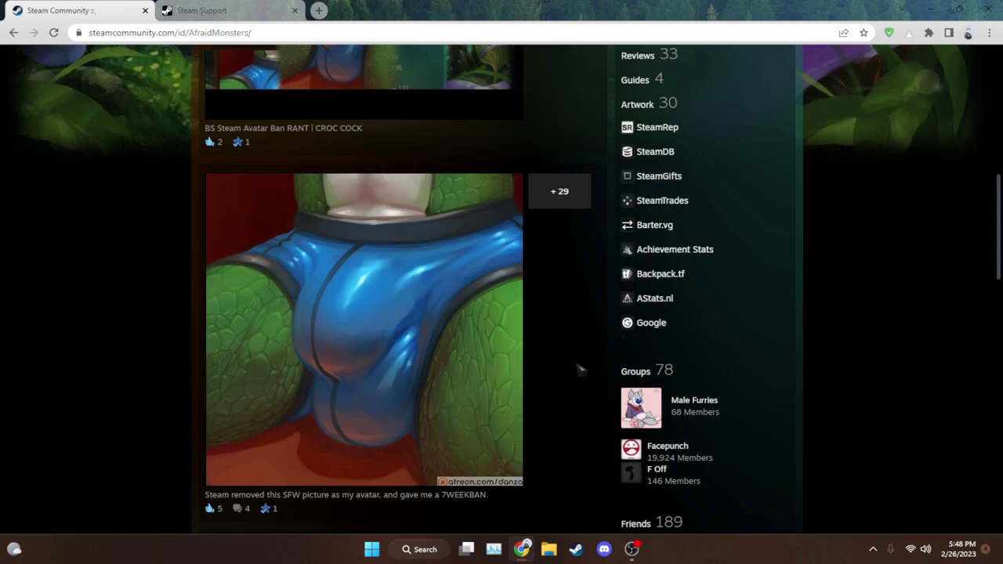
mouse_move(595, 381)
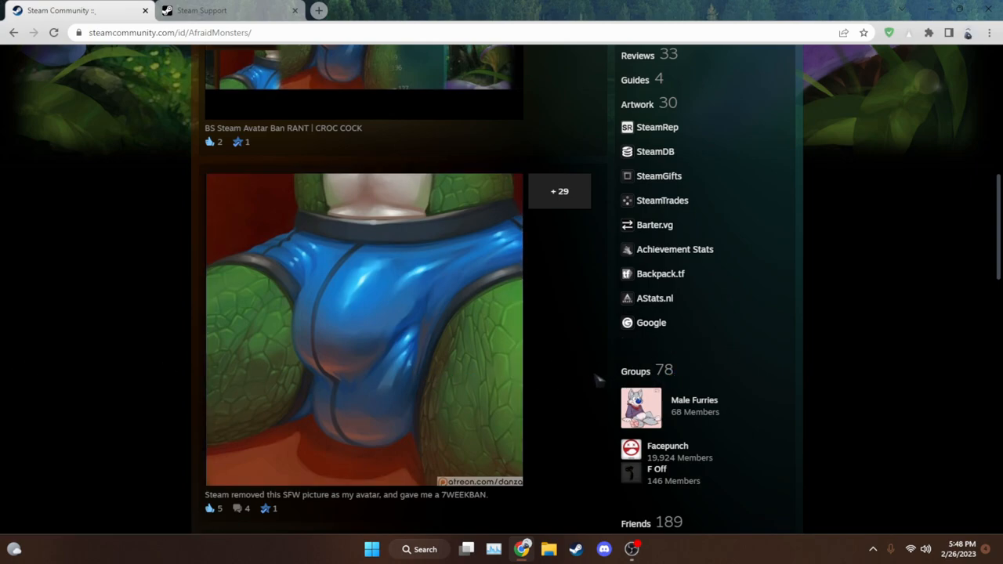
mouse_move(928, 382)
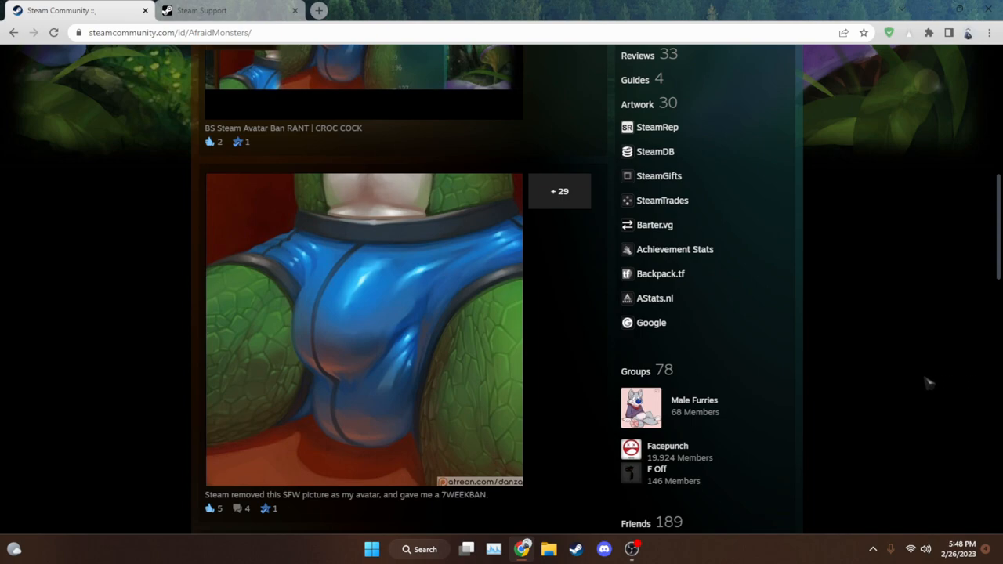
mouse_move(715, 348)
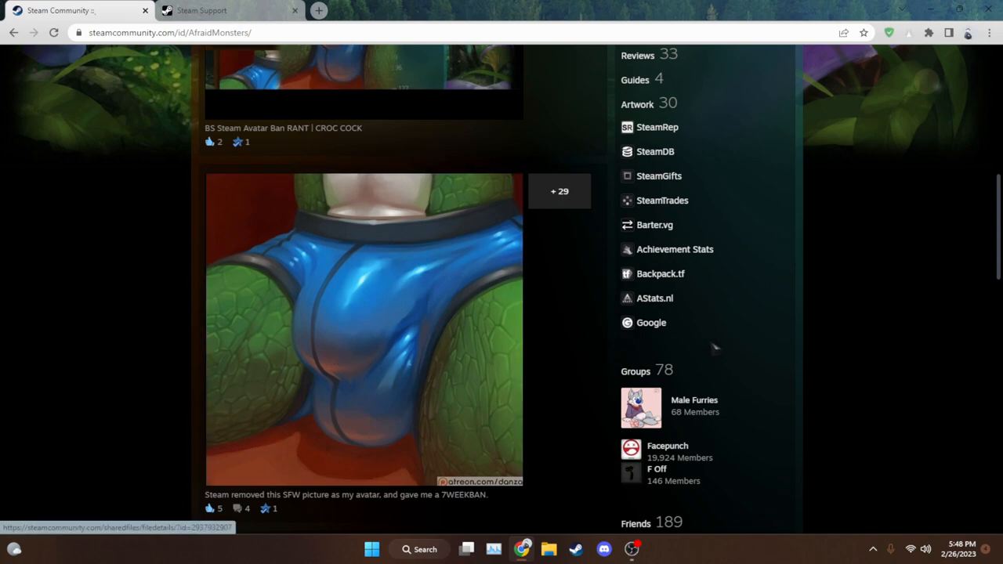
mouse_move(312, 429)
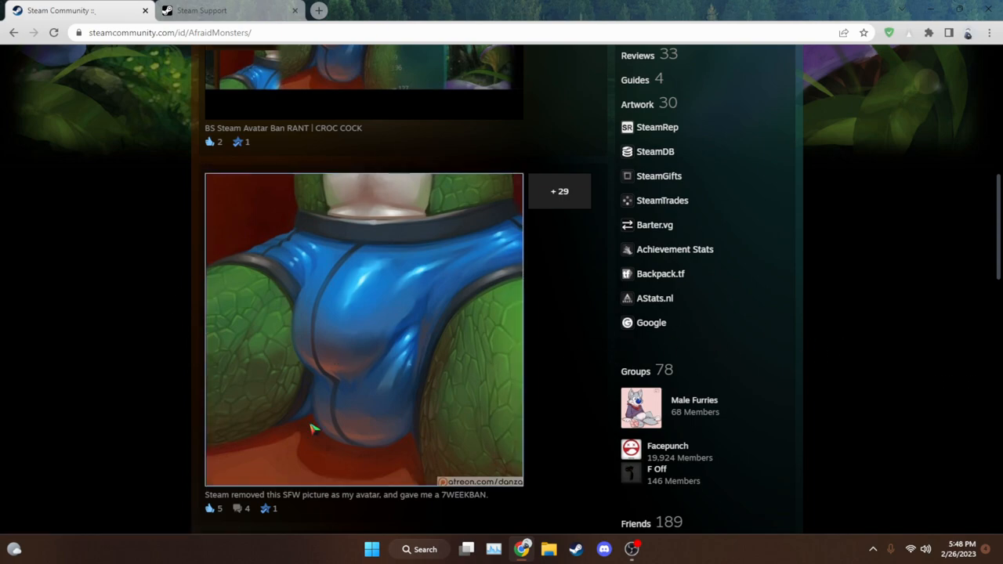
mouse_move(673, 249)
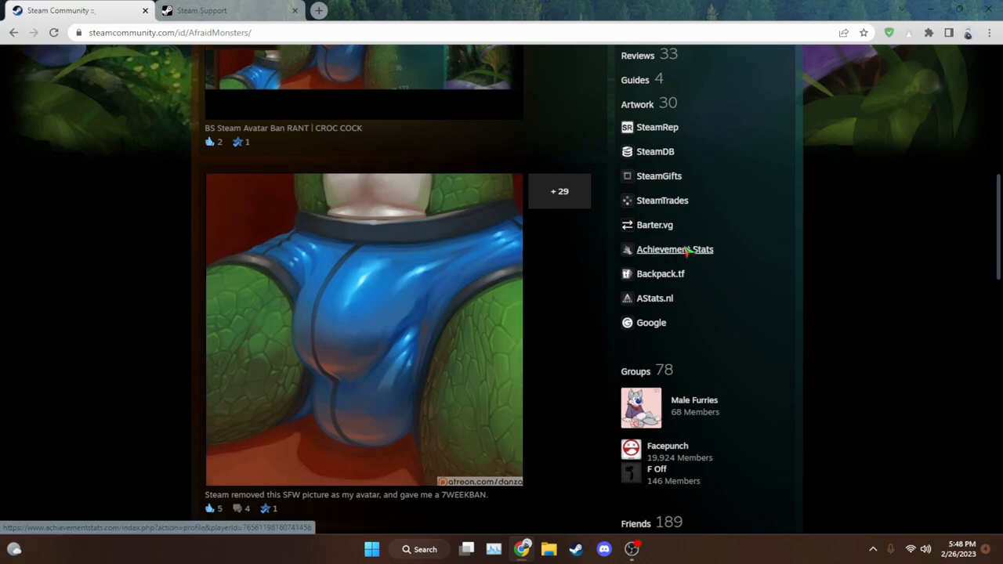
scroll(down, 3)
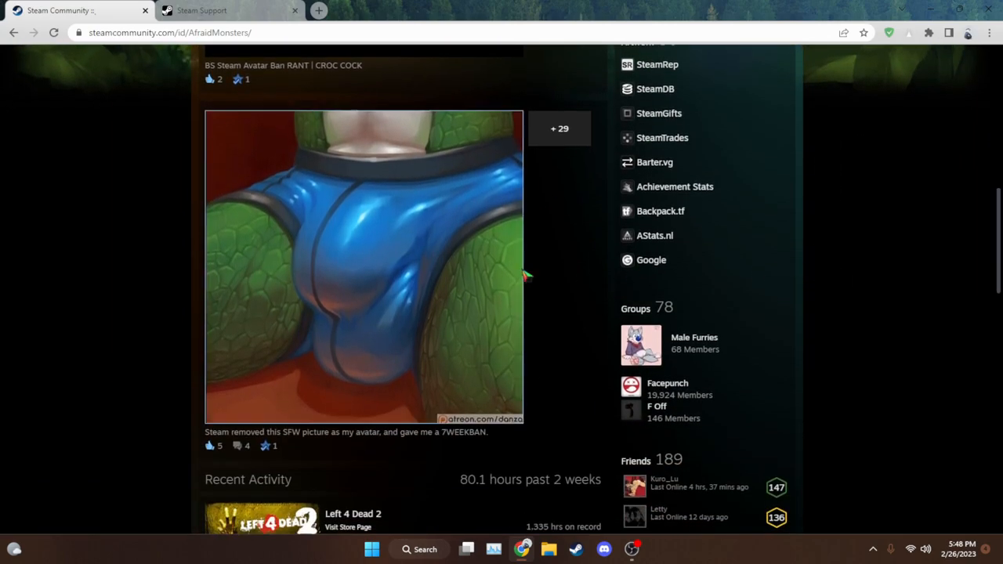
mouse_move(913, 249)
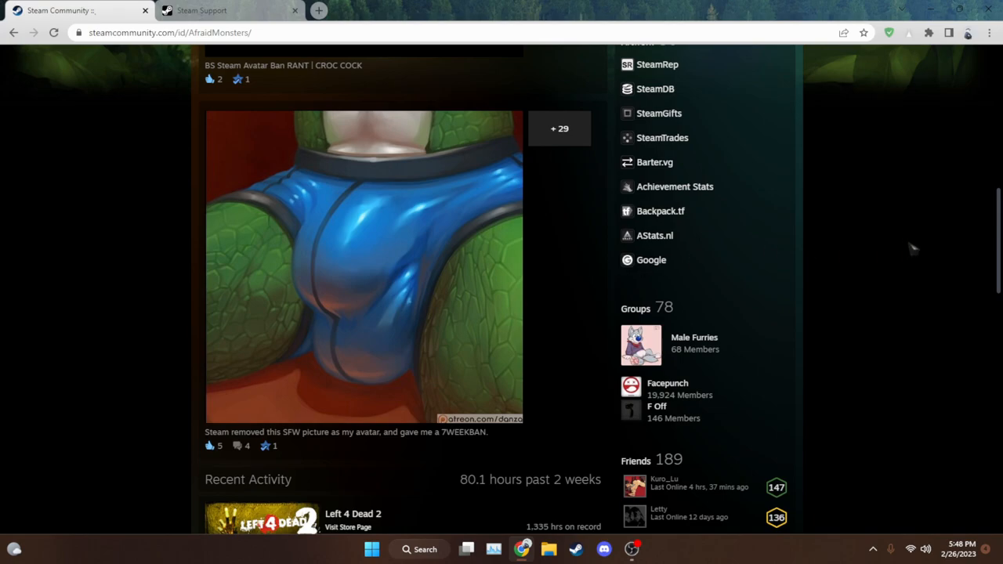
mouse_move(886, 250)
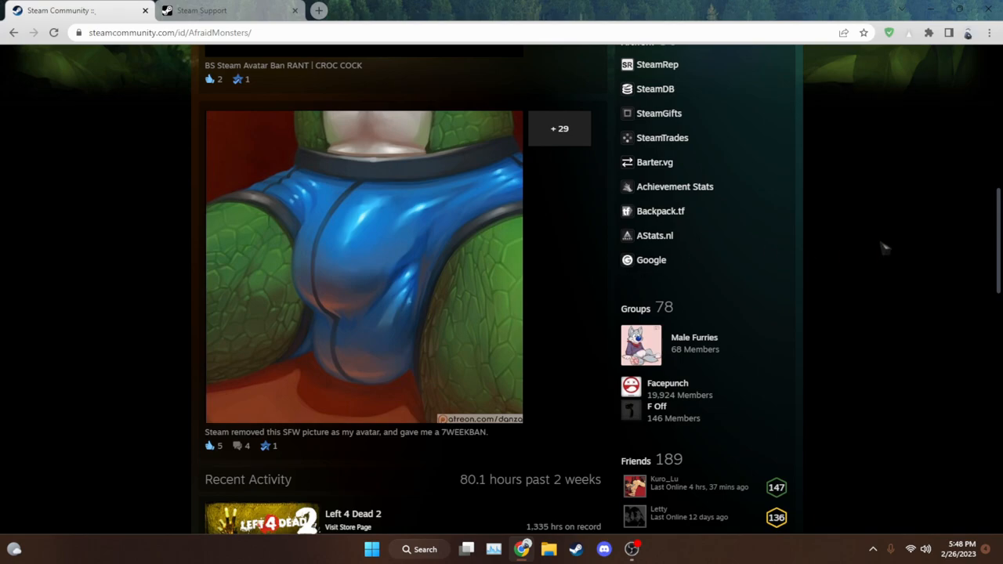
mouse_move(888, 187)
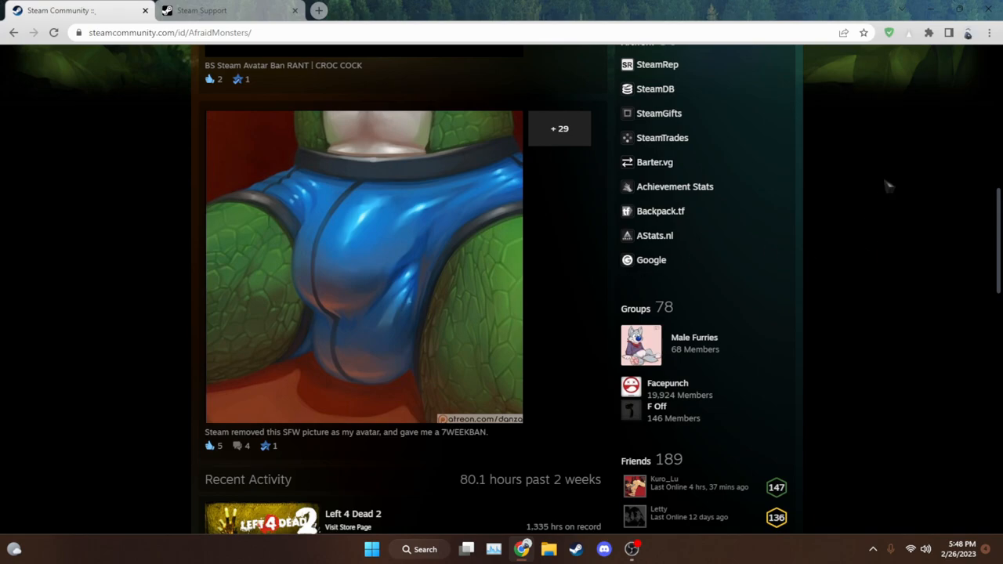
mouse_move(495, 317)
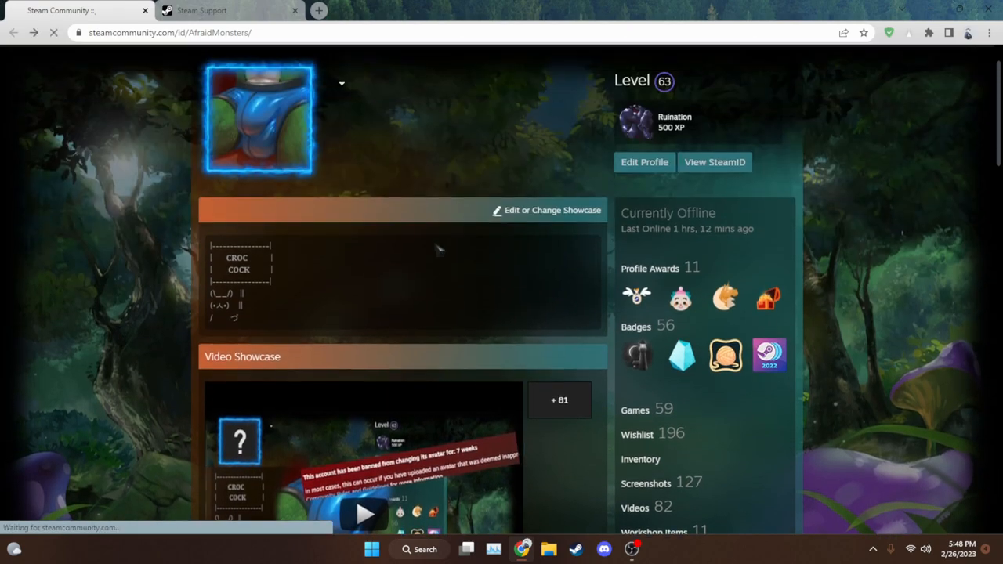
scroll(down, 3)
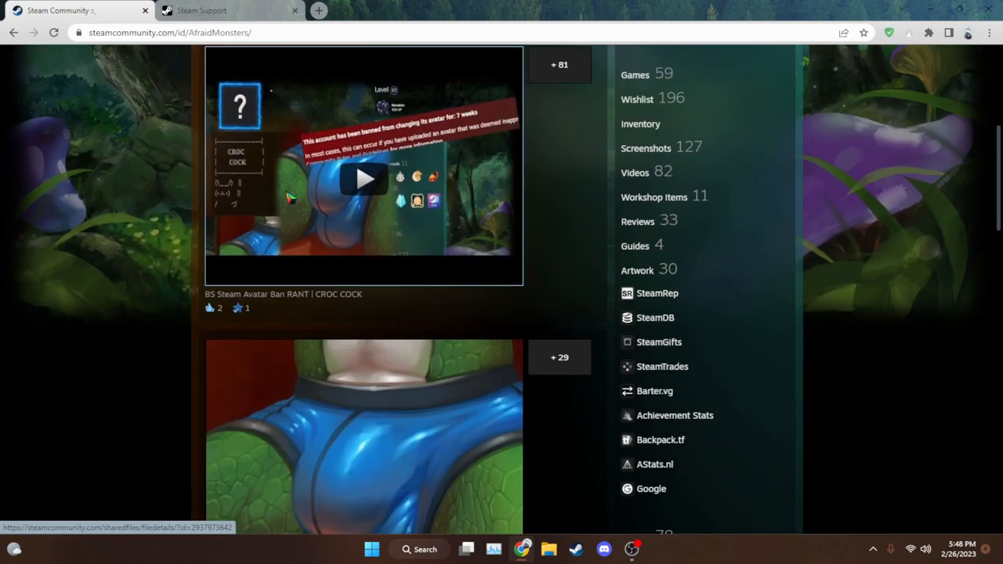
scroll(down, 3)
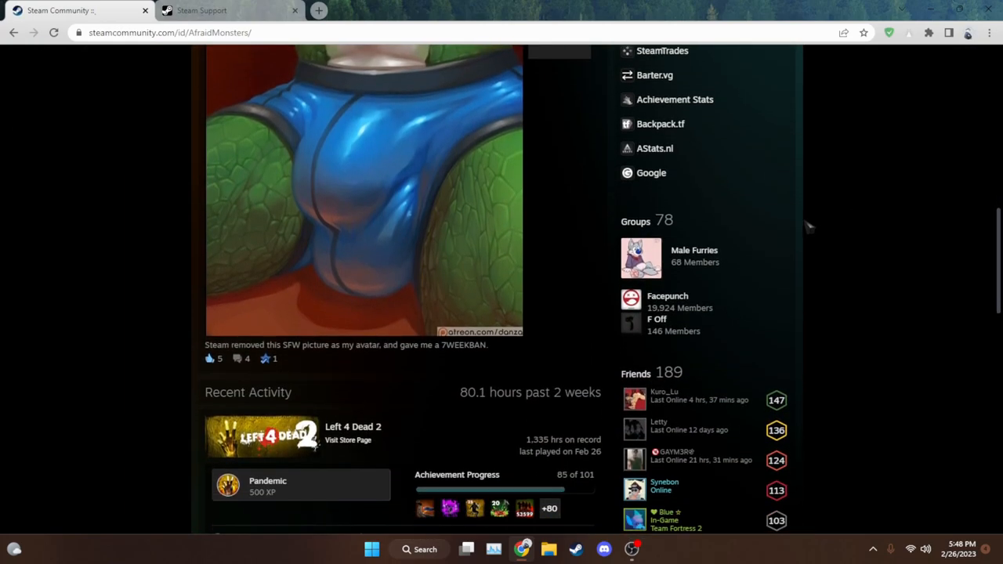
scroll(up, 3)
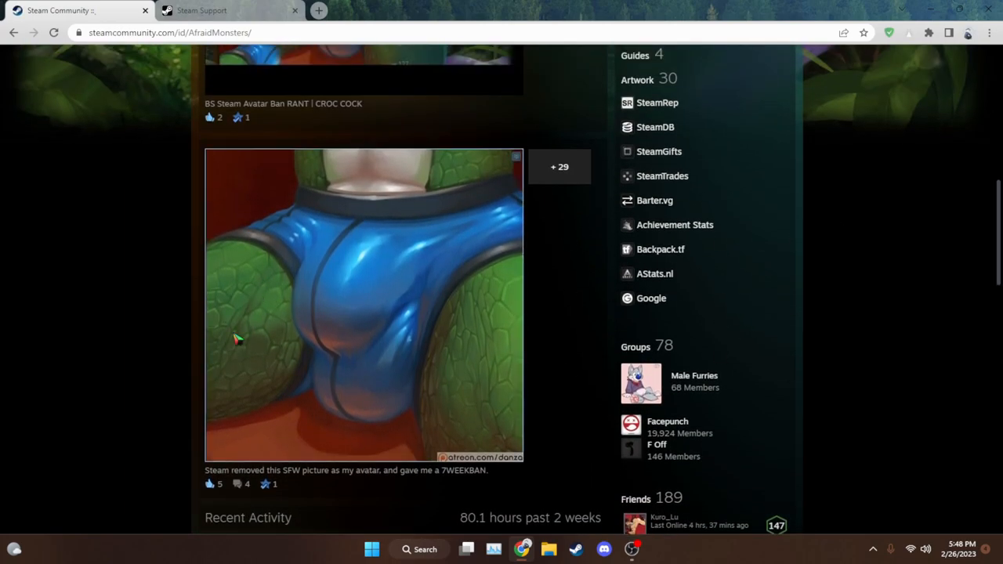
mouse_move(468, 340)
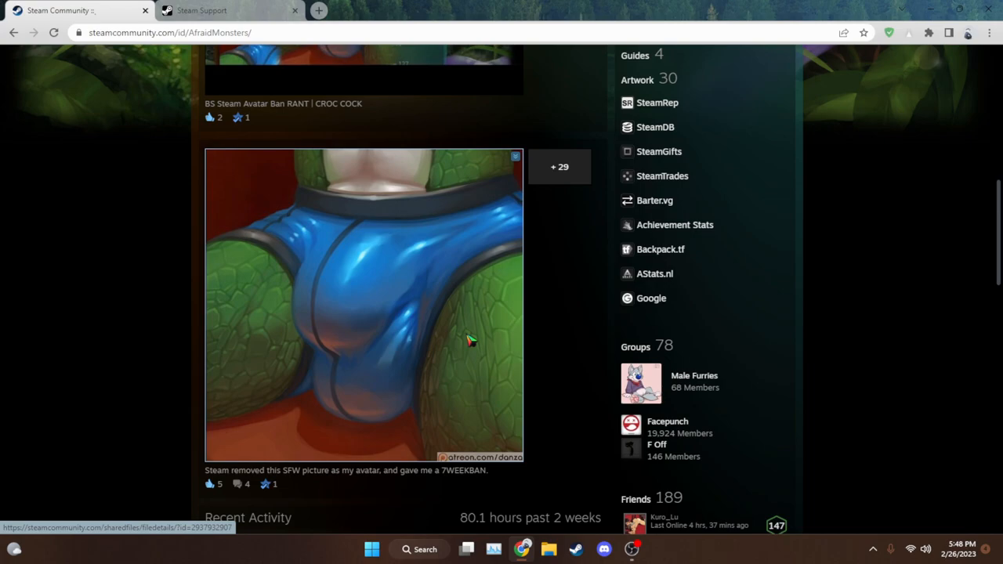
mouse_move(359, 386)
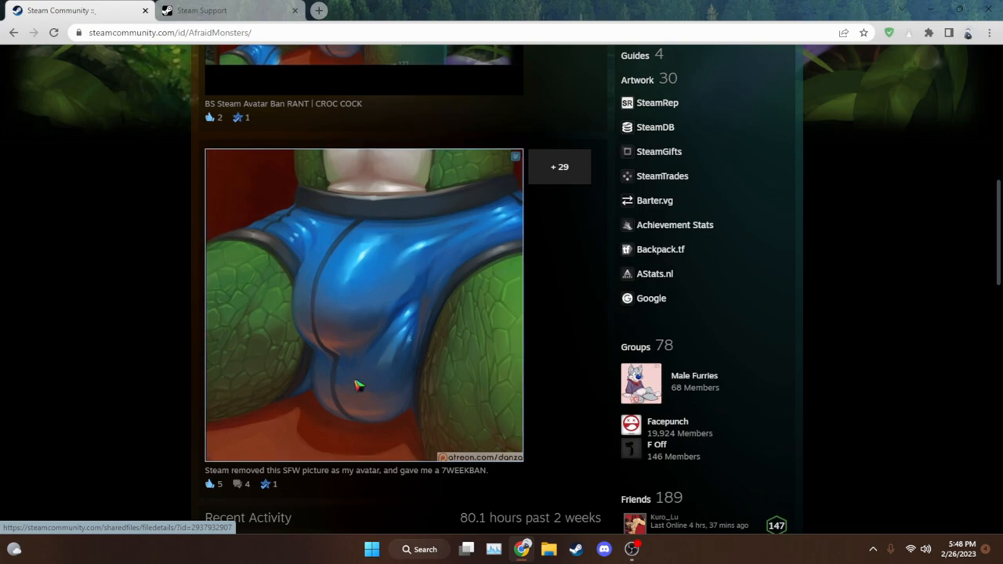
scroll(up, 3)
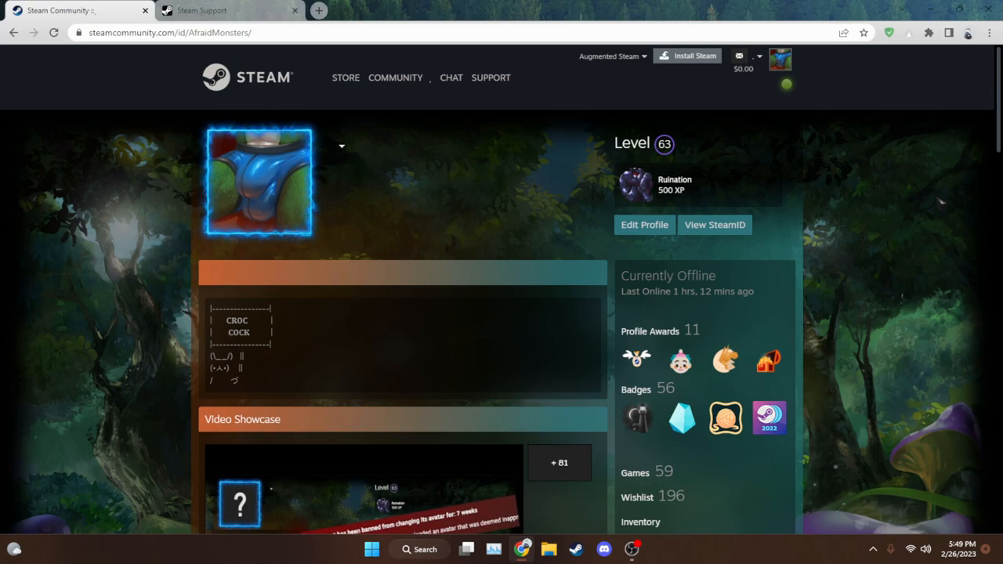
Switch to Steam Support and close the duplicate help request
click(227, 10)
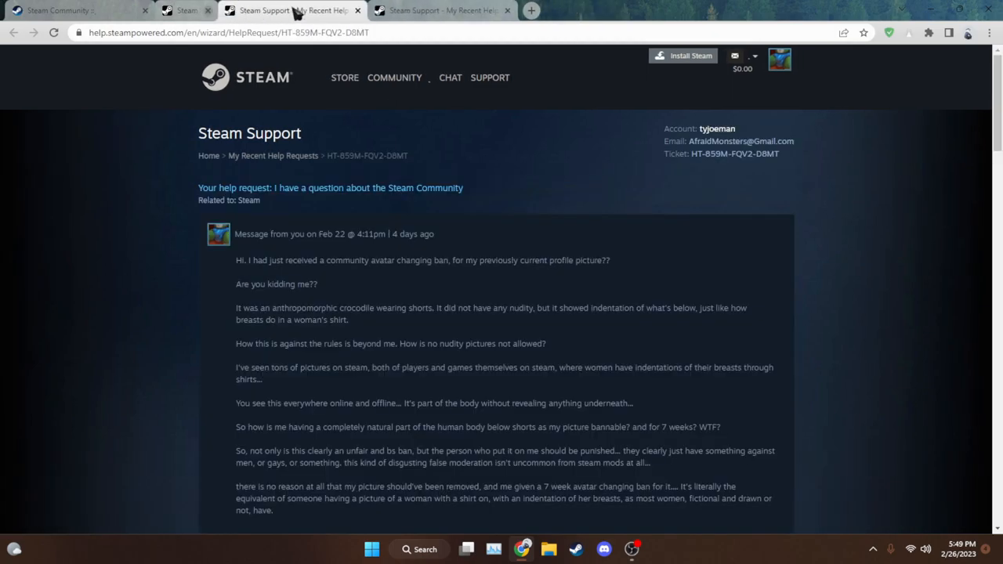
click(380, 11)
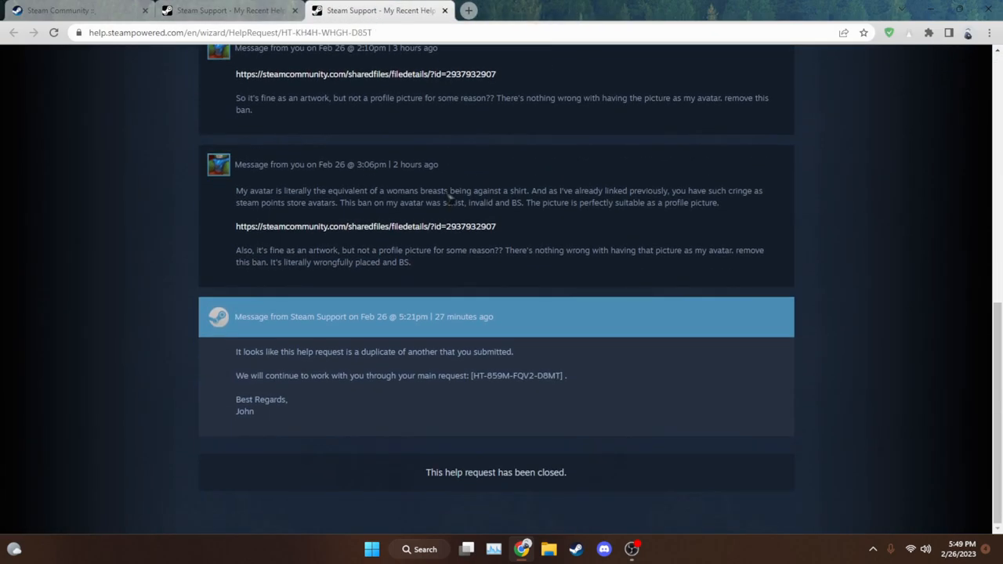
mouse_move(517, 404)
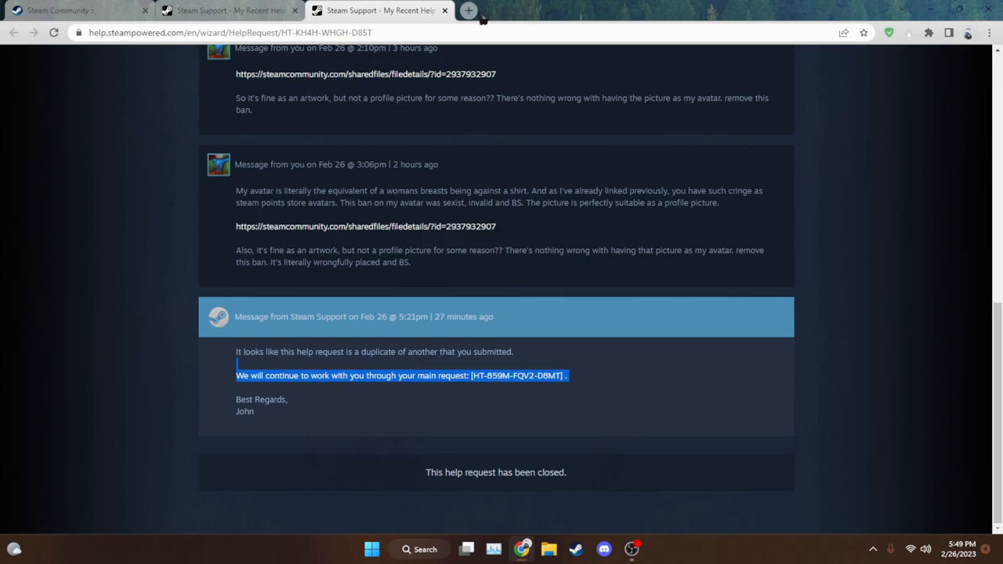
click(517, 375)
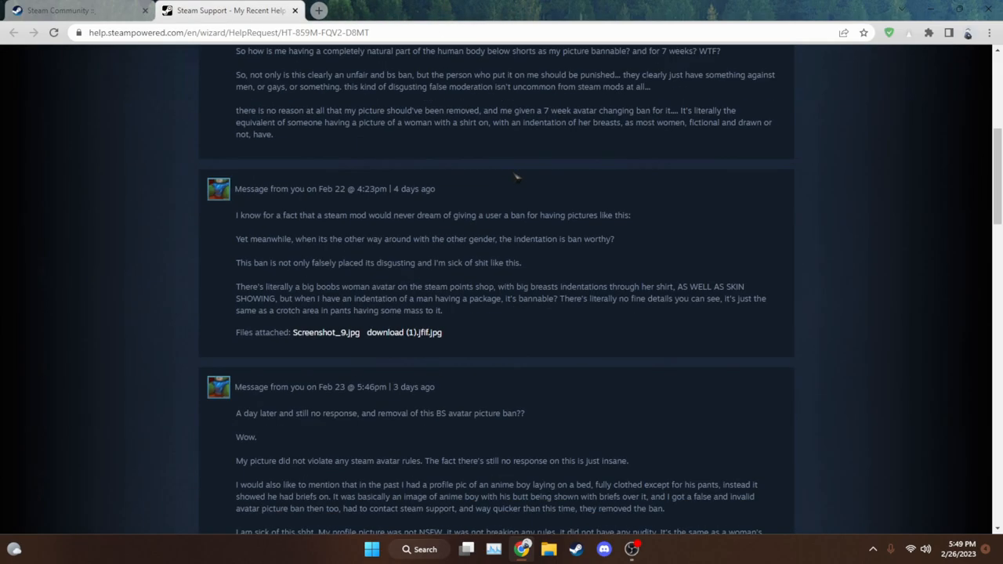
Scroll the main ticket down to Support's avatar ban-removal reply and follow-up questions
scroll(up, 3)
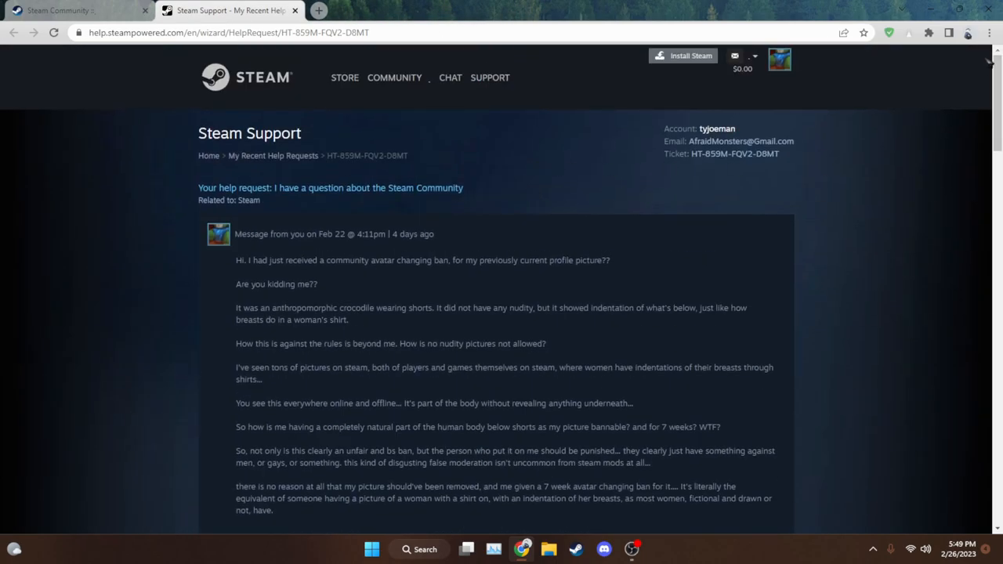
scroll(down, 3)
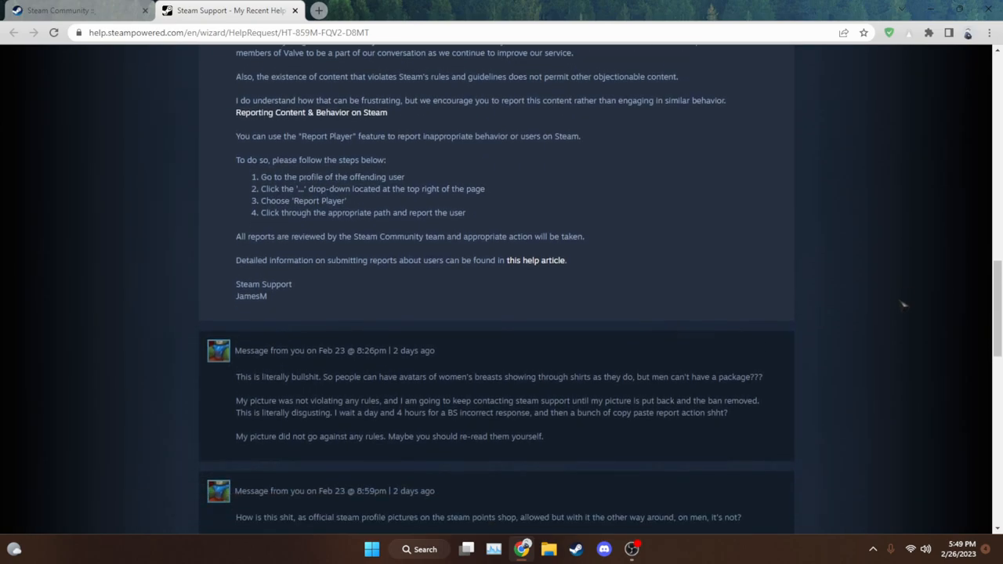
scroll(down, 3)
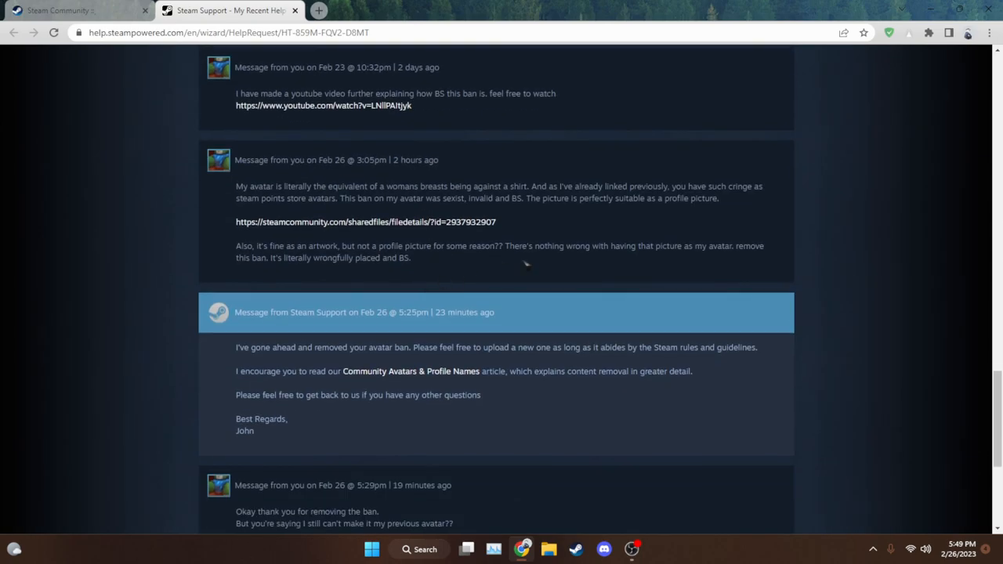
scroll(up, 3)
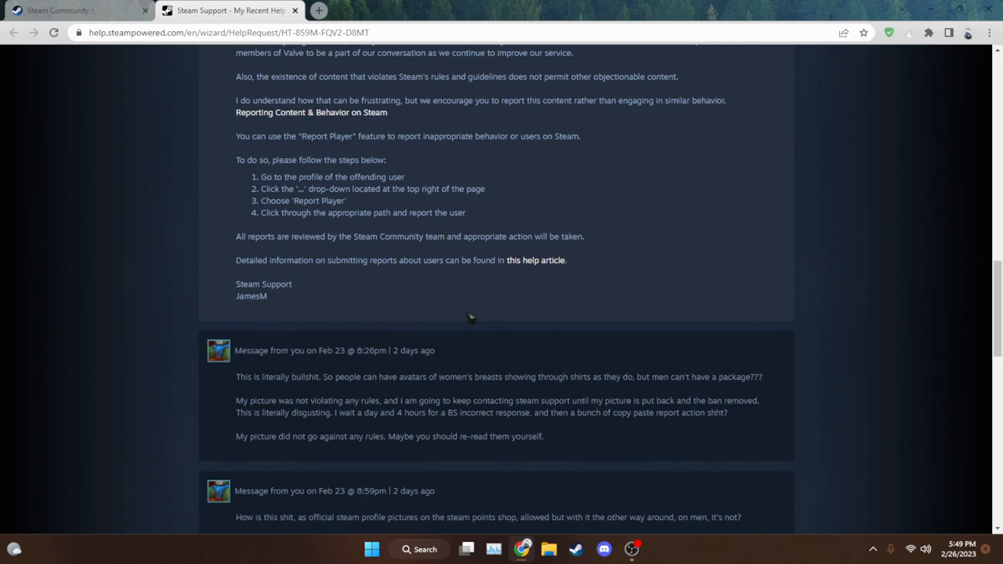
mouse_move(441, 364)
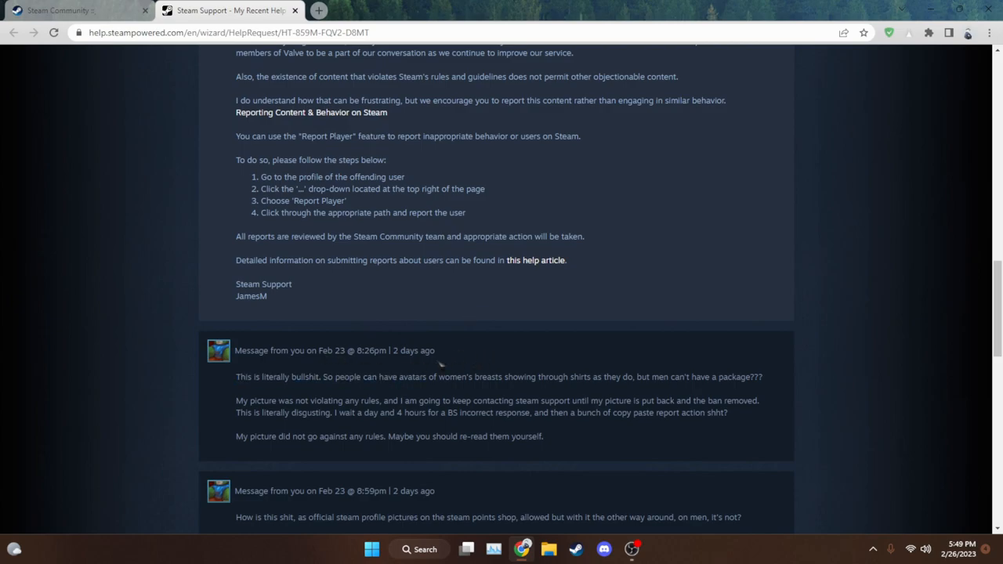
scroll(down, 3)
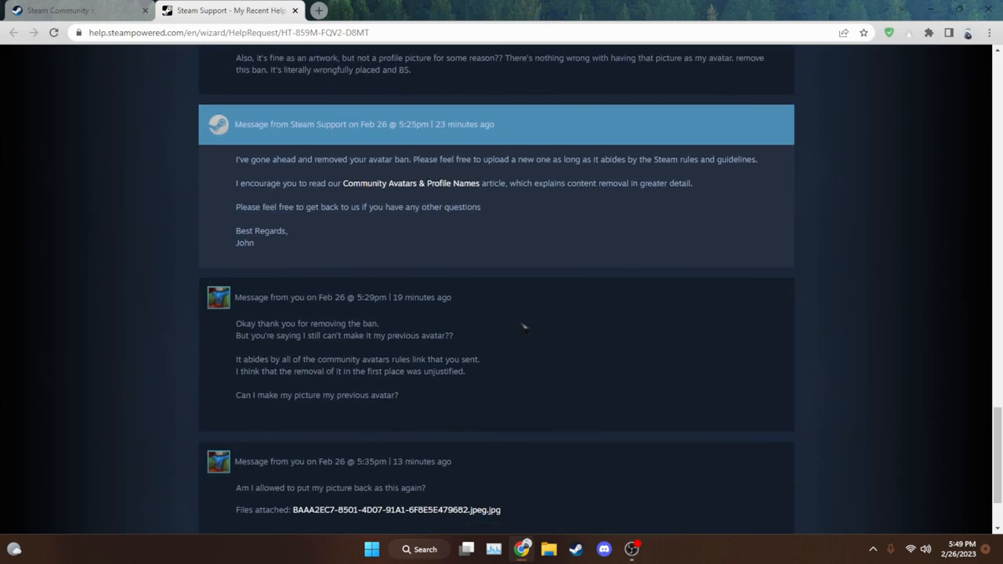
mouse_move(382, 208)
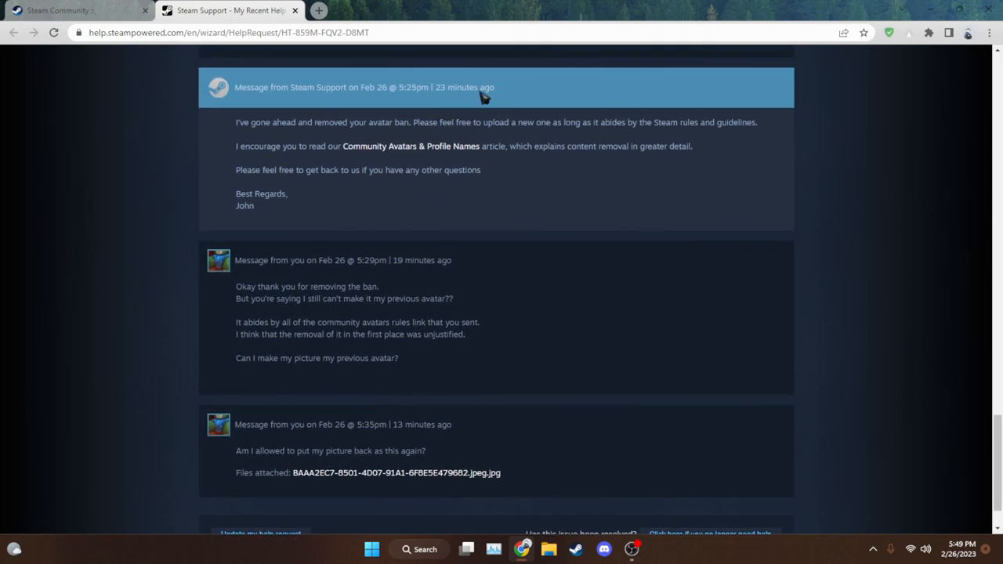
mouse_move(449, 195)
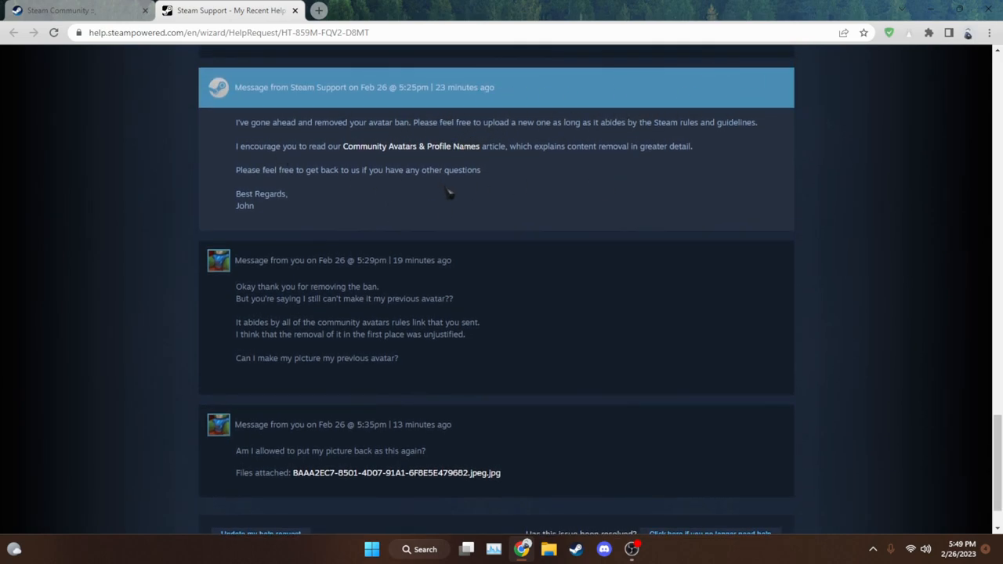
mouse_move(239, 127)
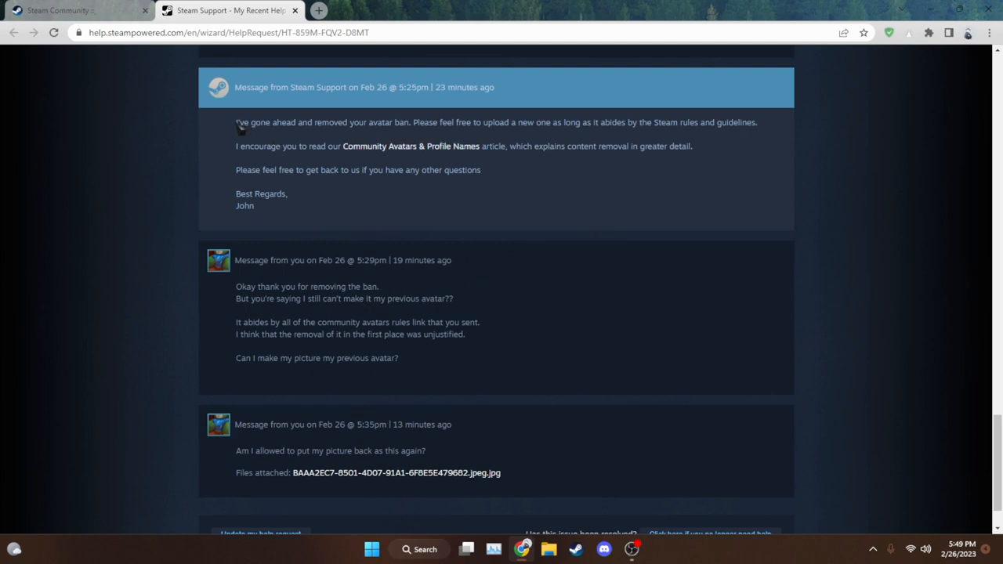
drag(236, 122, 611, 122)
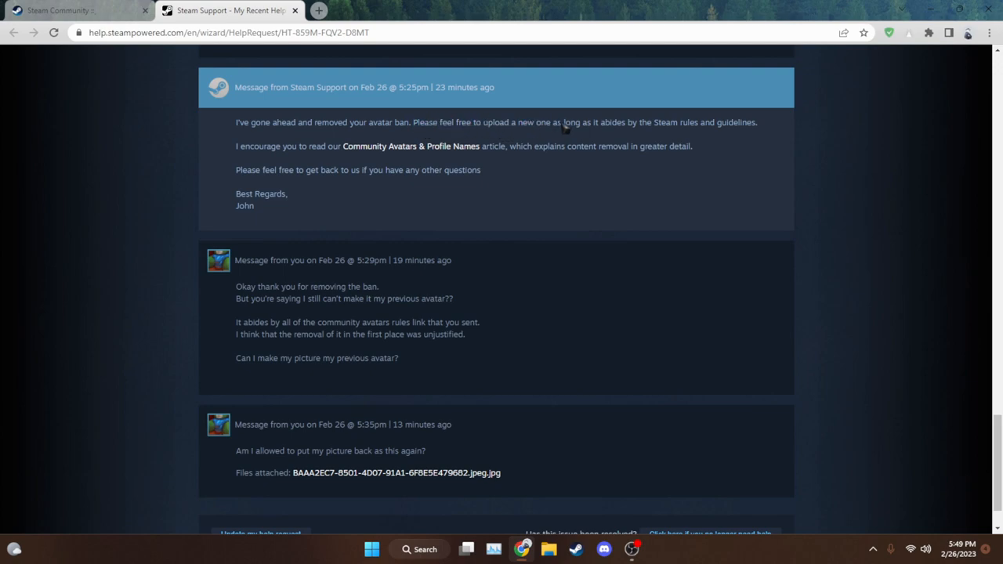
mouse_move(725, 129)
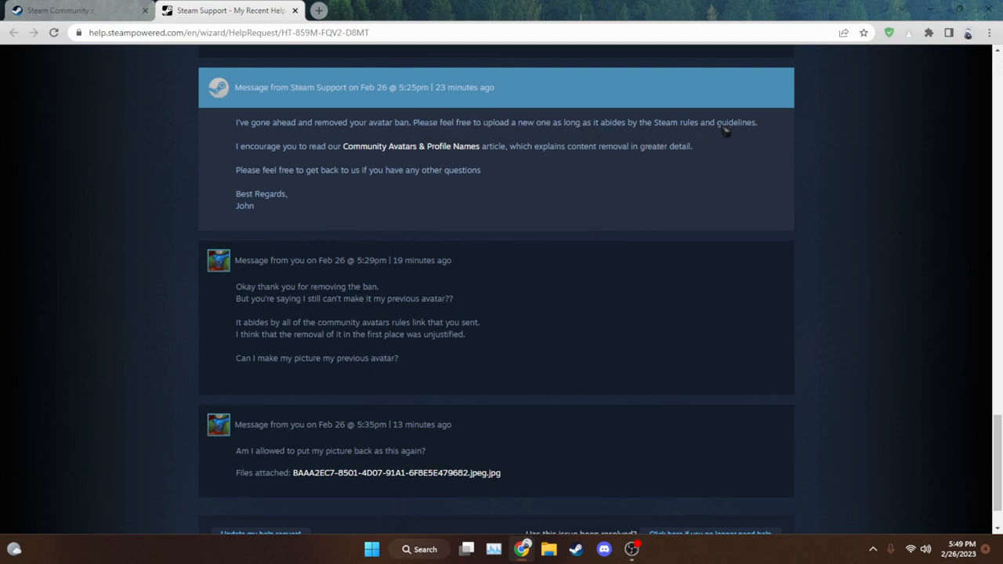
mouse_move(590, 176)
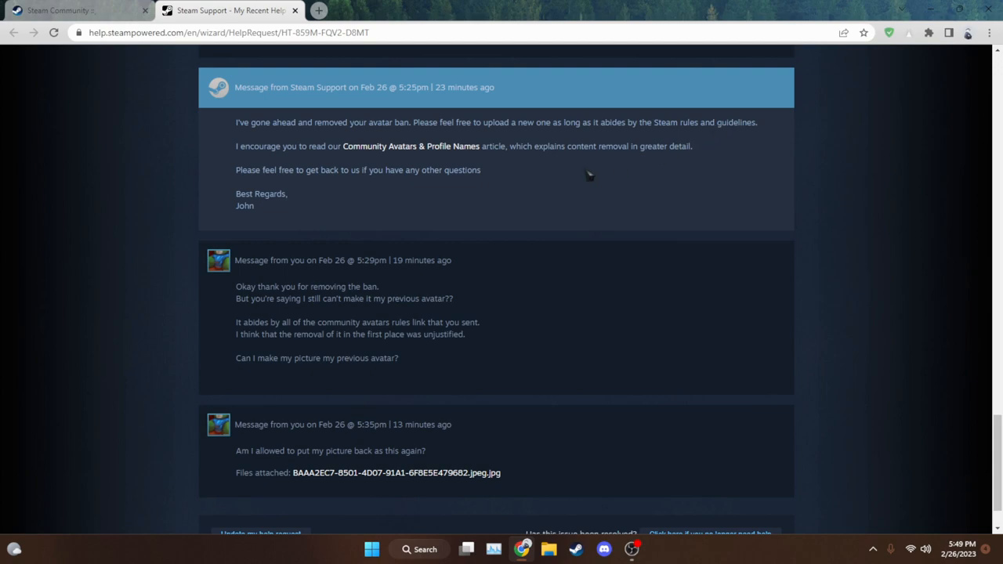
mouse_move(539, 133)
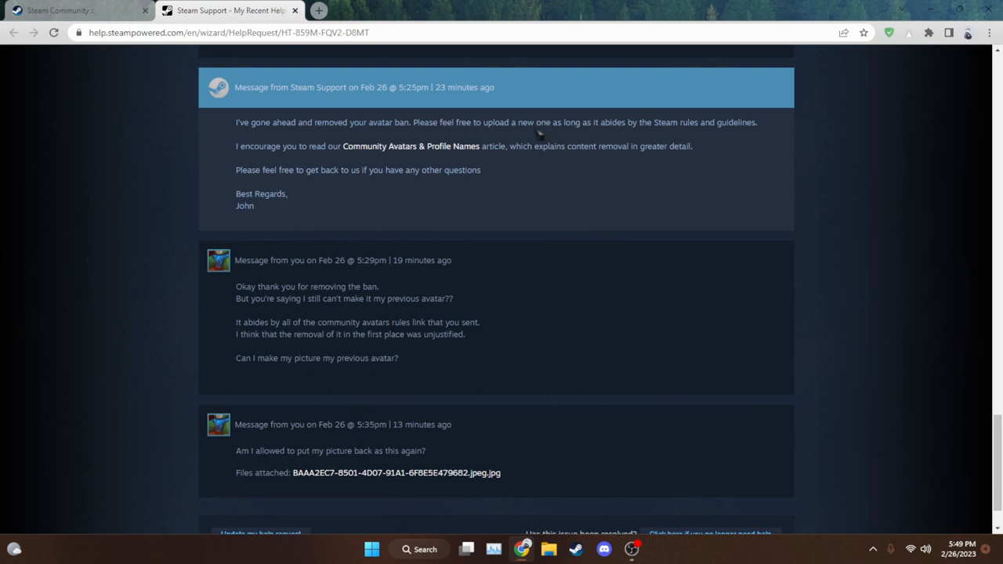
drag(488, 122, 757, 122)
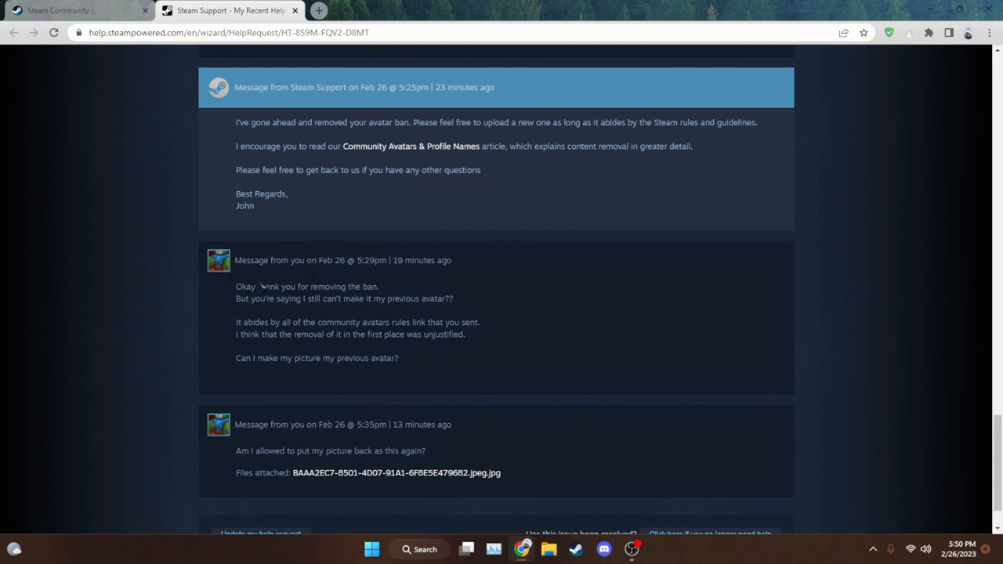
mouse_move(556, 232)
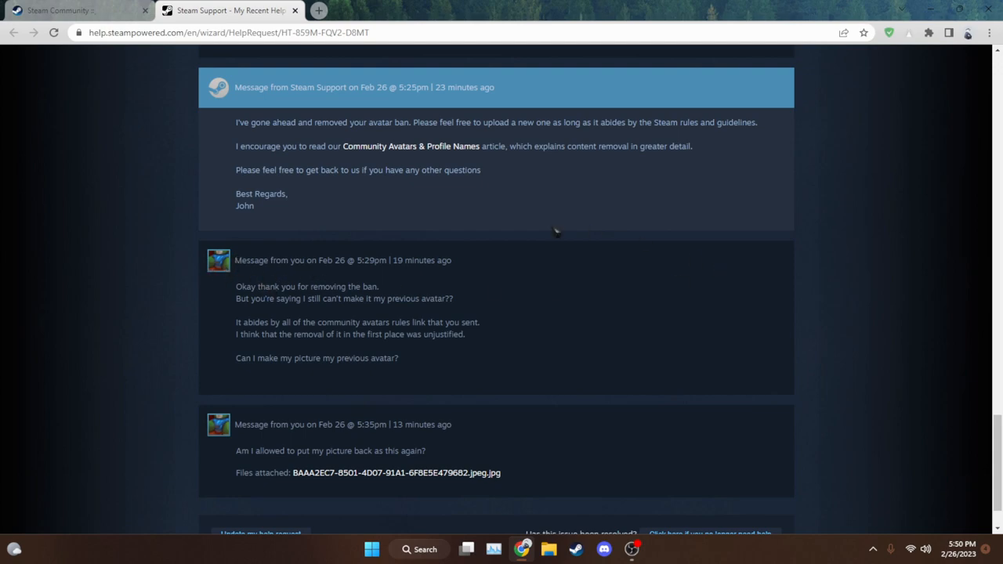
mouse_move(241, 126)
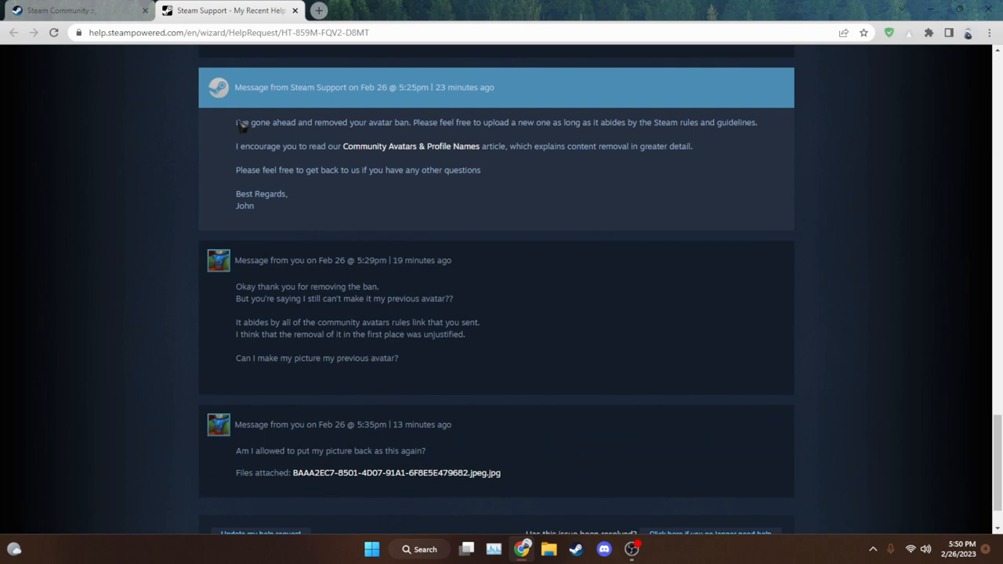
drag(236, 121, 253, 206)
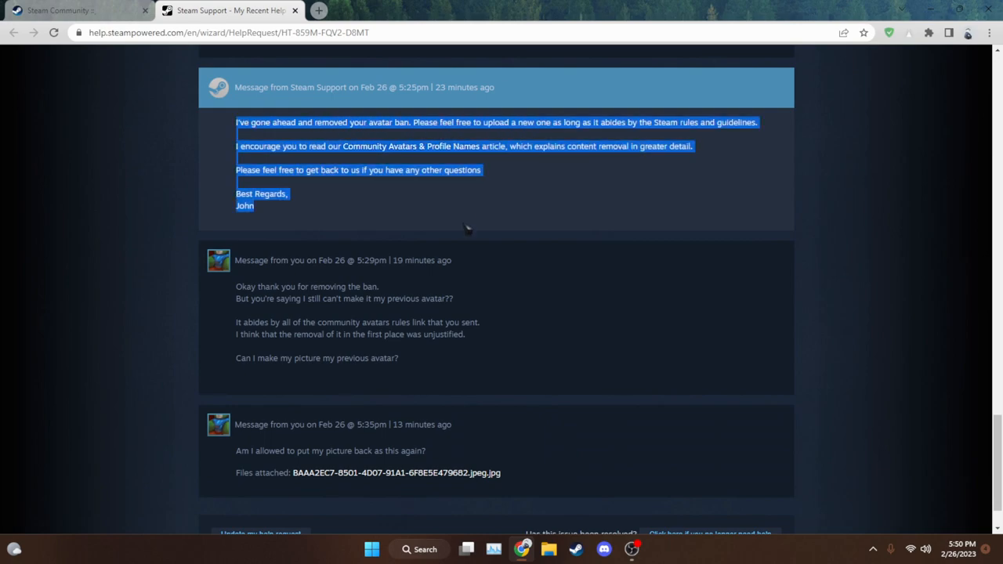
click(429, 136)
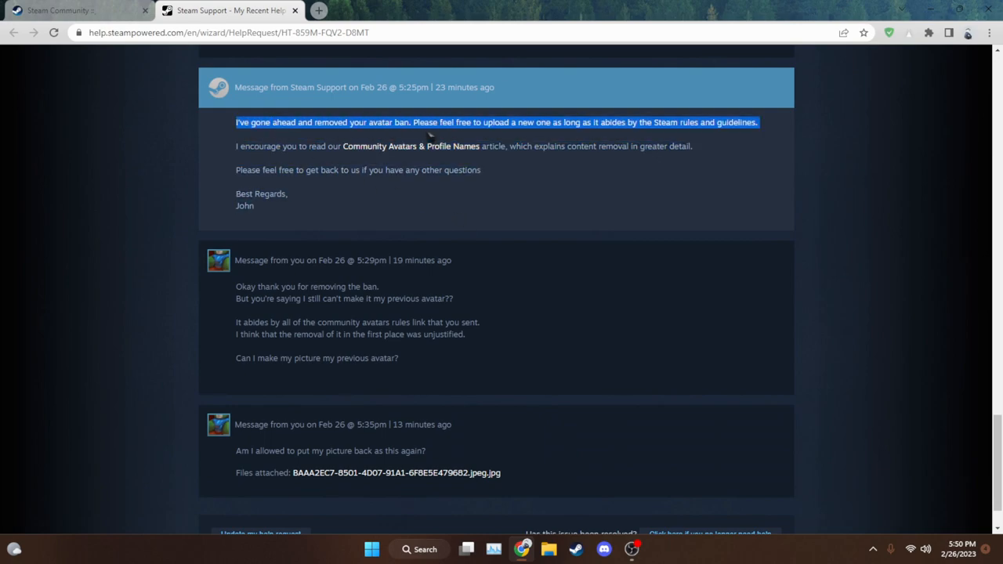
click(226, 142)
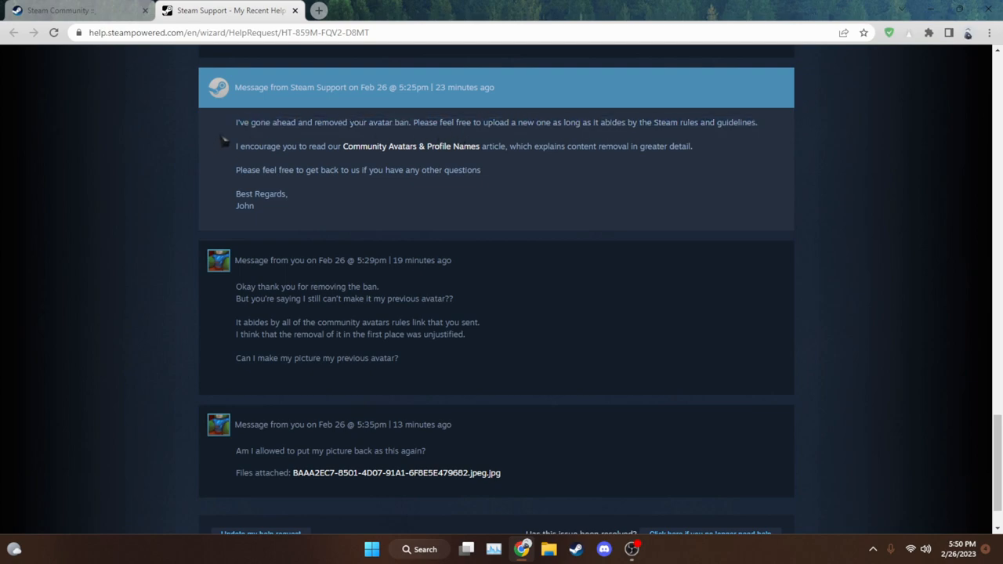
mouse_move(402, 214)
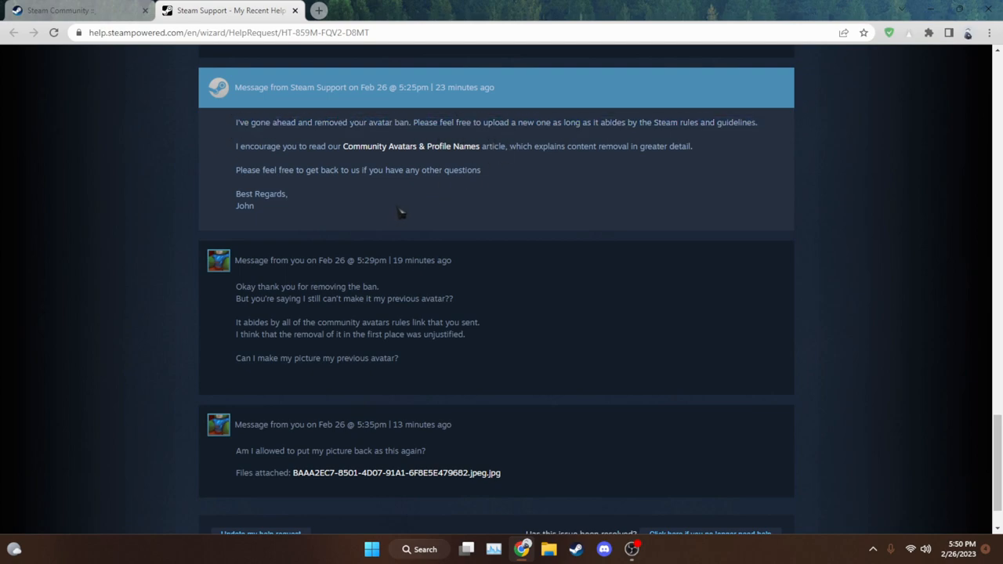
drag(439, 123, 757, 122)
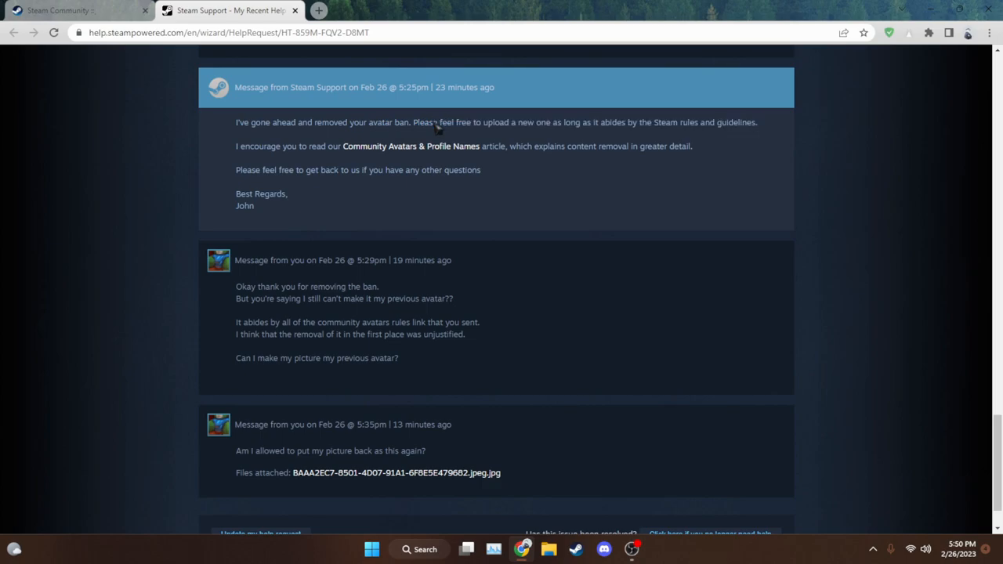
scroll(up, 3)
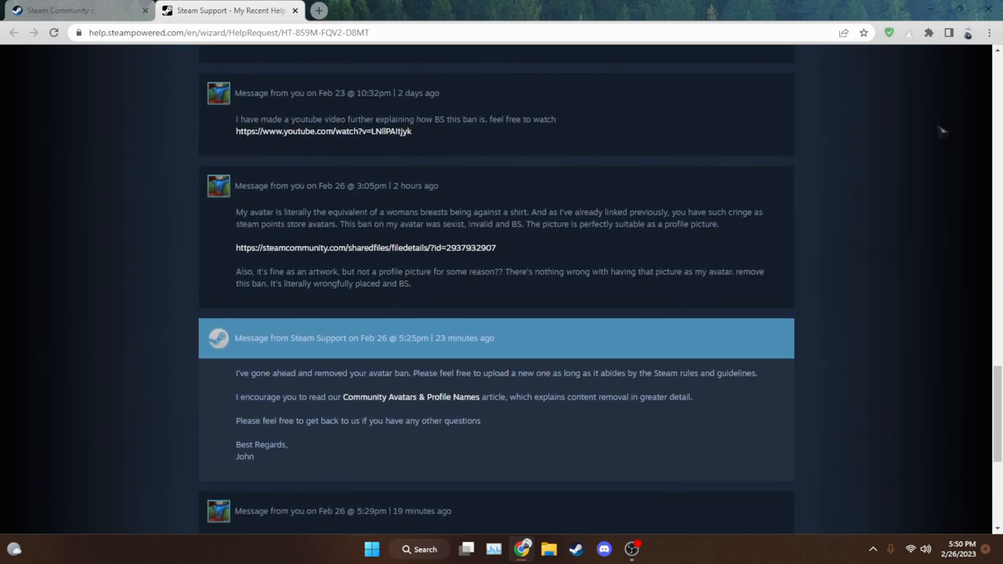
scroll(up, 3)
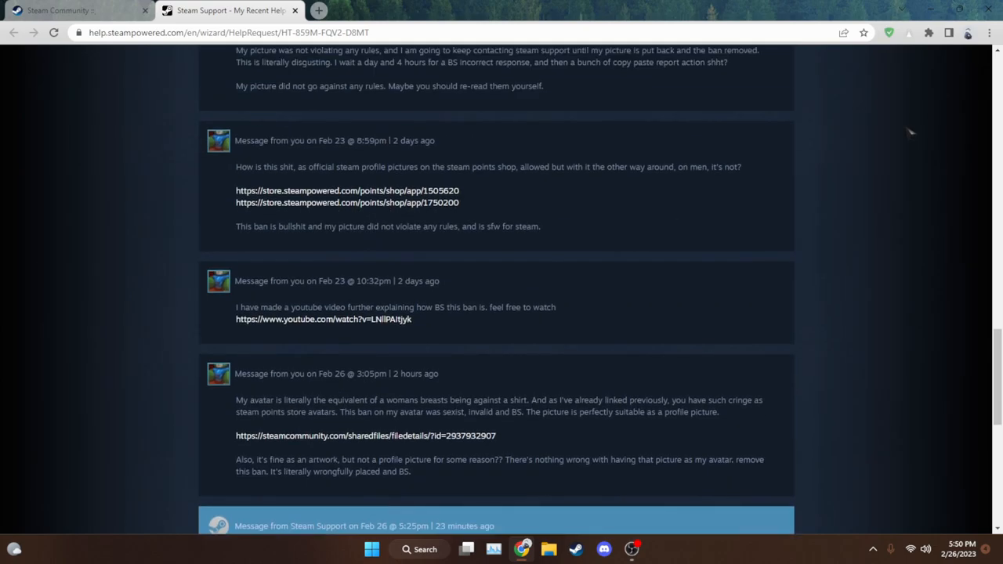
scroll(down, 3)
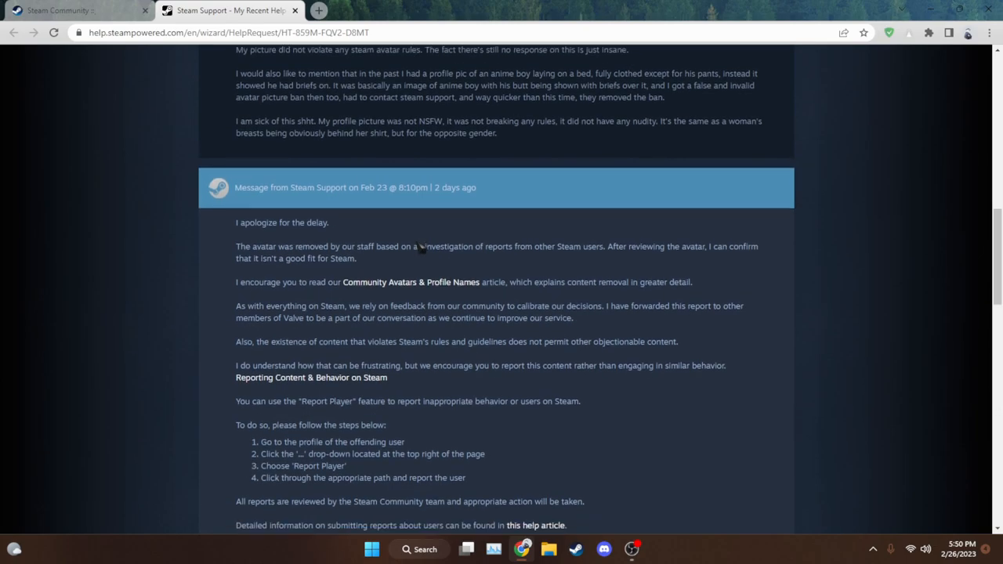
scroll(down, 3)
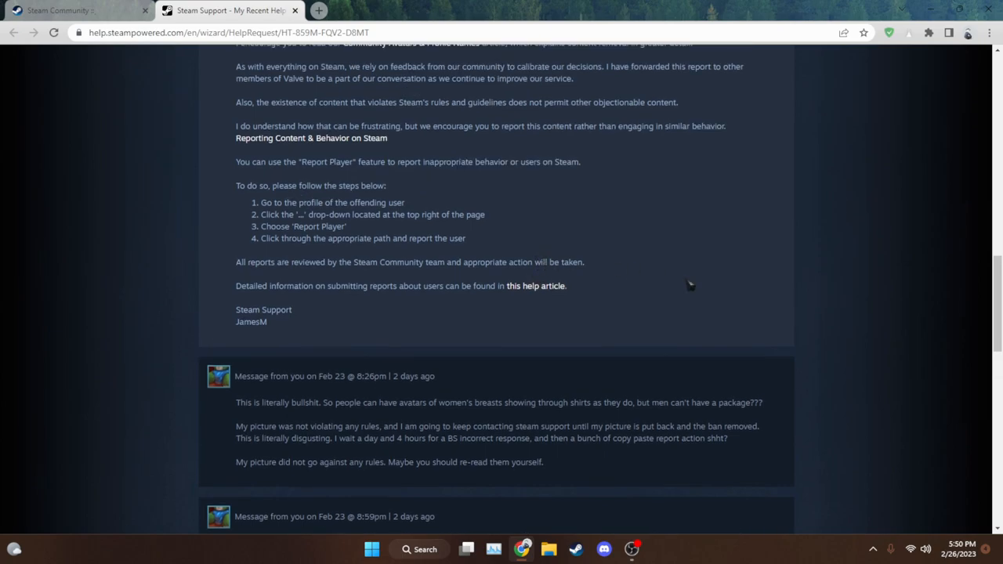
scroll(down, 3)
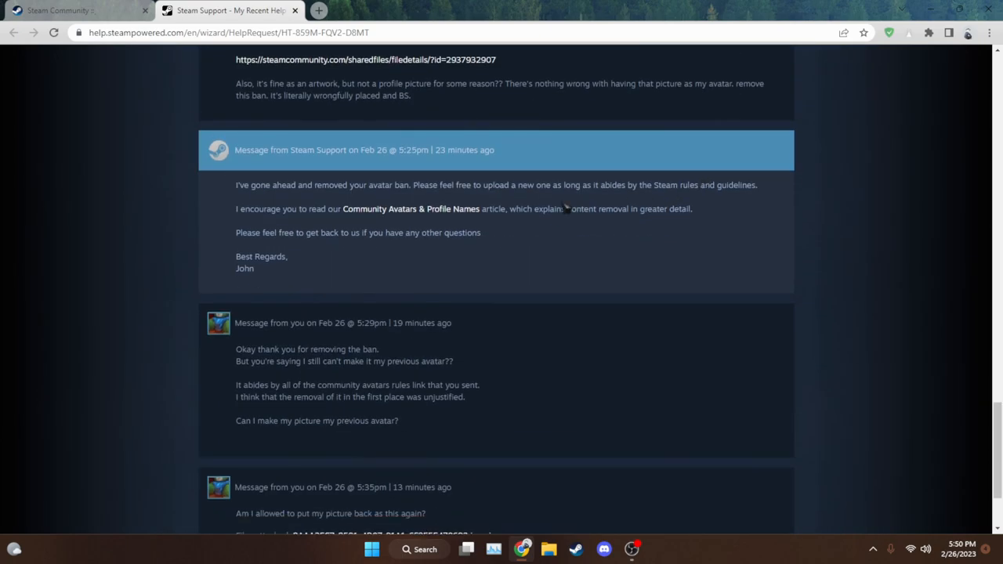
scroll(down, 3)
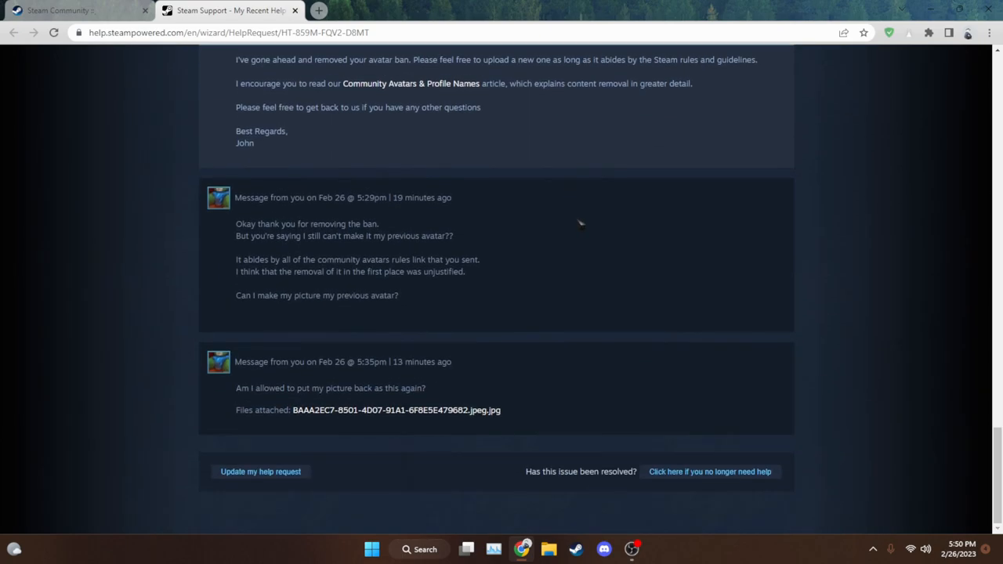
scroll(up, 3)
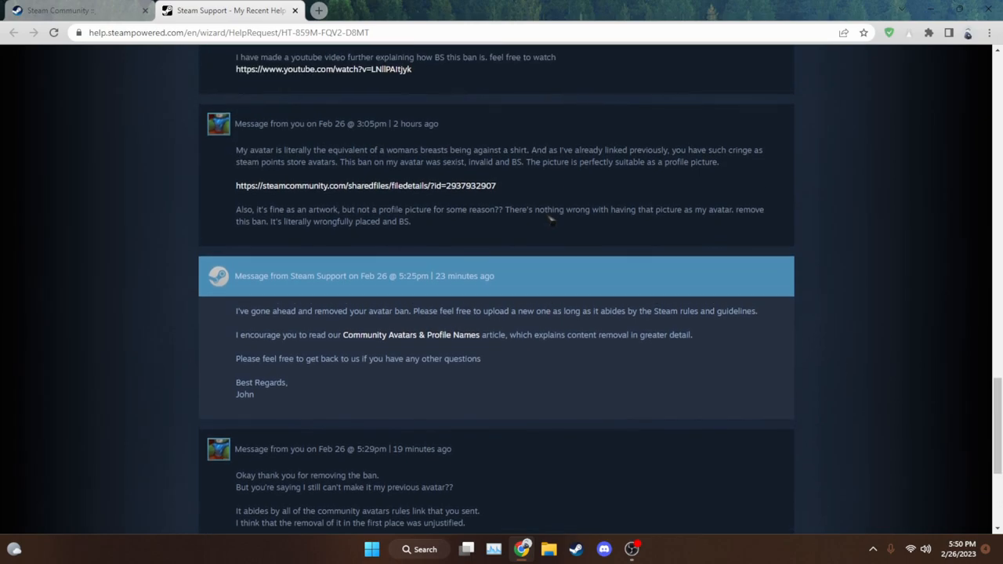
scroll(up, 3)
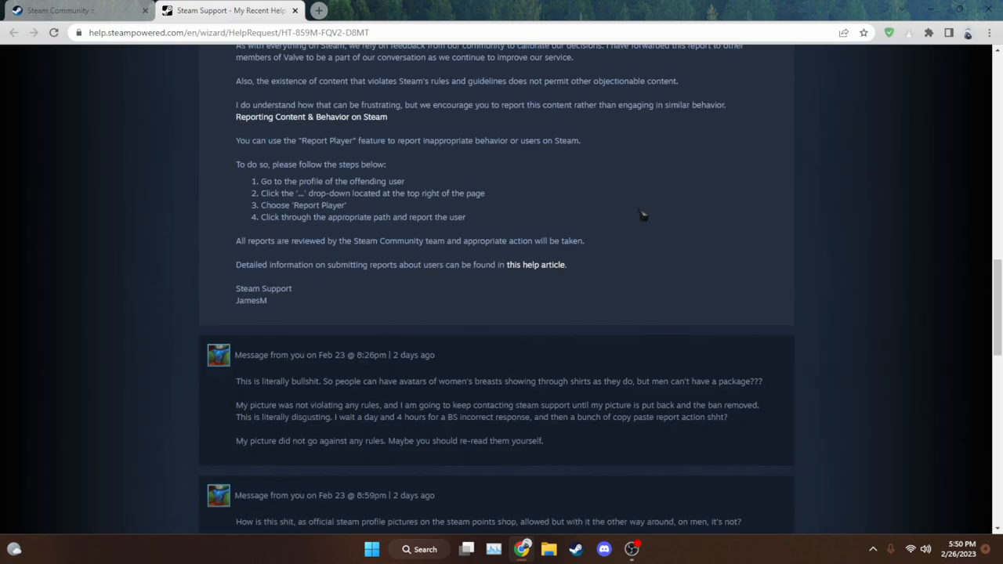
scroll(down, 3)
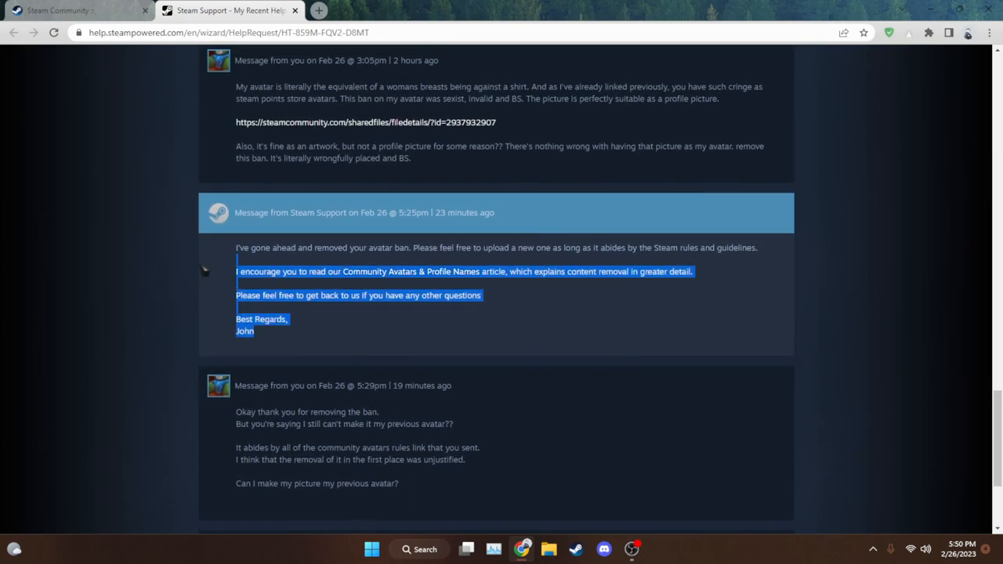
scroll(down, 3)
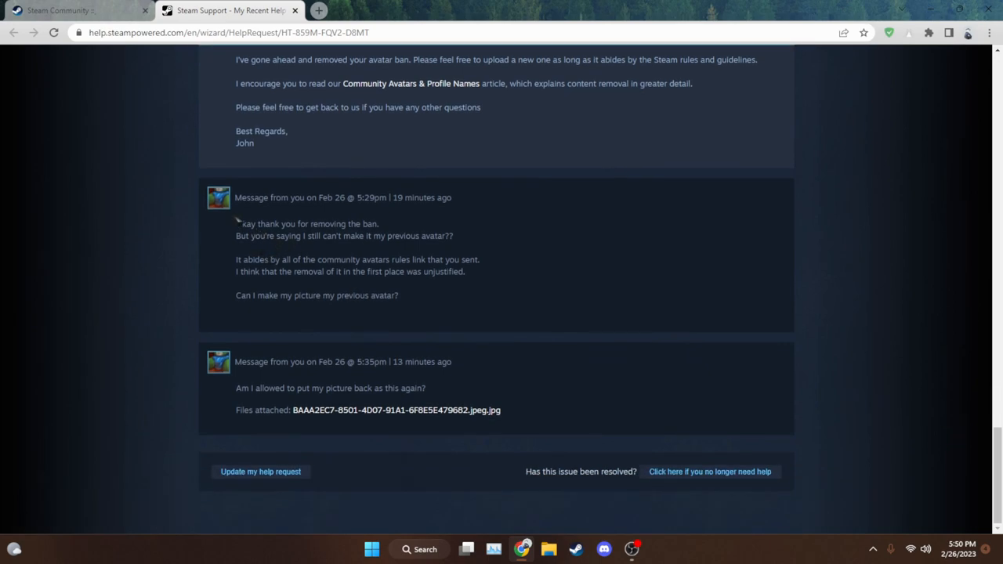
drag(276, 223, 319, 236)
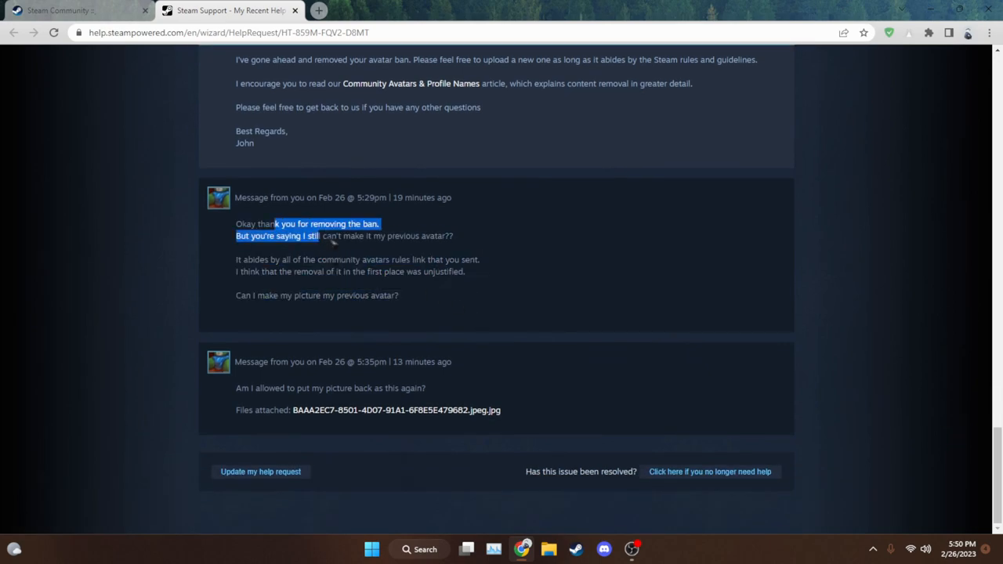
drag(321, 235, 398, 295)
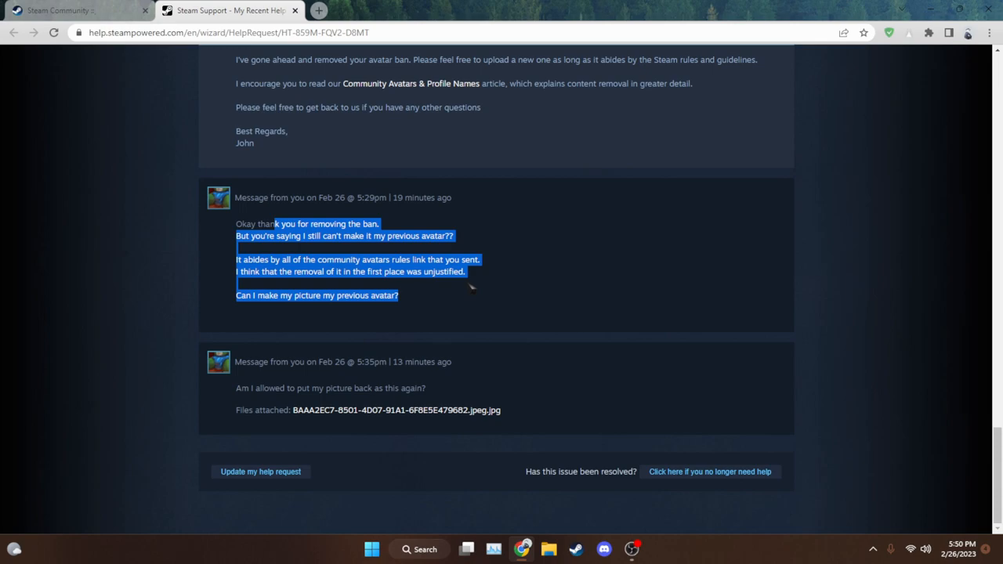
click(341, 239)
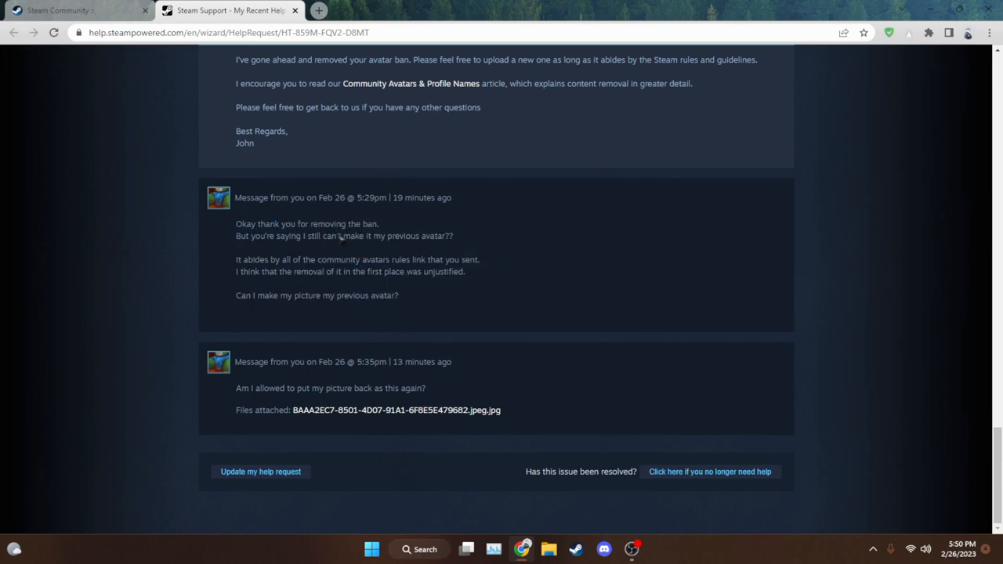
mouse_move(482, 251)
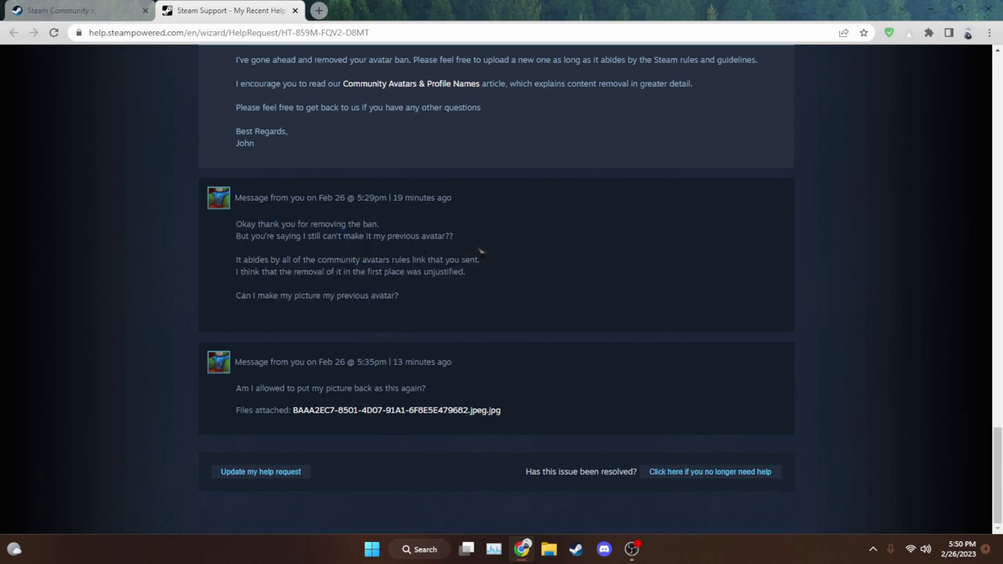
mouse_move(440, 306)
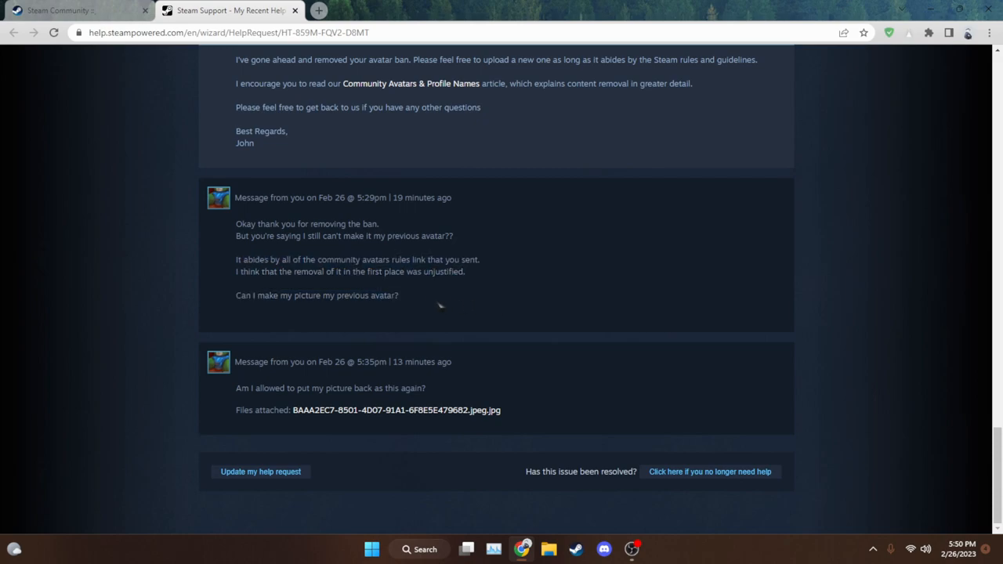
mouse_move(461, 296)
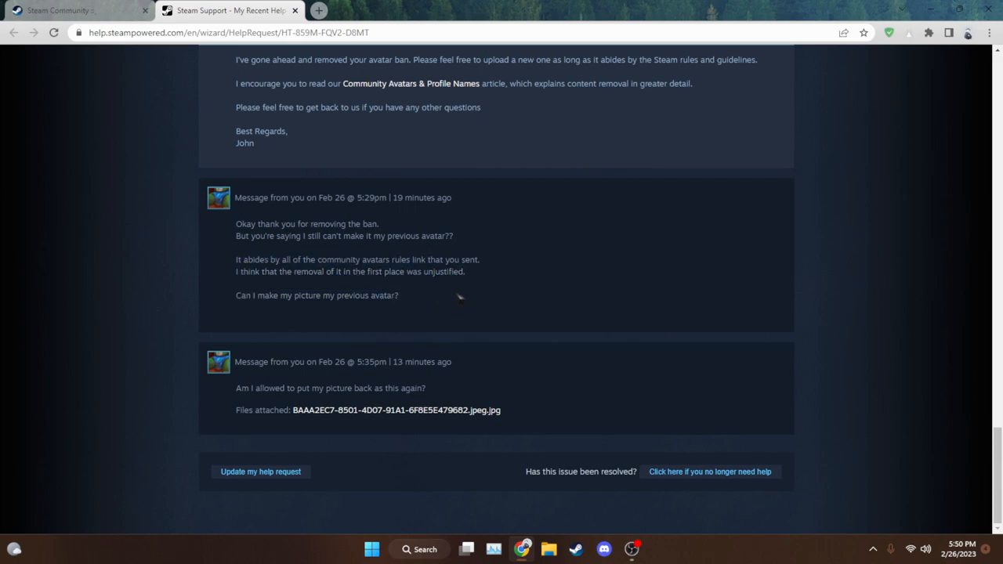
mouse_move(205, 311)
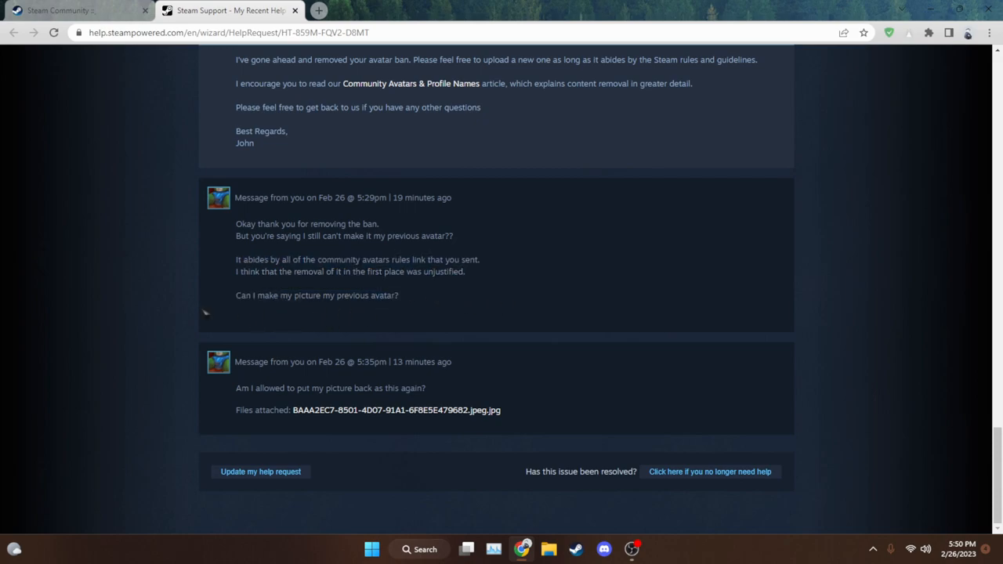
triple_click(317, 296)
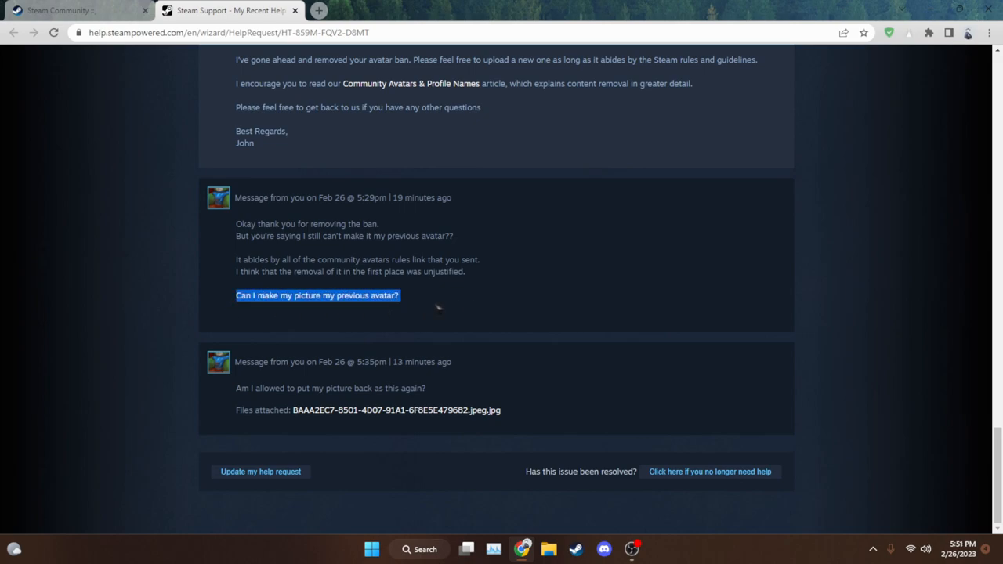
click(384, 376)
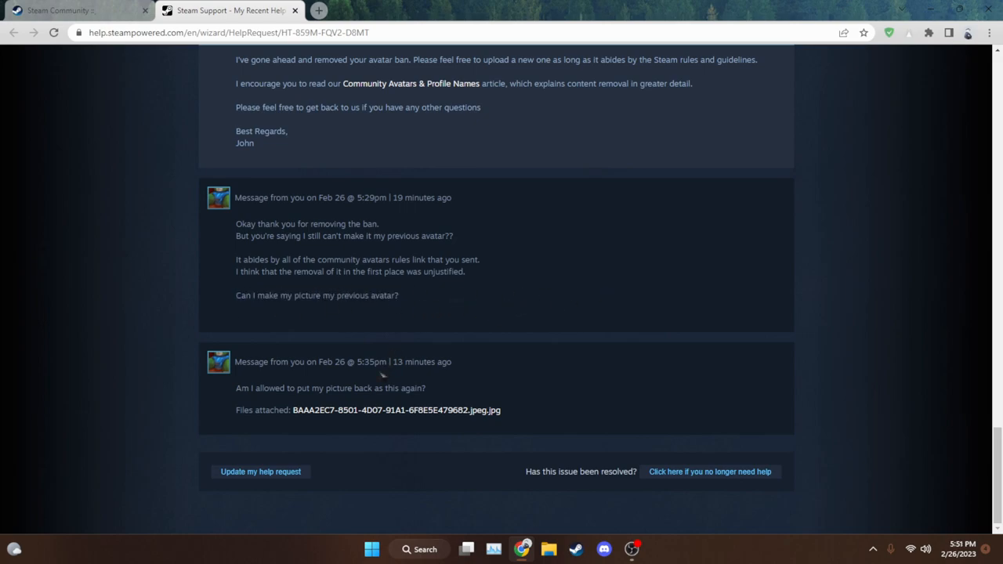
mouse_move(396, 410)
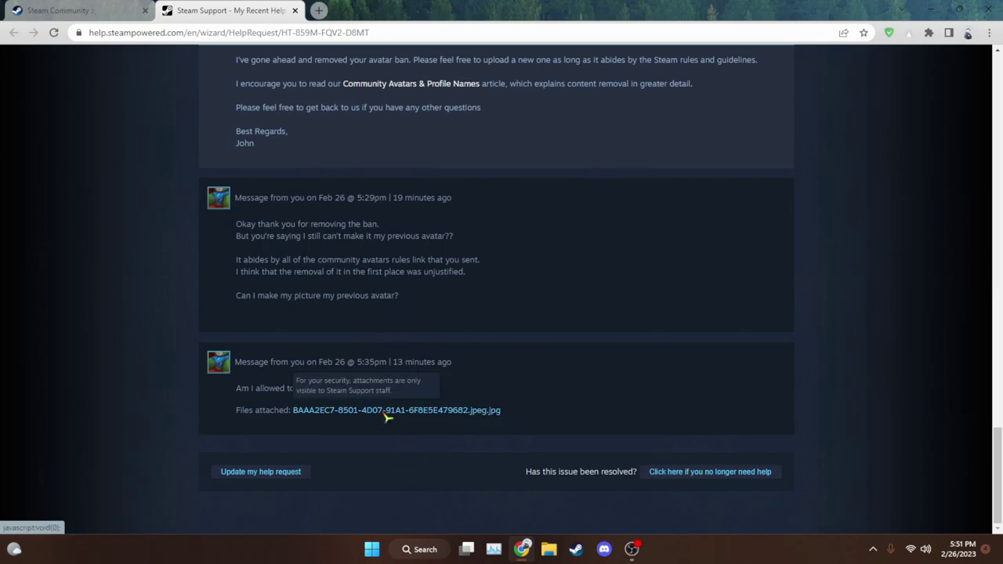
scroll(up, 3)
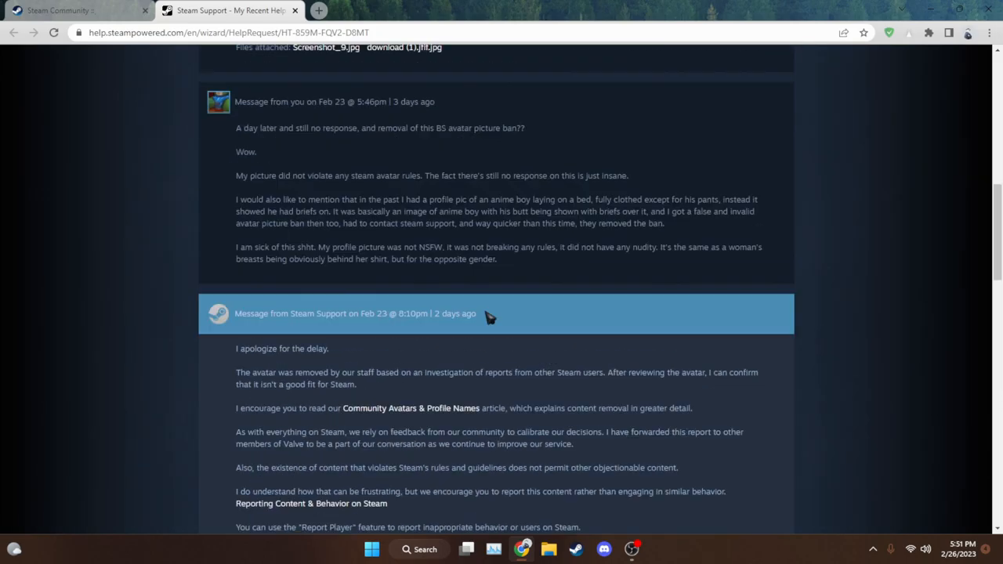
scroll(down, 3)
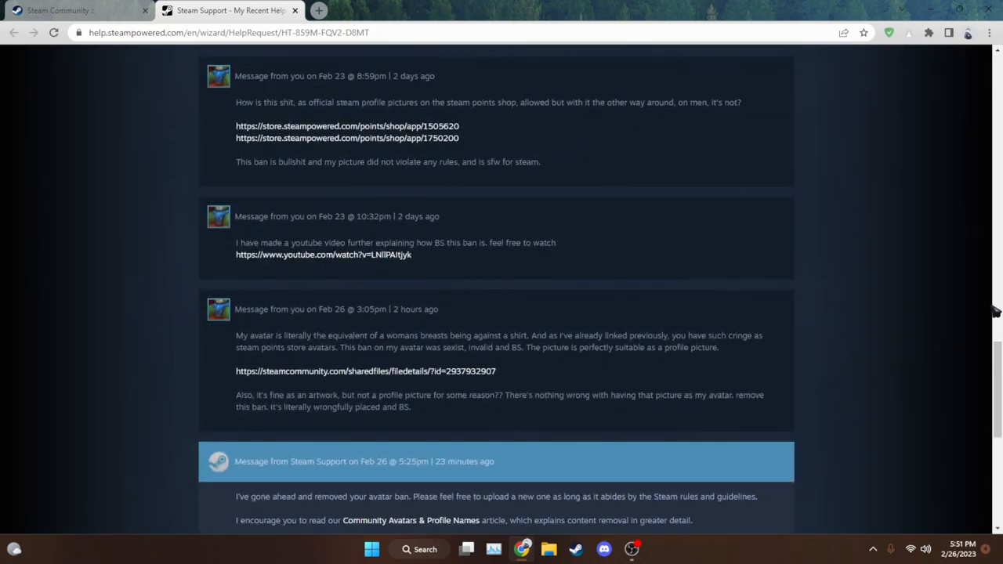
scroll(down, 3)
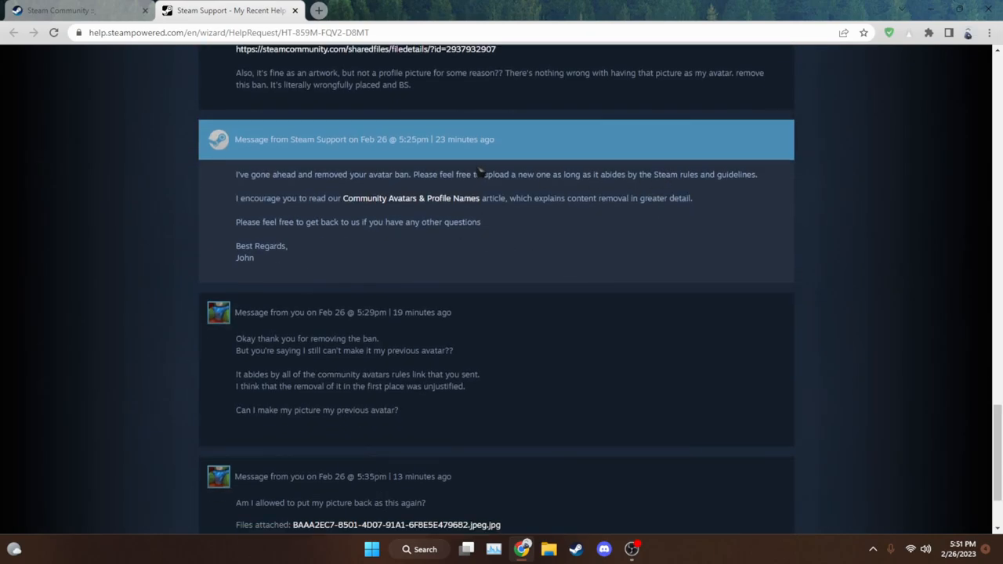
scroll(up, 3)
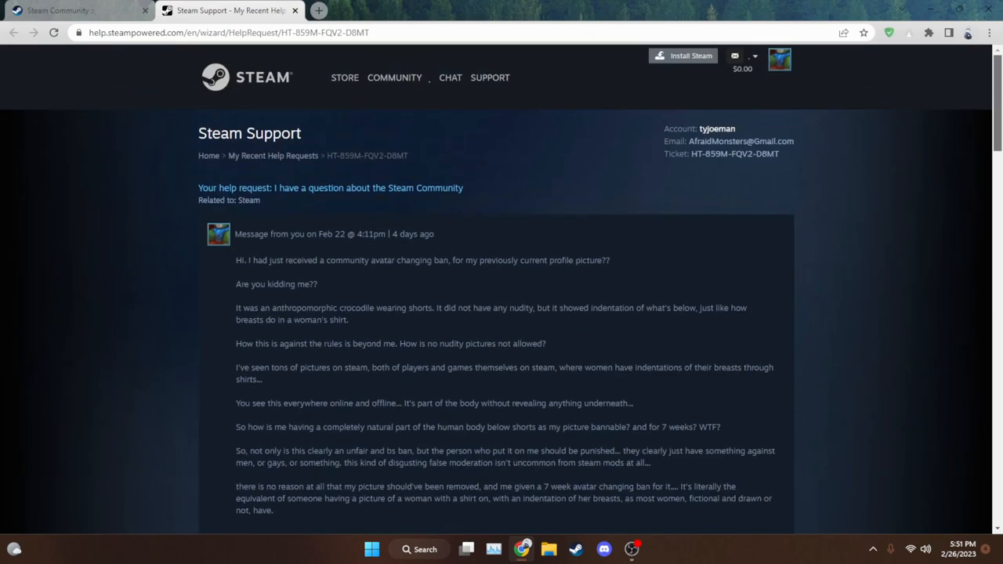
scroll(down, 3)
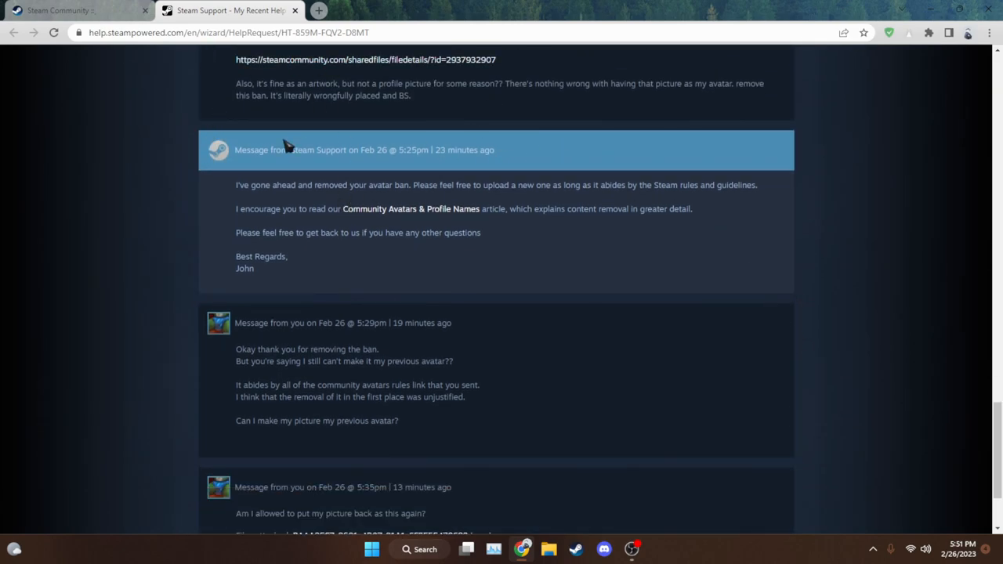
scroll(down, 3)
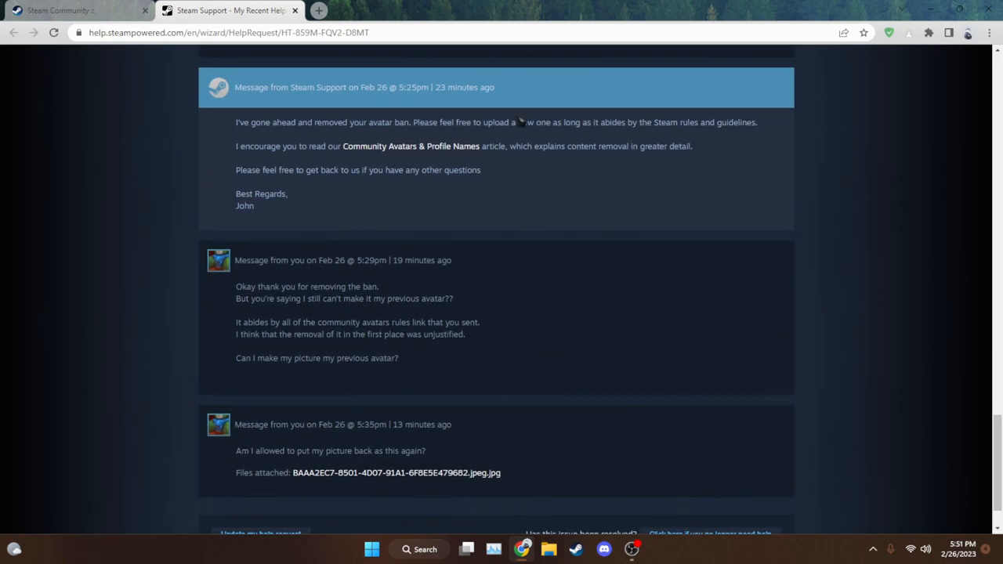
mouse_move(791, 478)
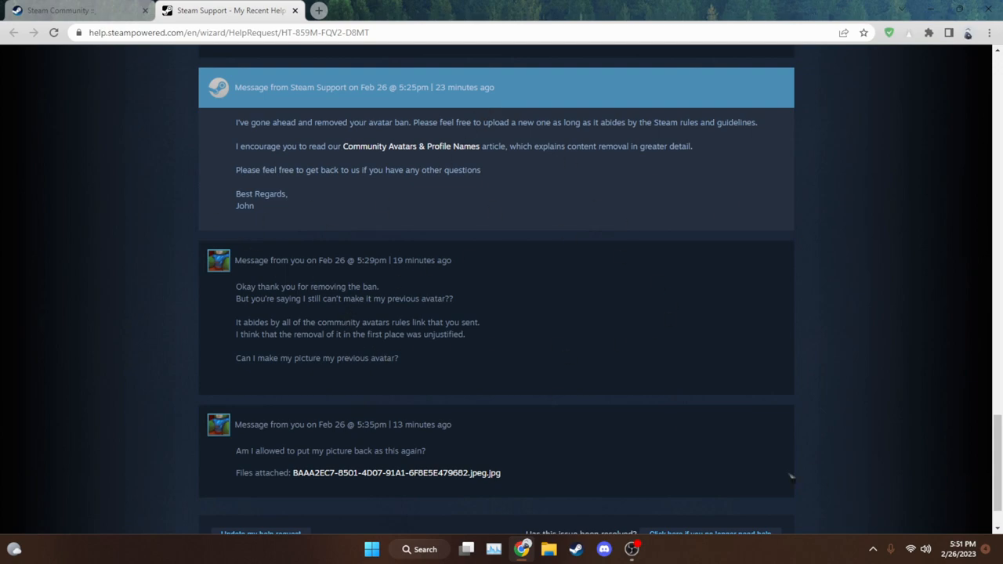
click(59, 10)
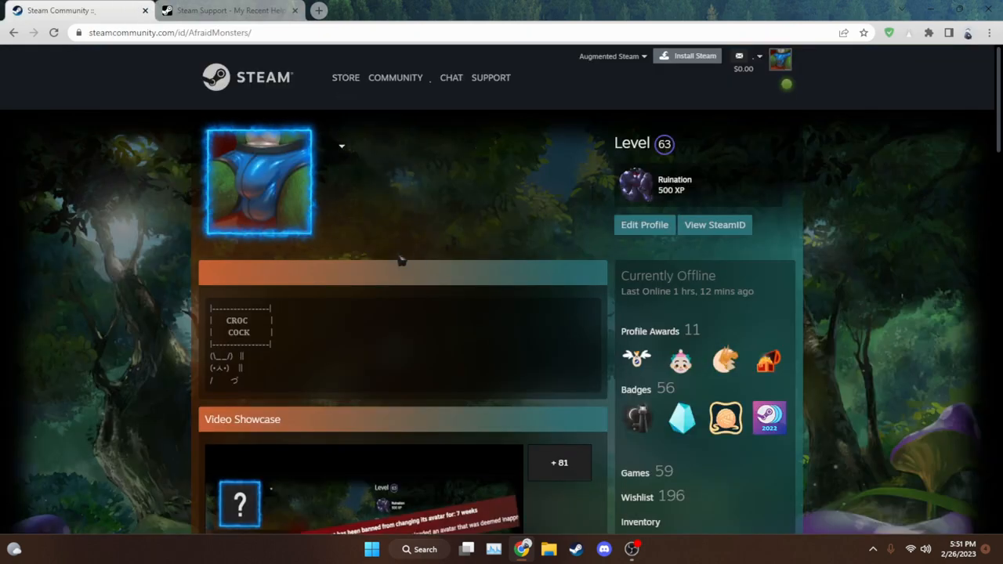
scroll(down, 3)
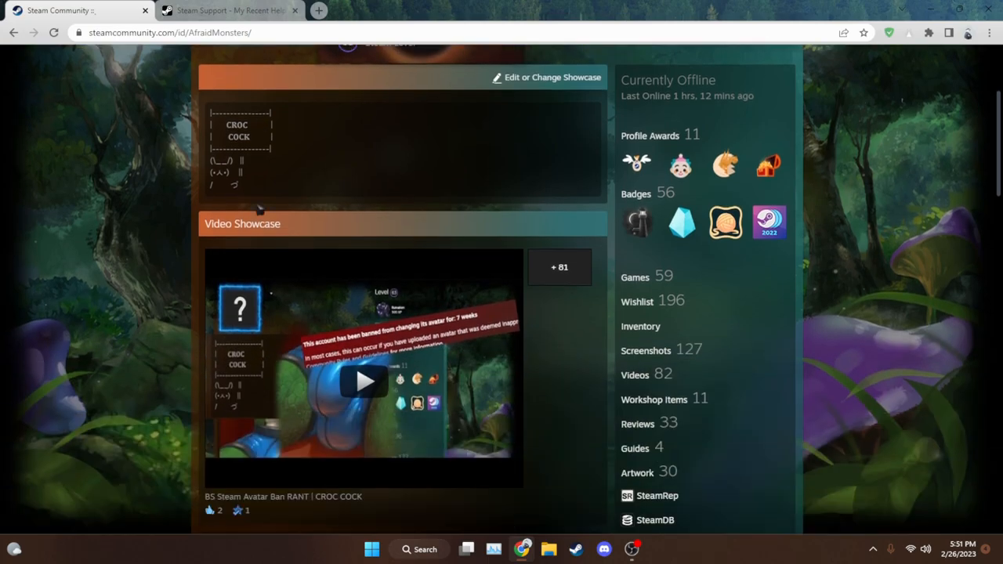
scroll(down, 3)
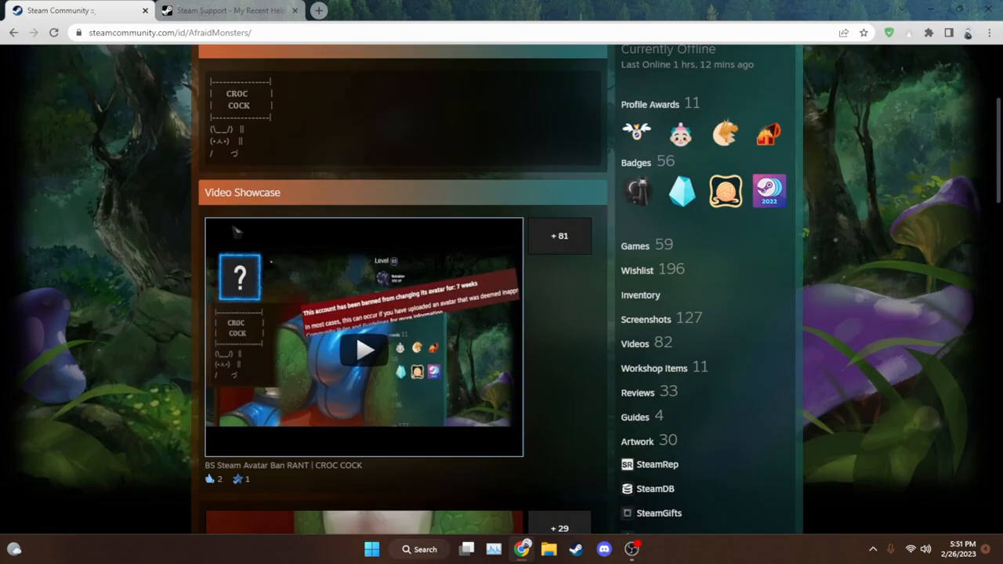
click(227, 10)
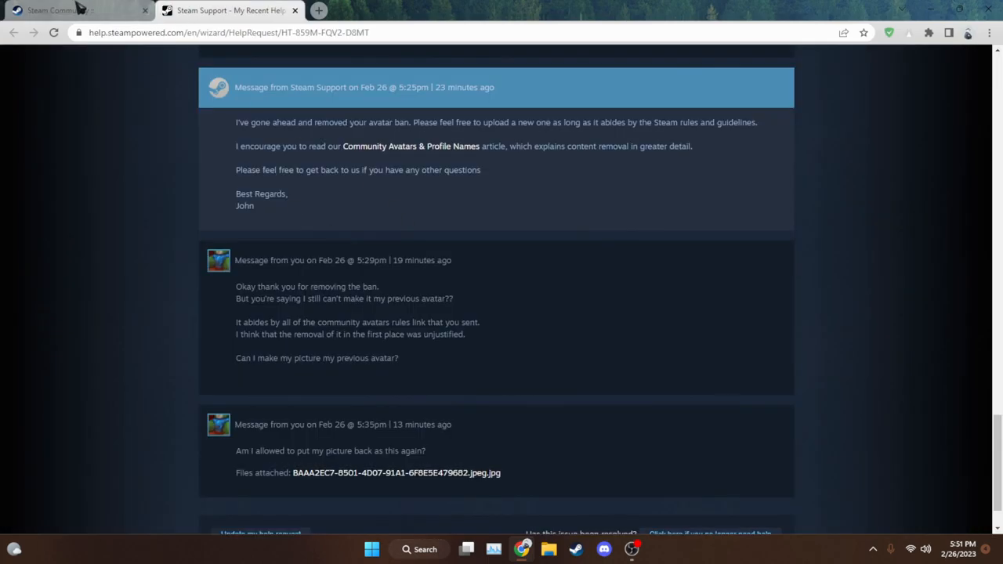
click(75, 10)
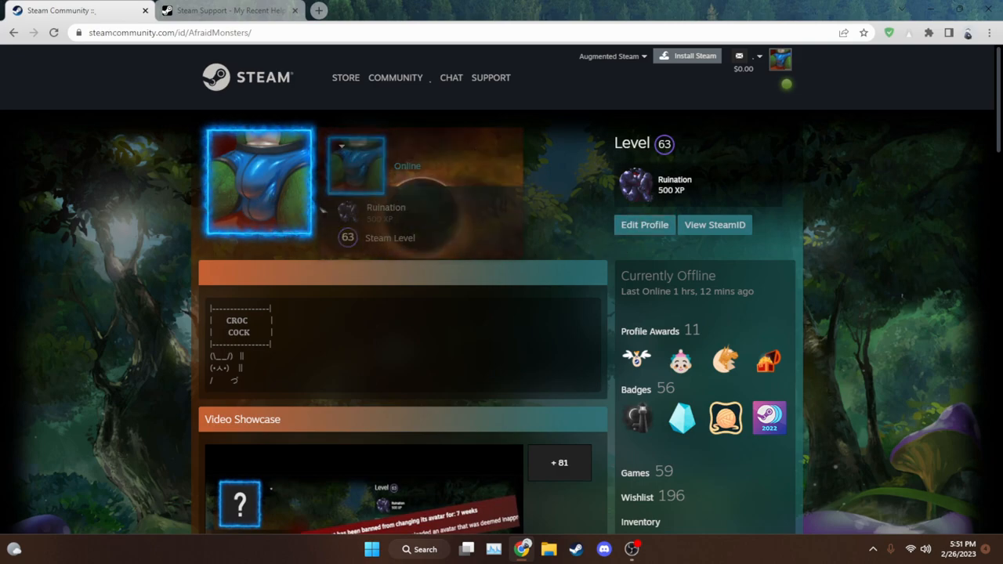
scroll(down, 3)
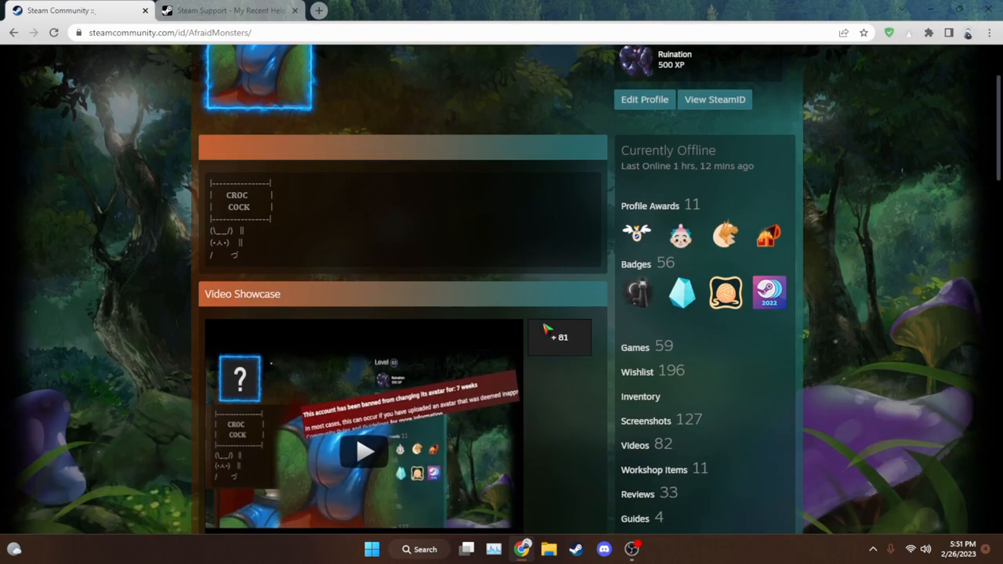
scroll(up, 3)
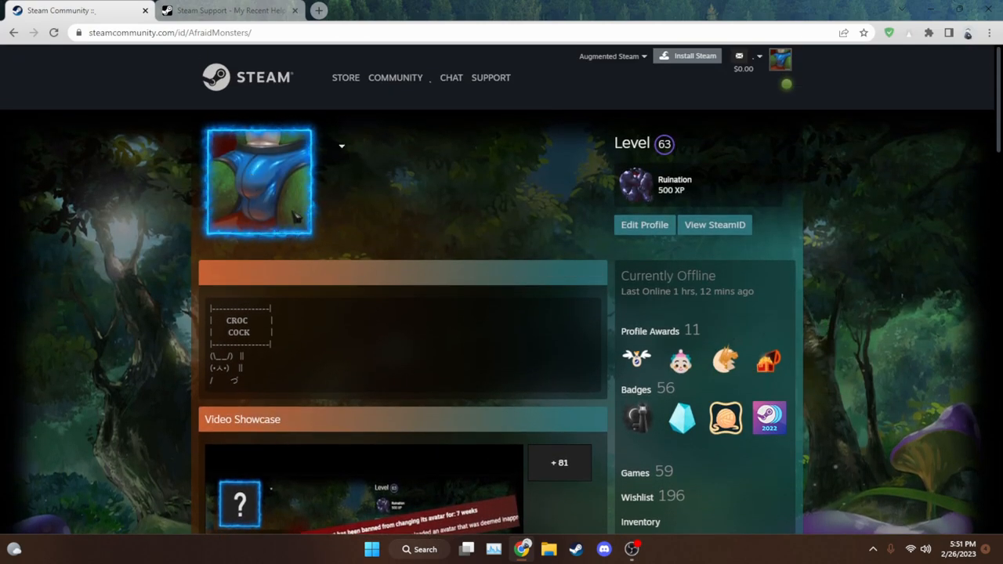
scroll(down, 3)
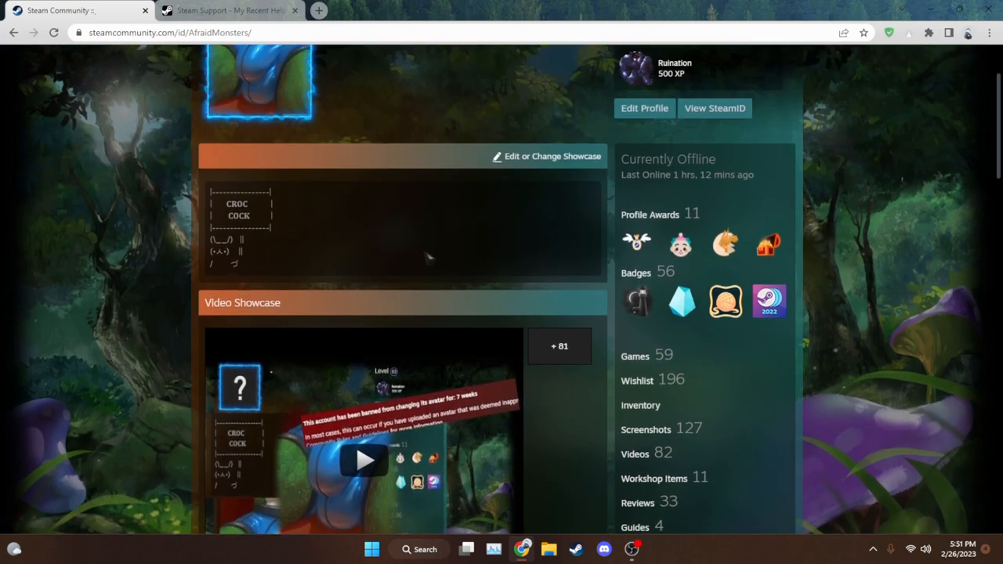
scroll(up, 3)
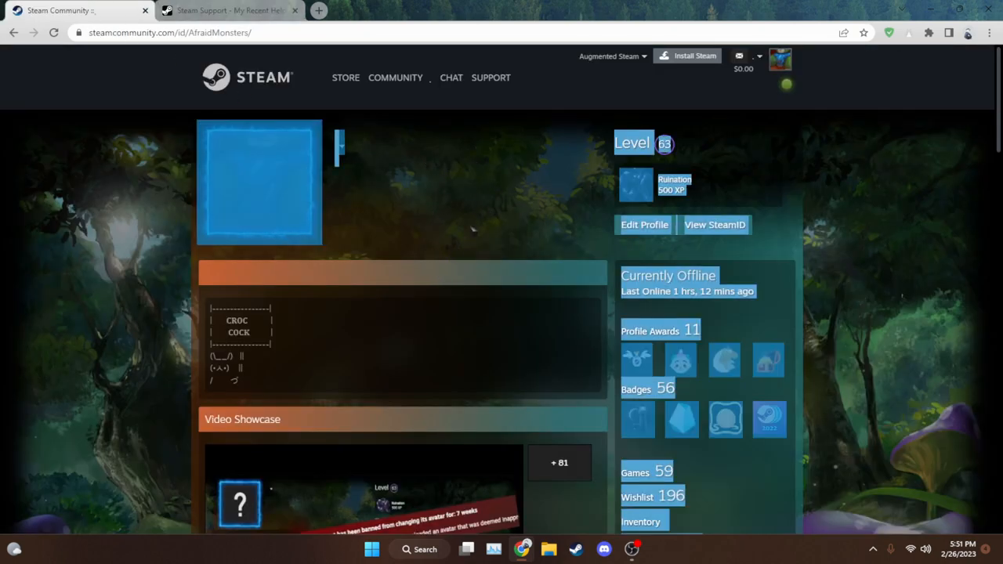
scroll(down, 3)
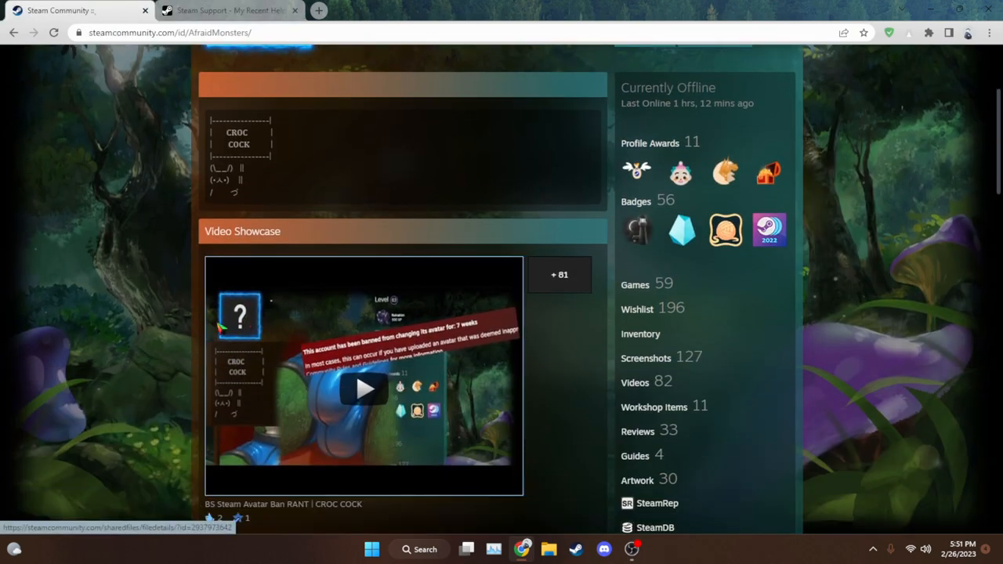
click(227, 10)
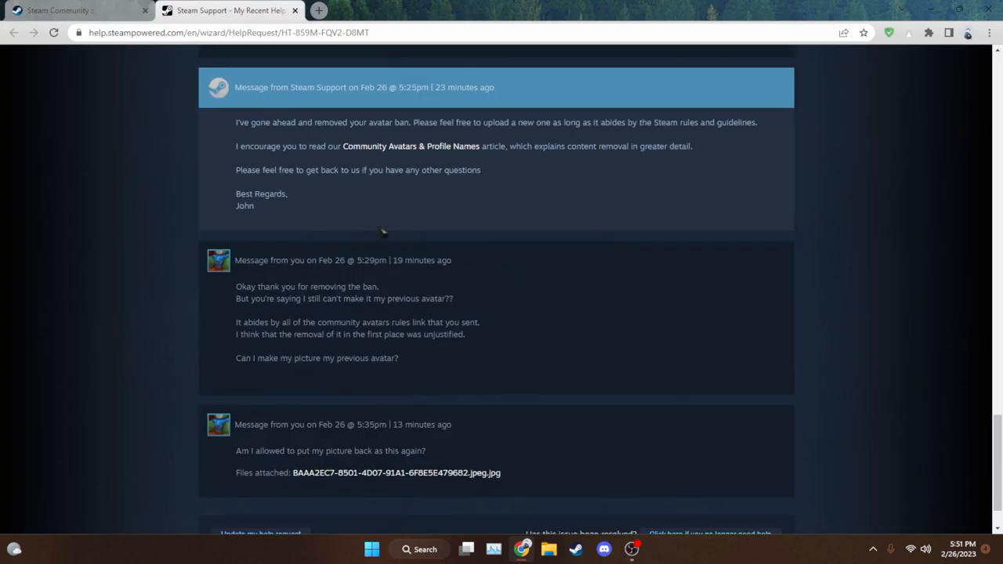
mouse_move(370, 228)
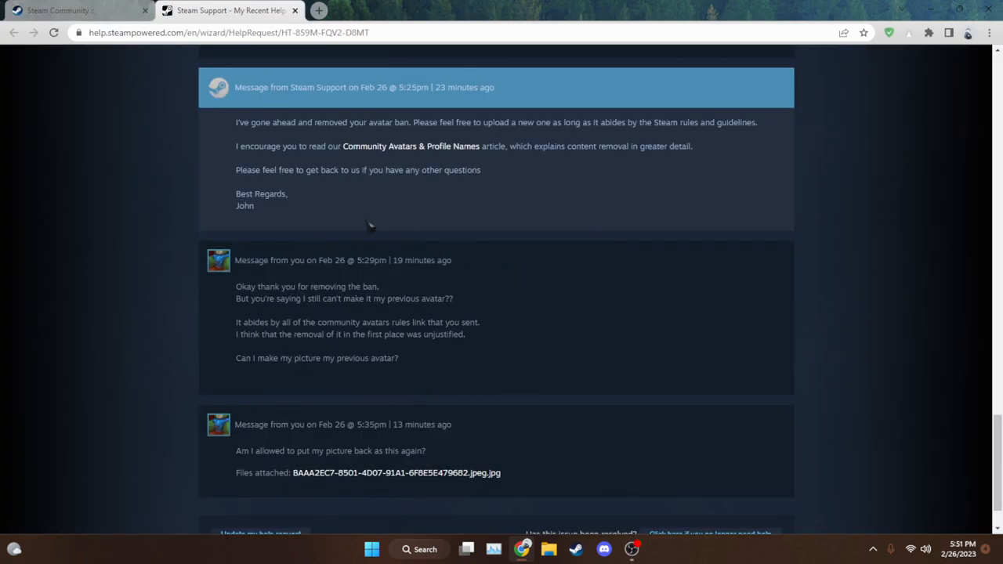
mouse_move(437, 218)
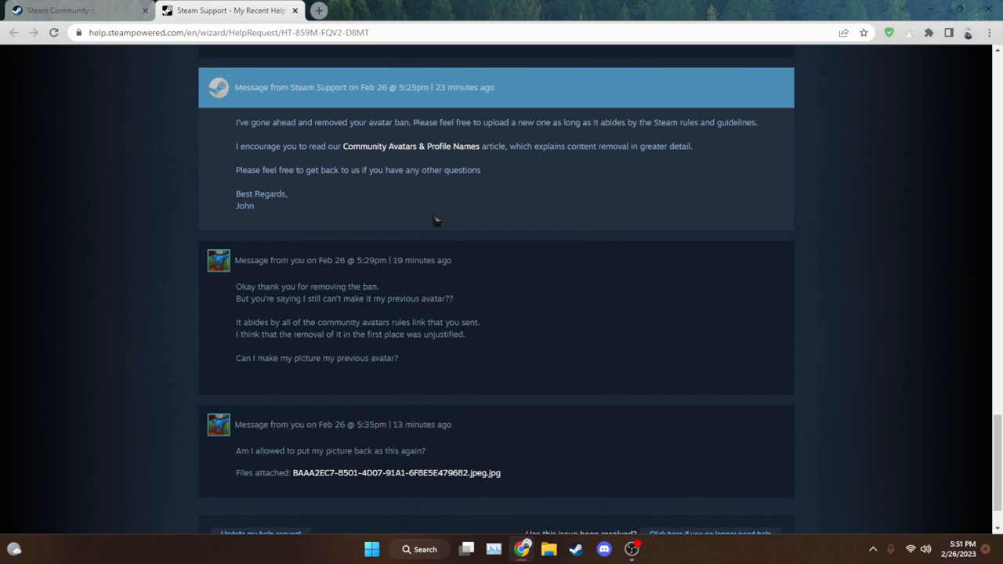
click(58, 10)
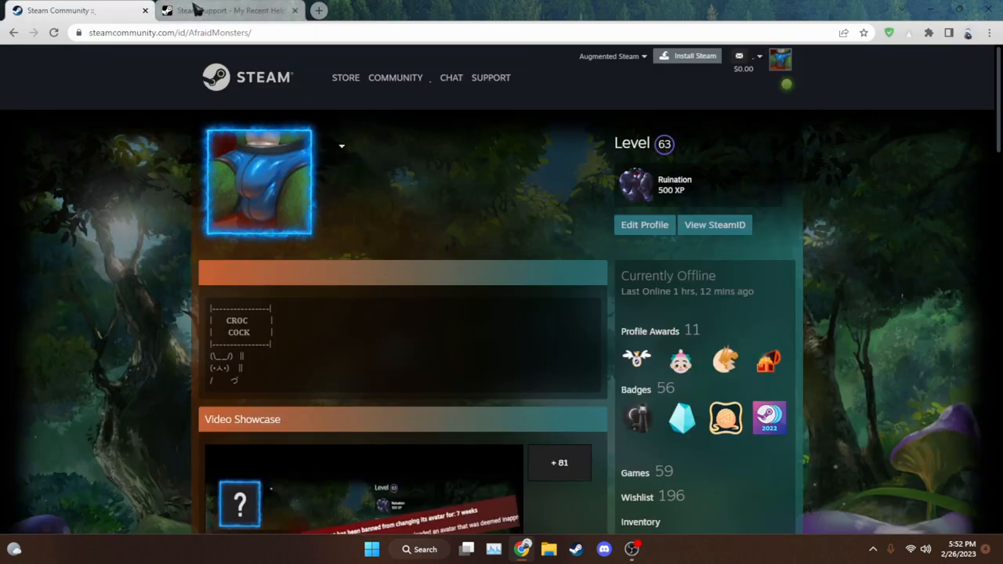
mouse_move(644, 225)
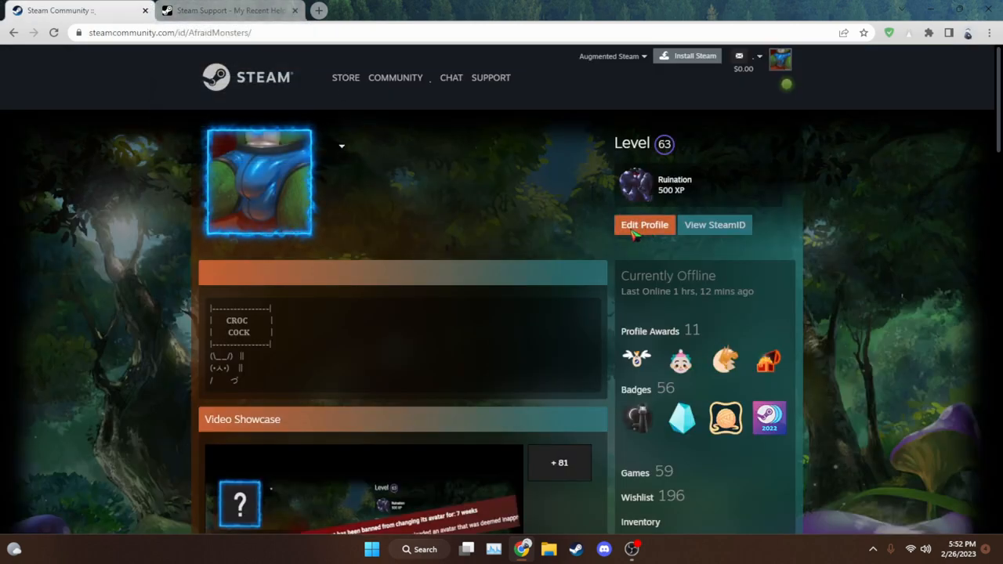
mouse_move(345, 153)
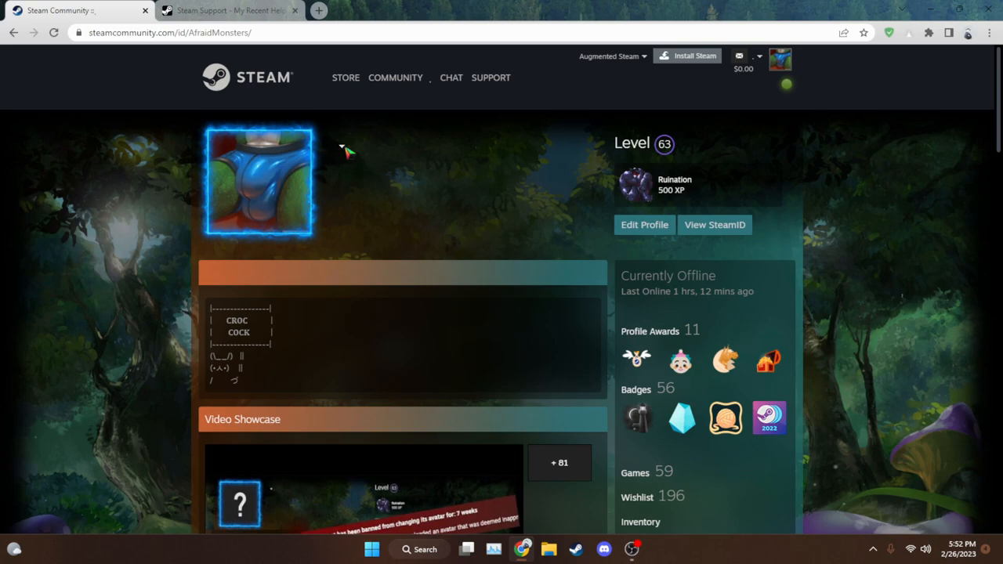
mouse_move(352, 227)
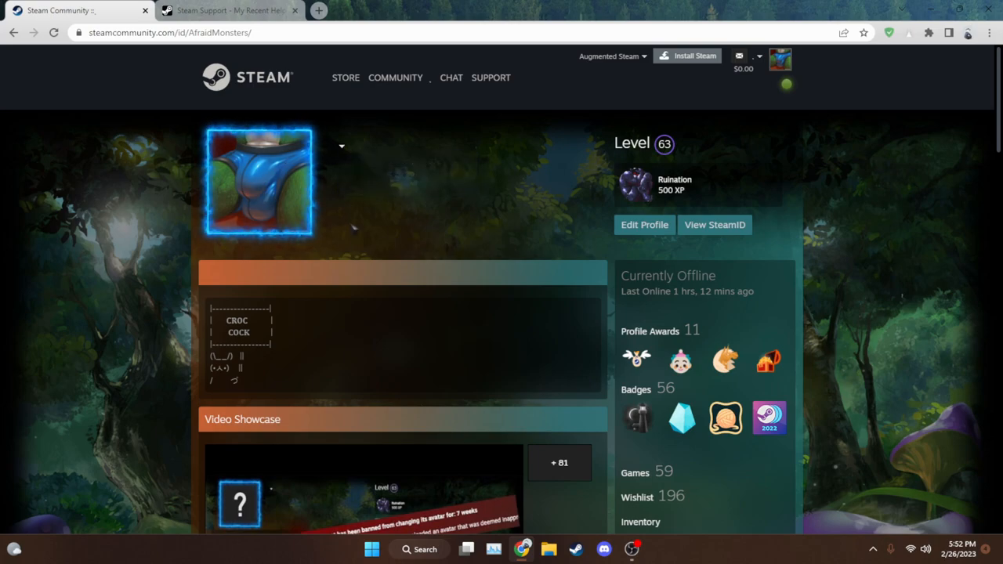
mouse_move(429, 208)
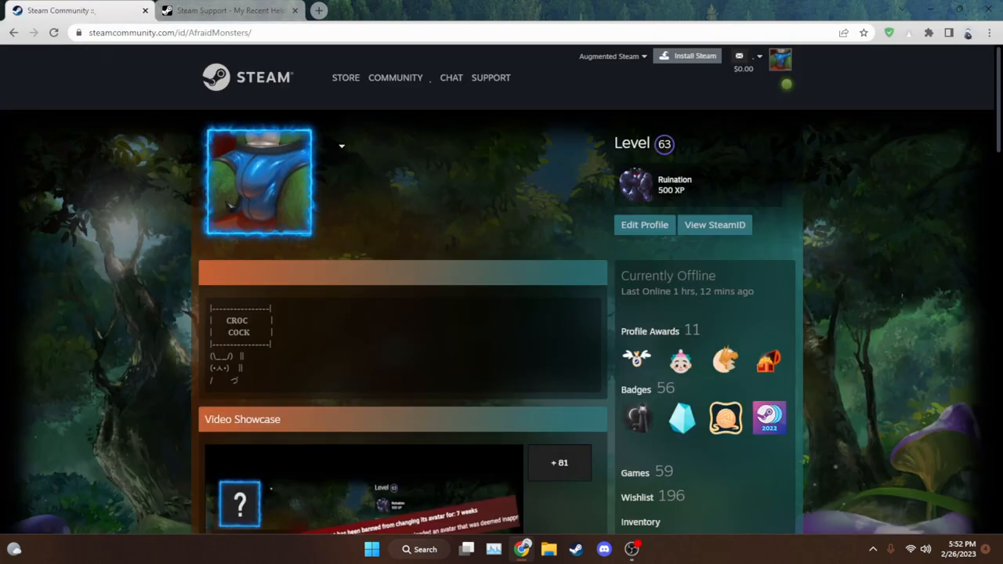
mouse_move(259, 180)
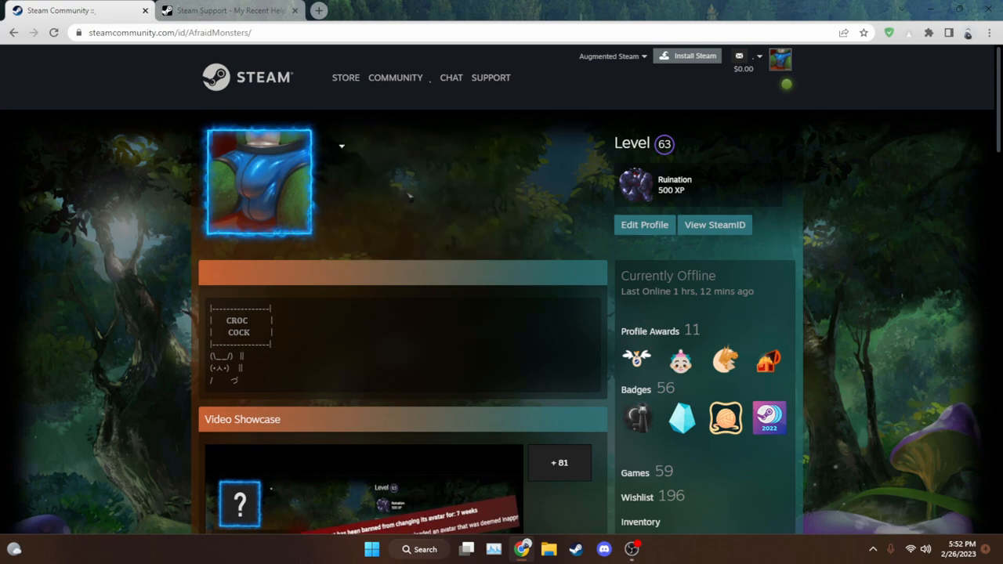
mouse_move(417, 260)
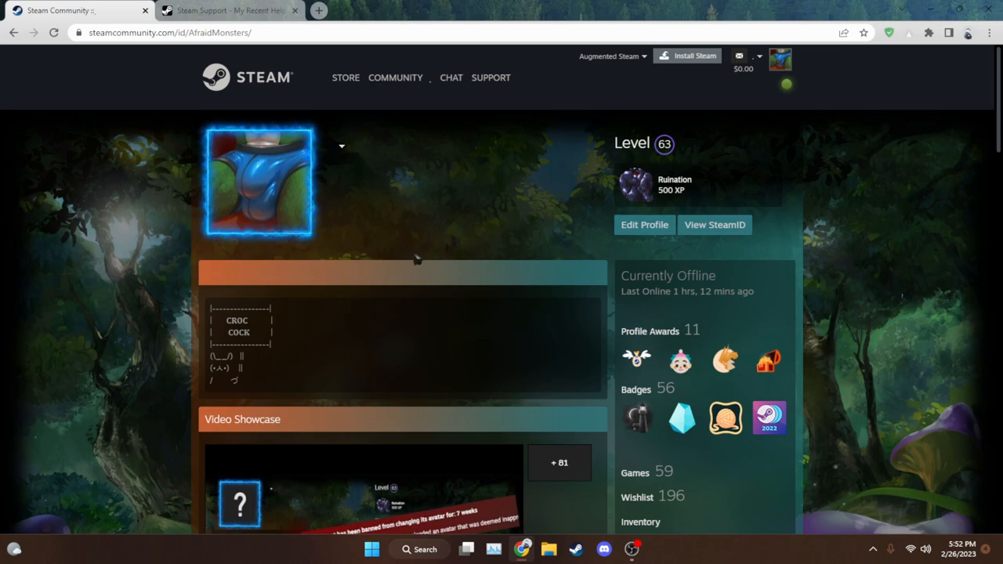
mouse_move(162, 218)
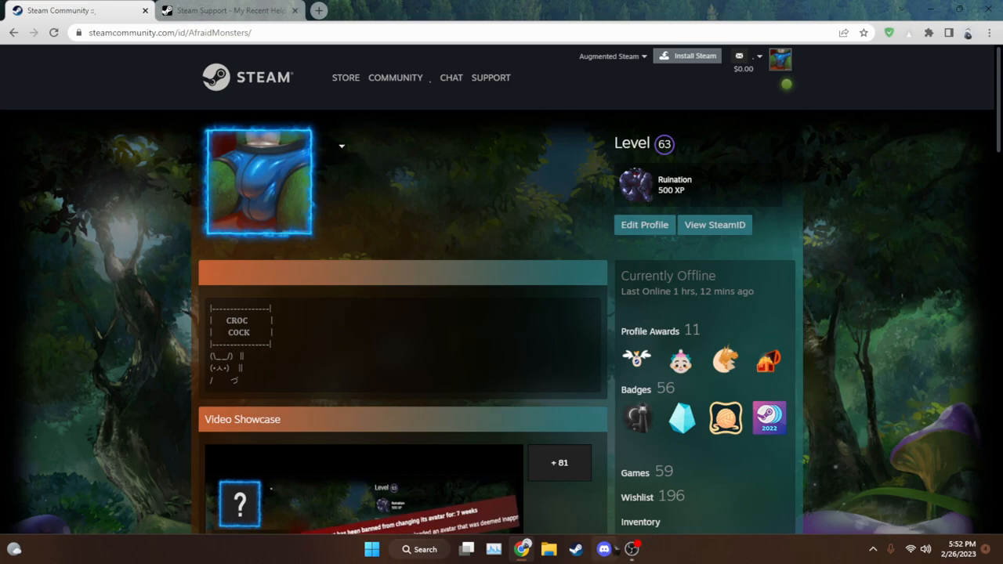
click(227, 10)
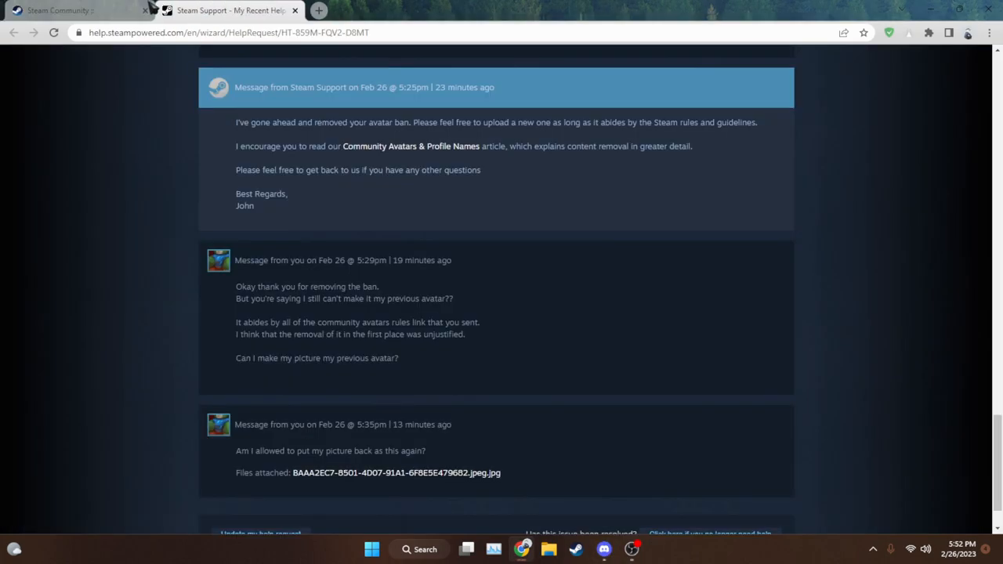
click(59, 10)
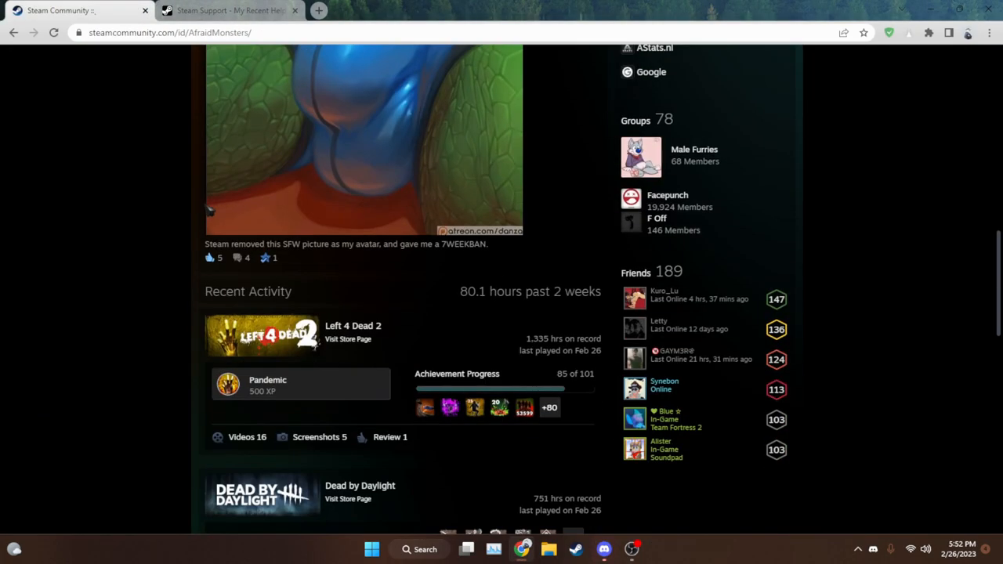
Scroll down the profile past the restored avatar to the artwork showcase
scroll(down, 3)
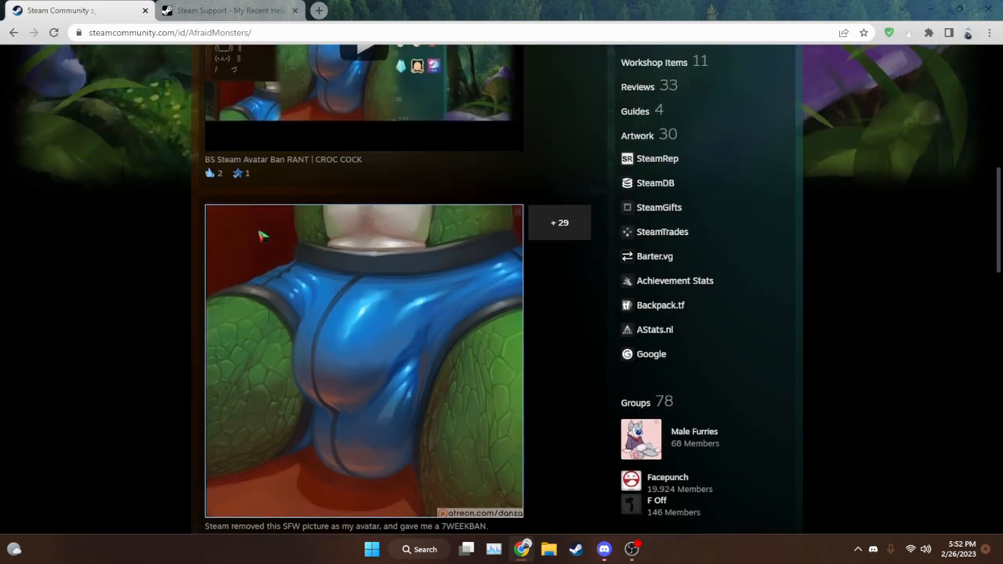
scroll(up, 3)
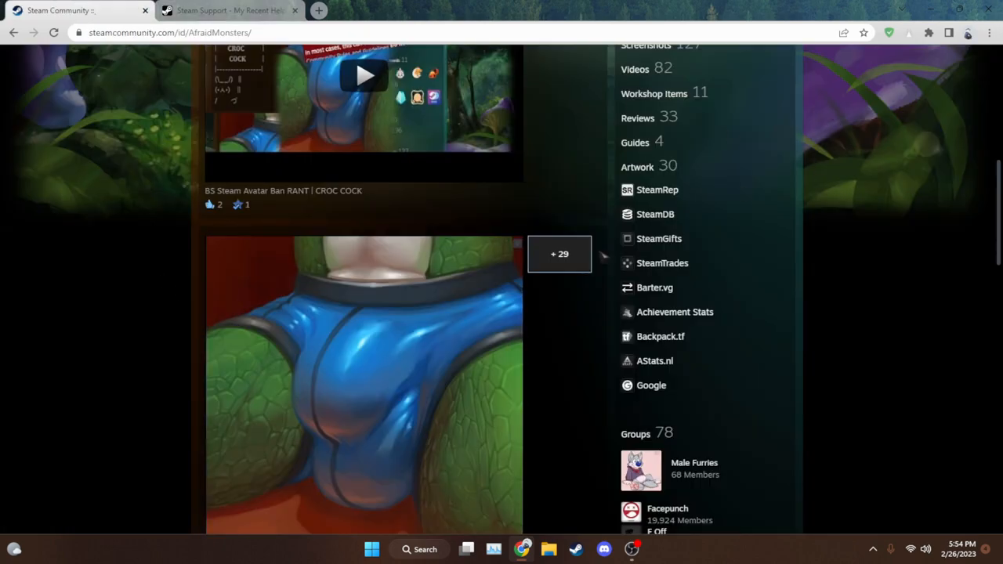
scroll(down, 3)
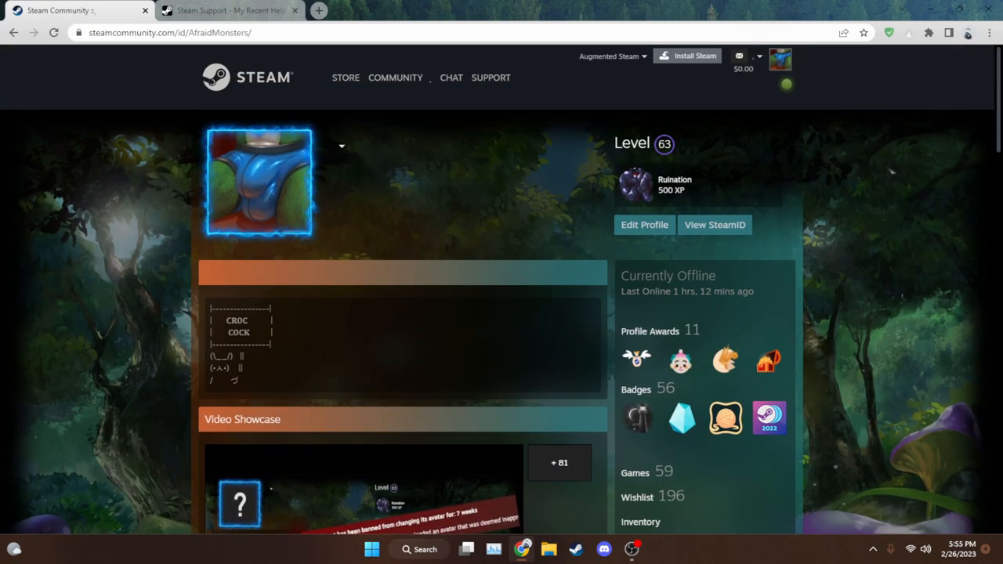
scroll(down, 3)
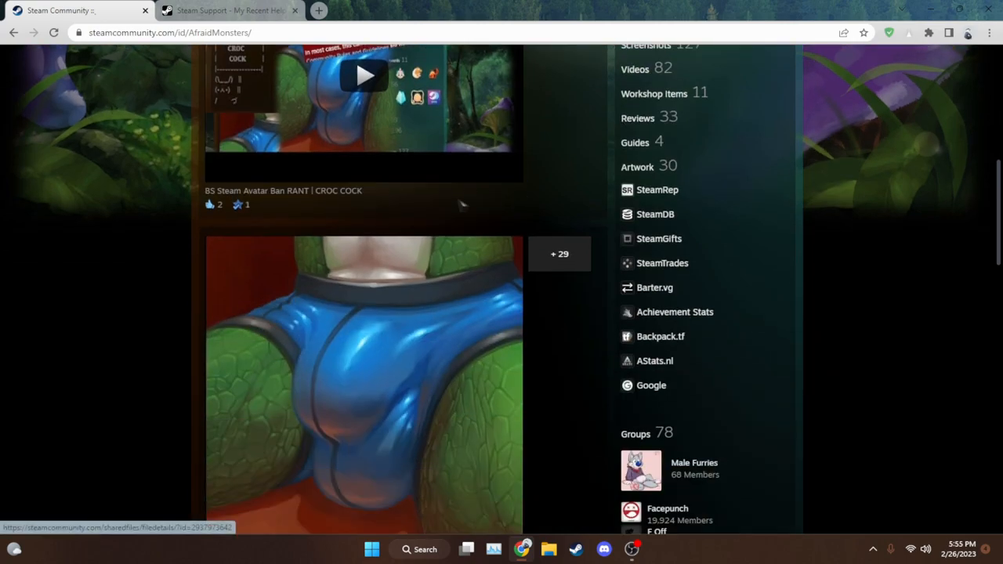
scroll(down, 3)
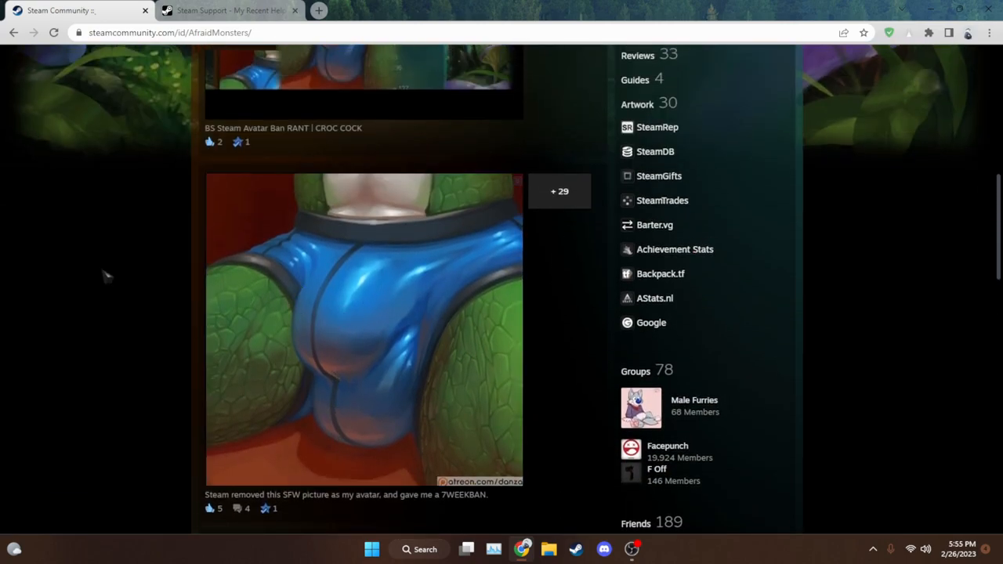
mouse_move(494, 237)
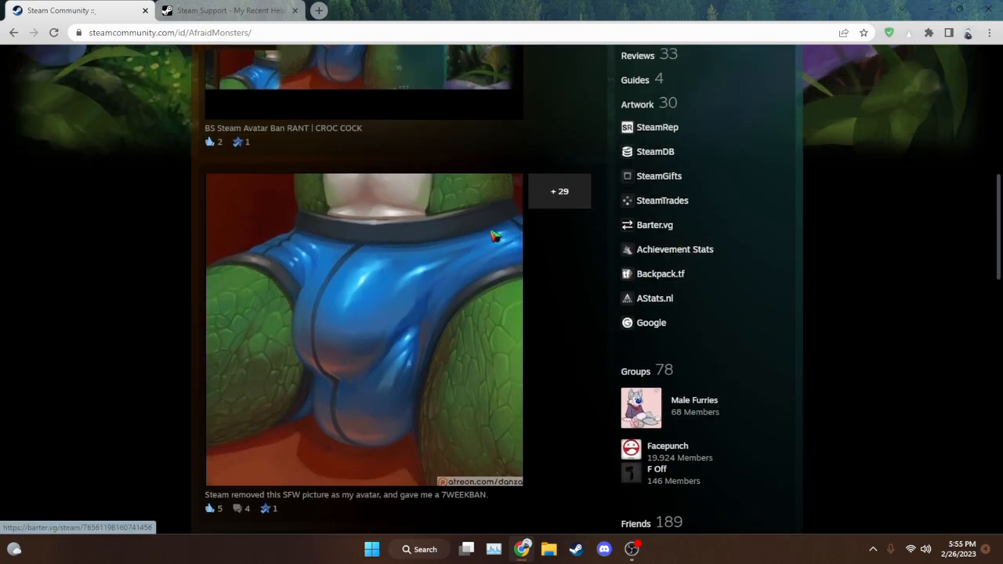
mouse_move(517, 208)
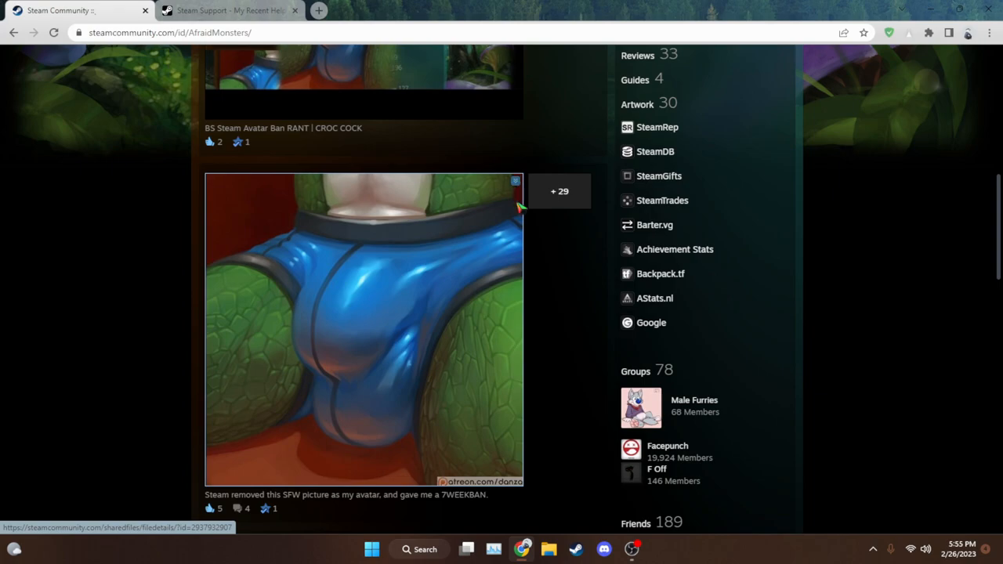
mouse_move(891, 236)
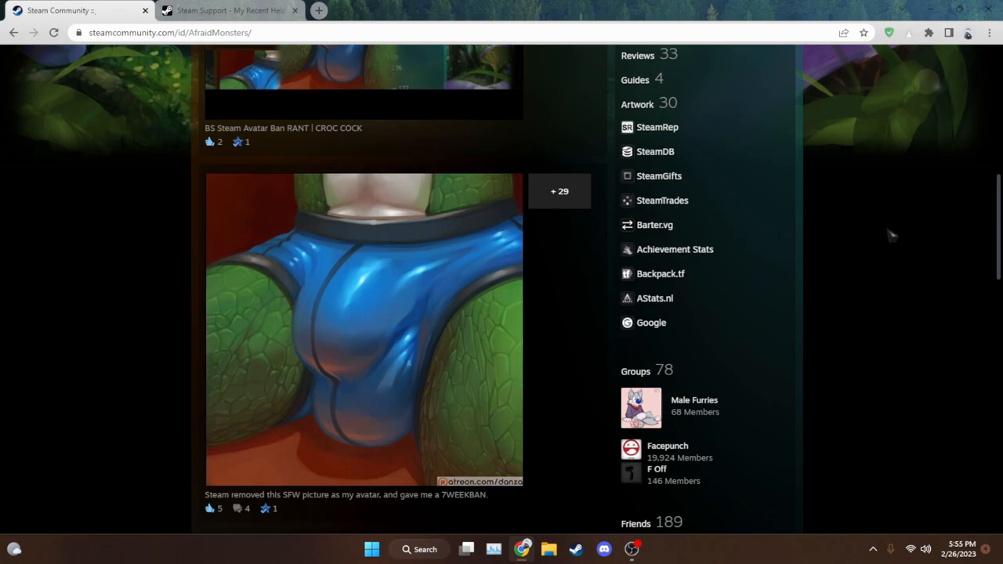
mouse_move(888, 230)
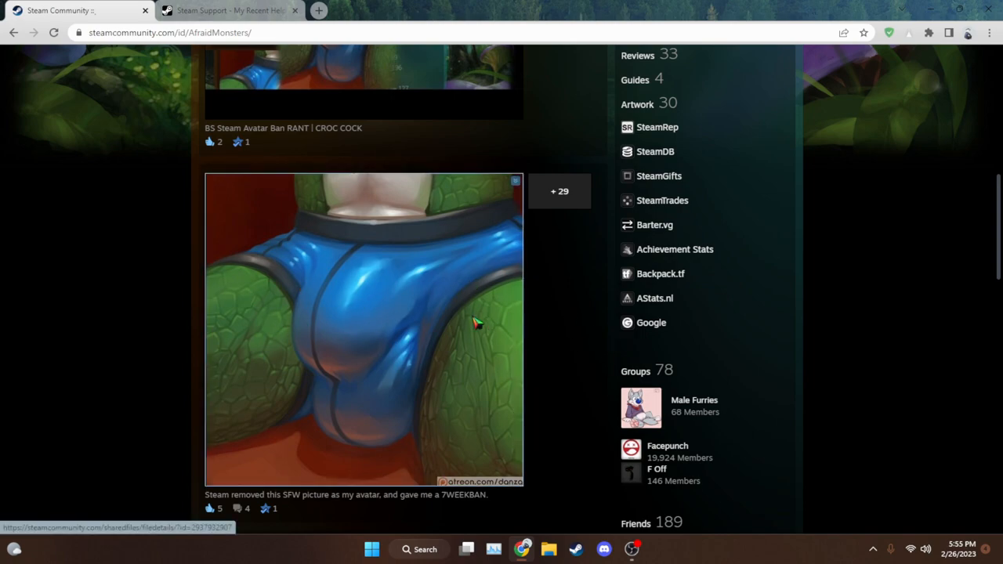
mouse_move(552, 325)
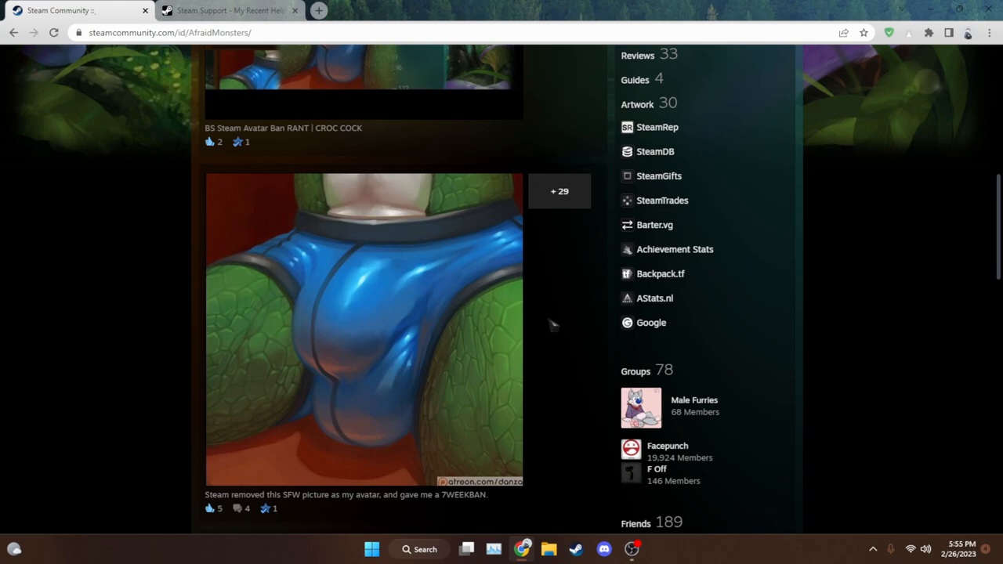
Browse the profile to its comments section, then switch to the Steam Support ticket
scroll(up, 3)
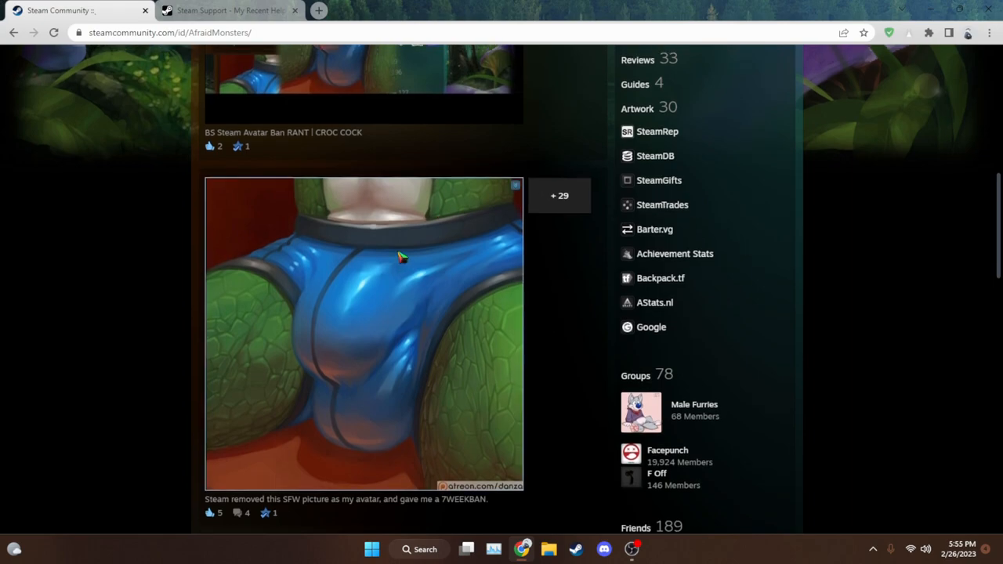
scroll(up, 3)
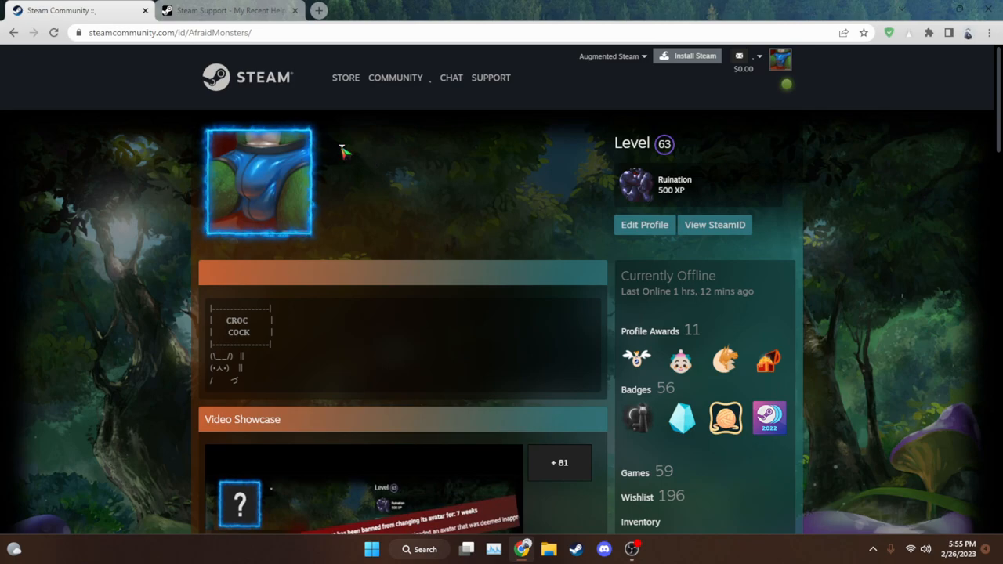
scroll(down, 3)
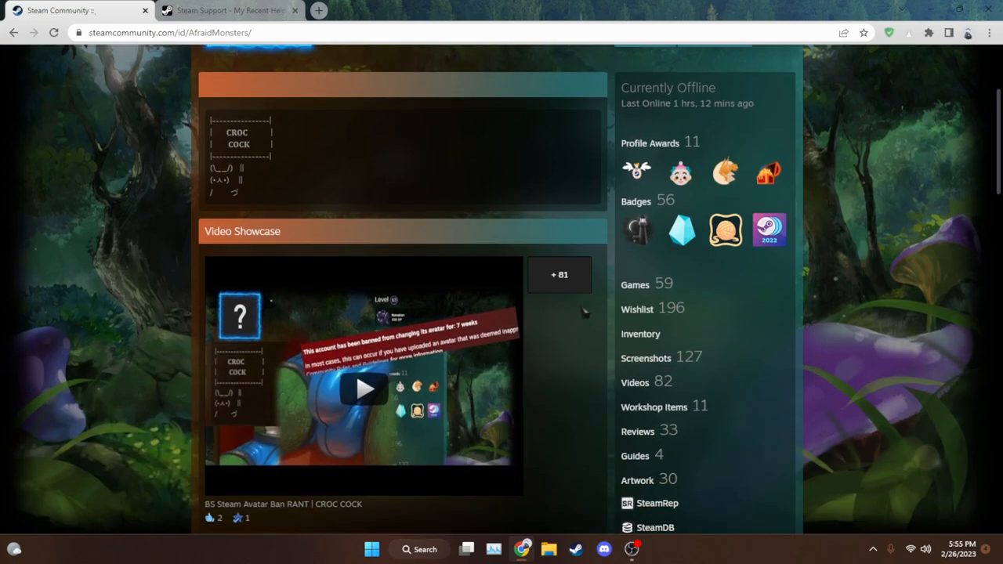
scroll(up, 3)
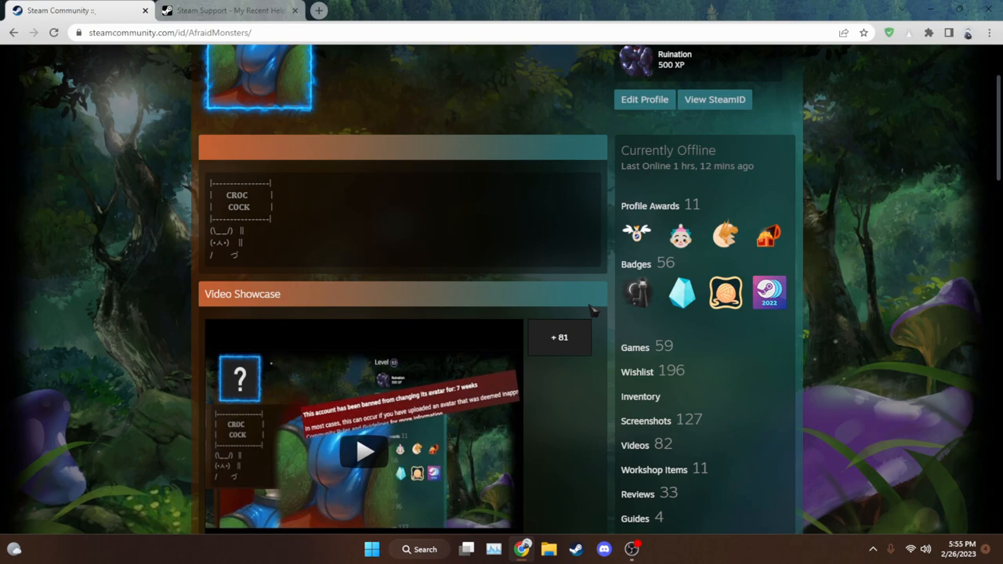
scroll(up, 3)
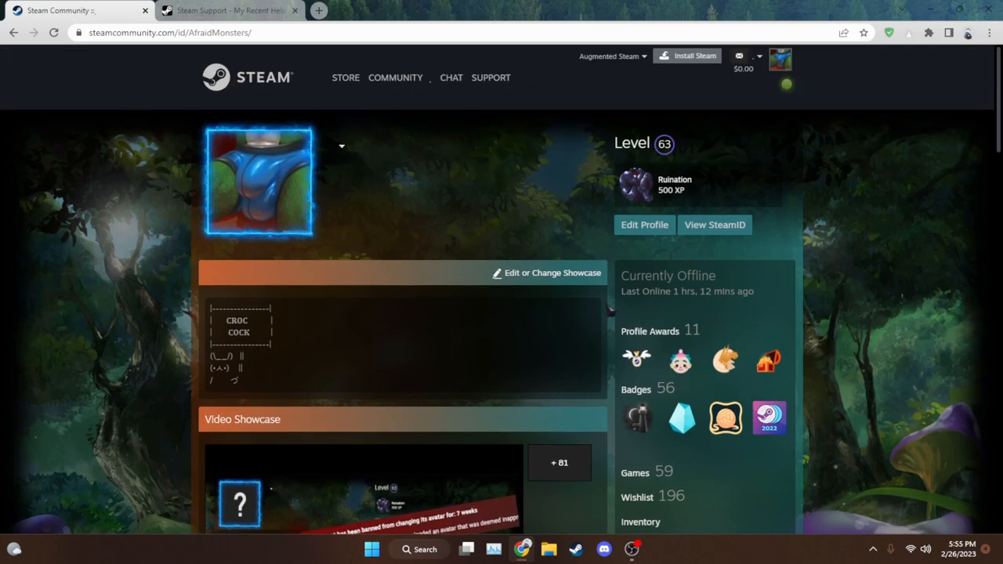
scroll(down, 3)
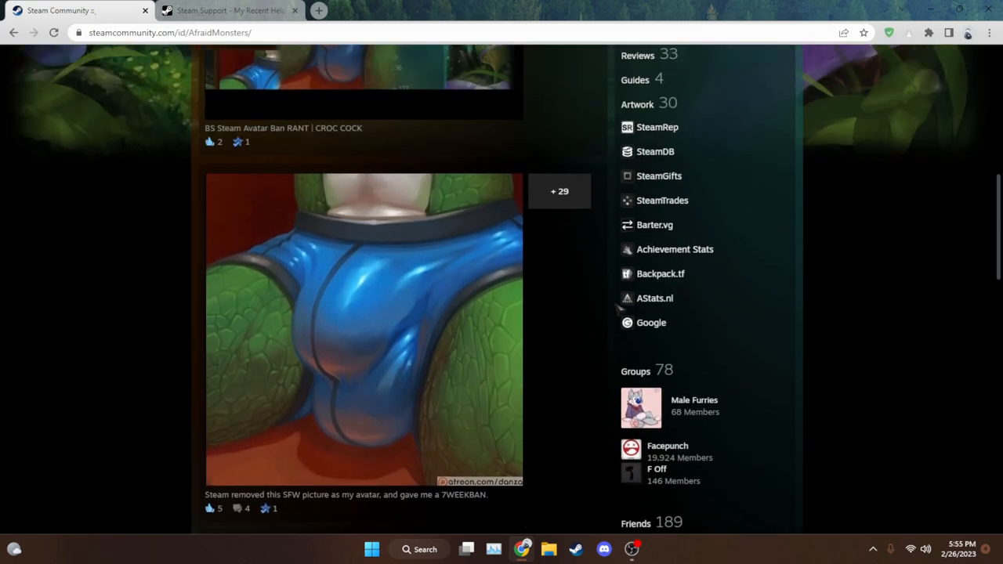
scroll(up, 3)
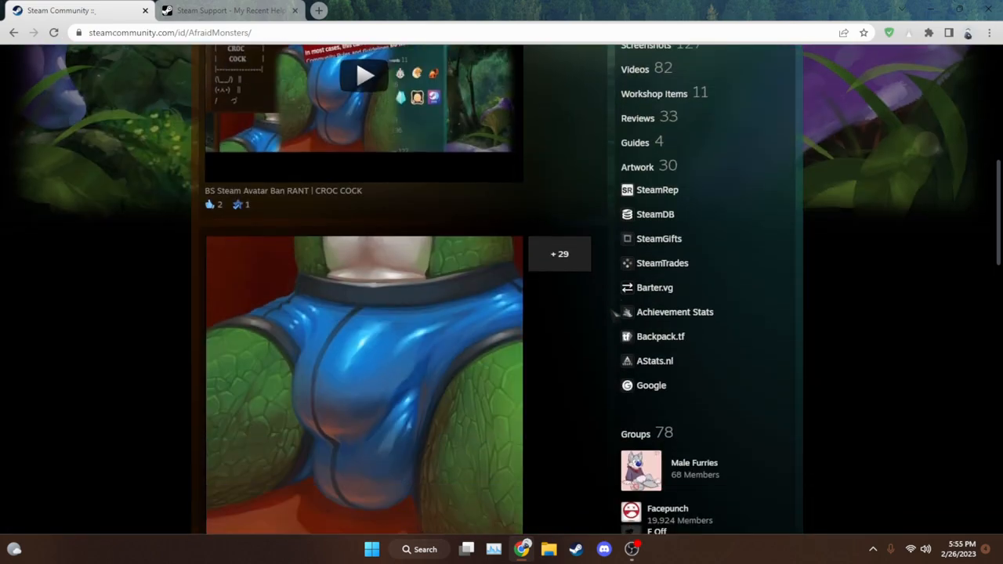
scroll(up, 3)
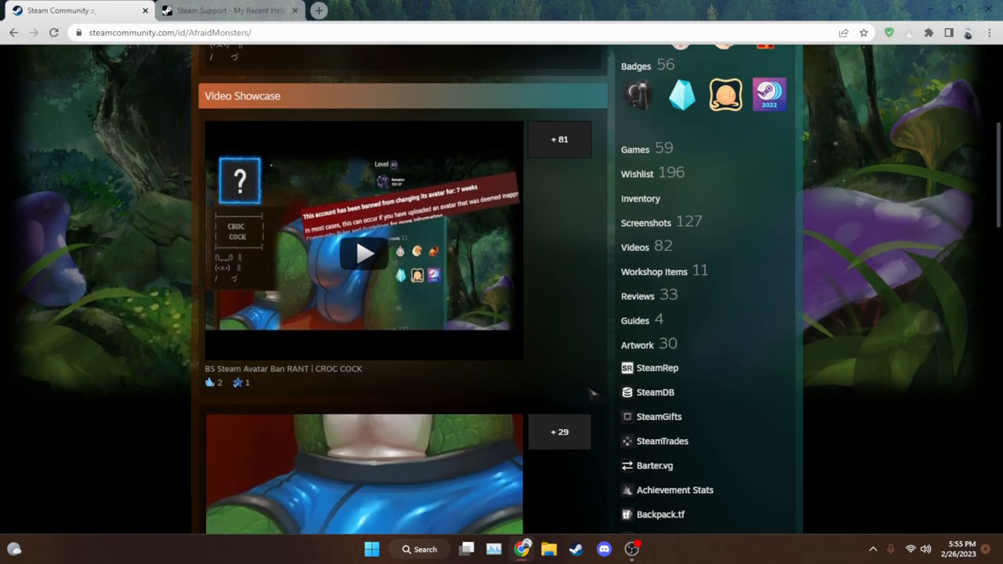
scroll(up, 3)
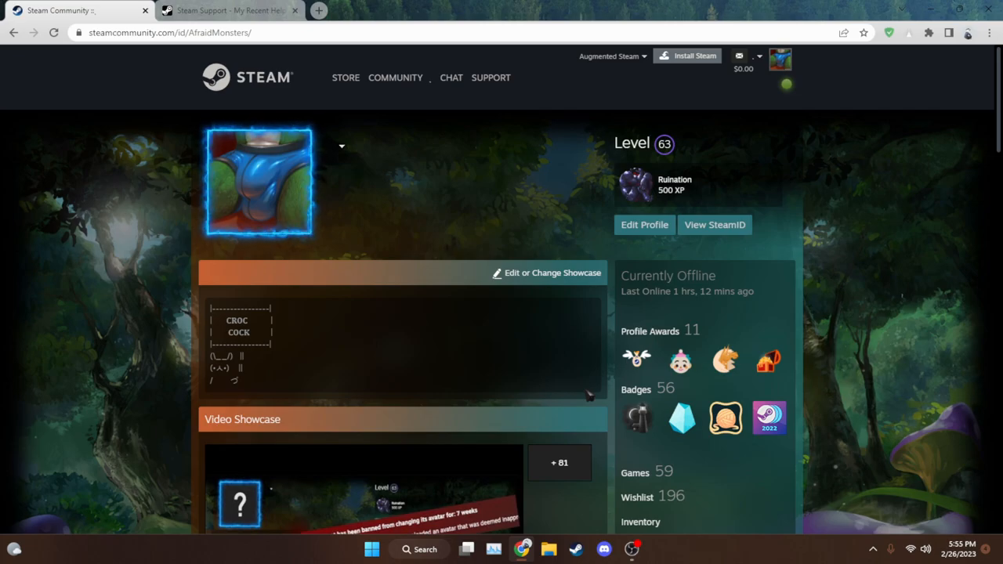
scroll(down, 3)
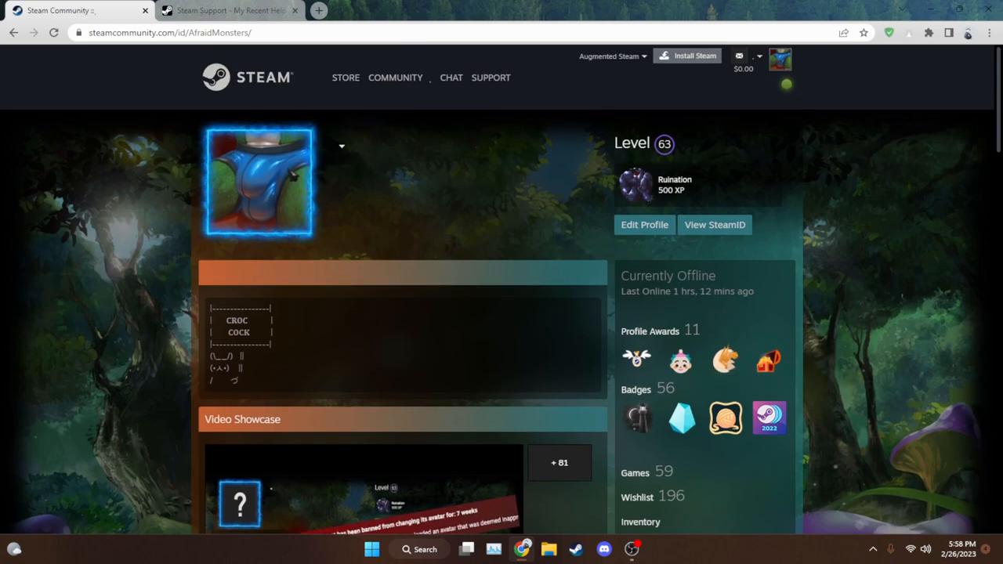
scroll(down, 3)
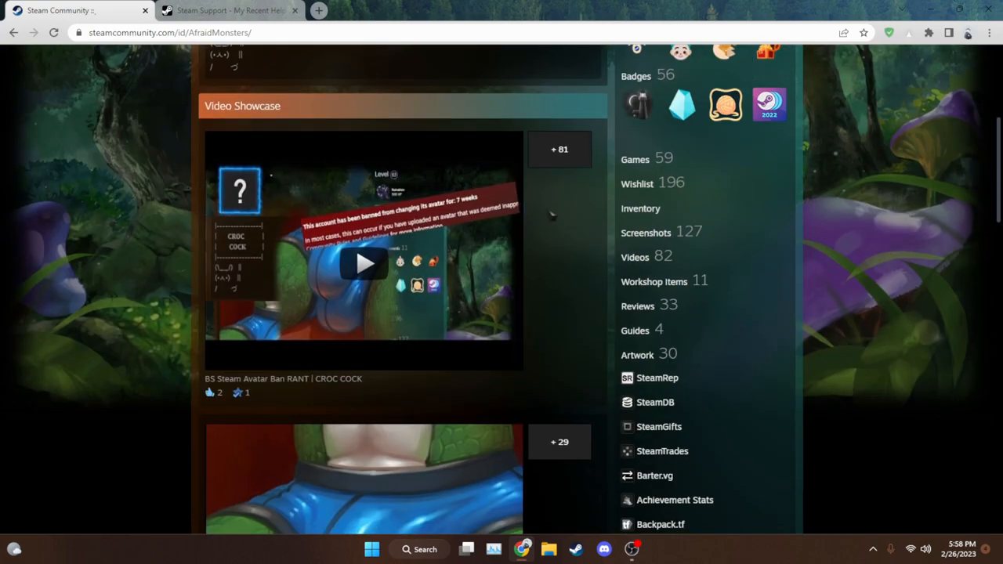
scroll(down, 3)
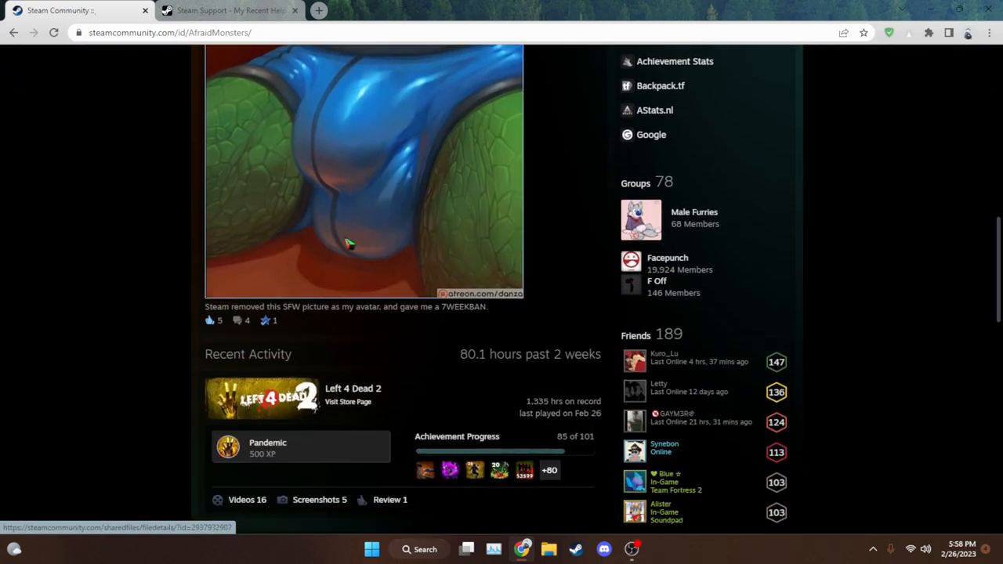
scroll(down, 3)
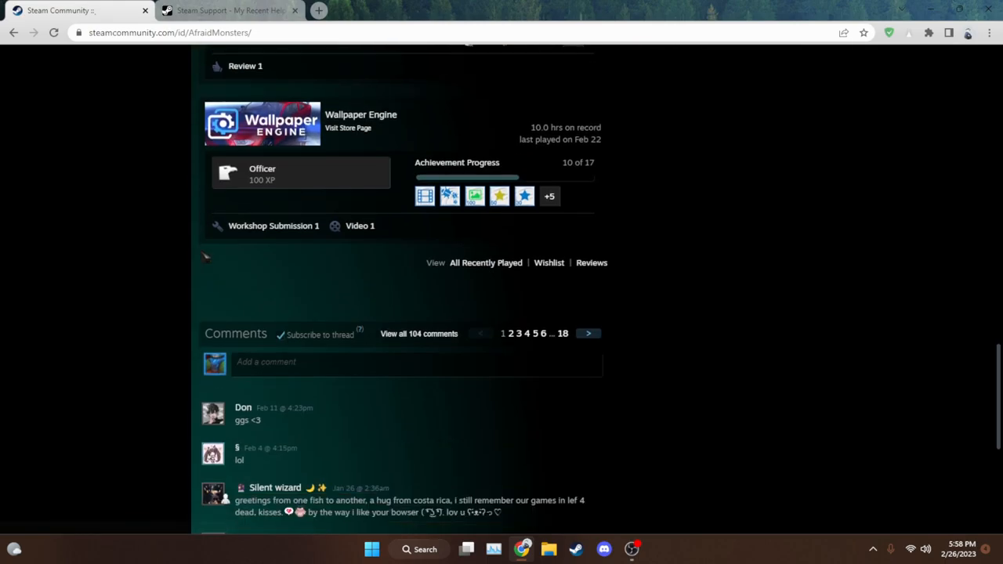
scroll(up, 3)
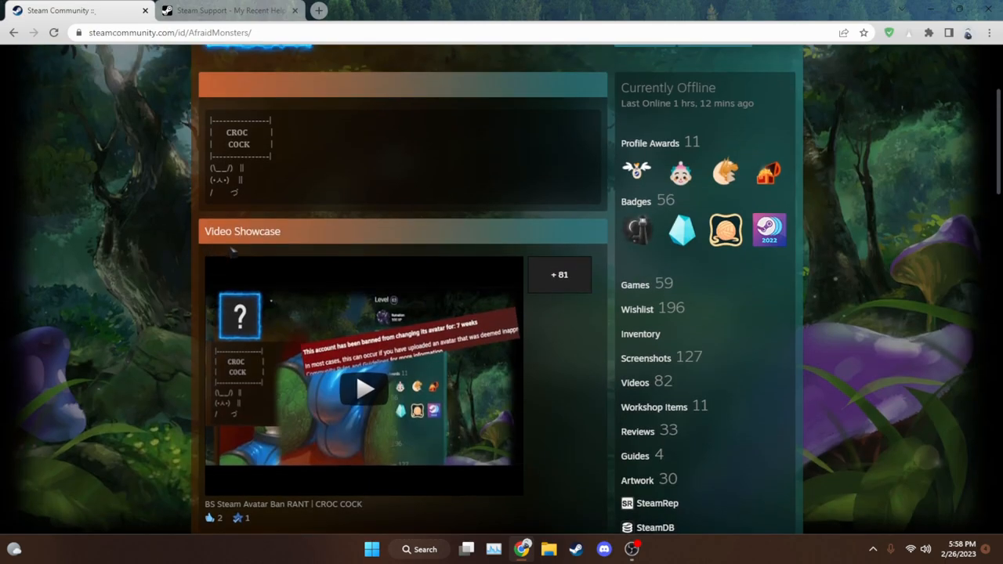
click(227, 10)
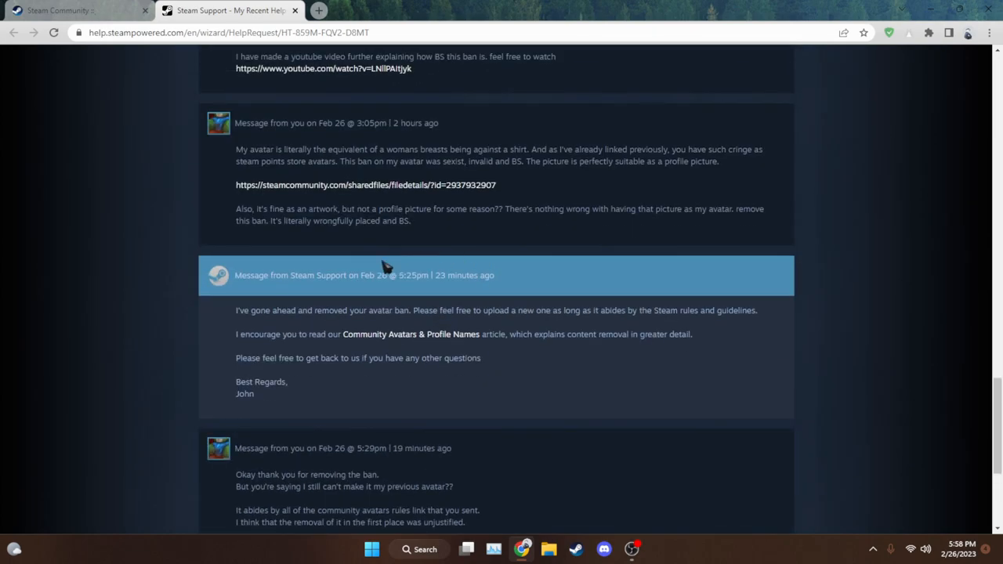
Scroll past the Feb 23 complaints and highlight Support's avatar ban-removal reply
scroll(down, 3)
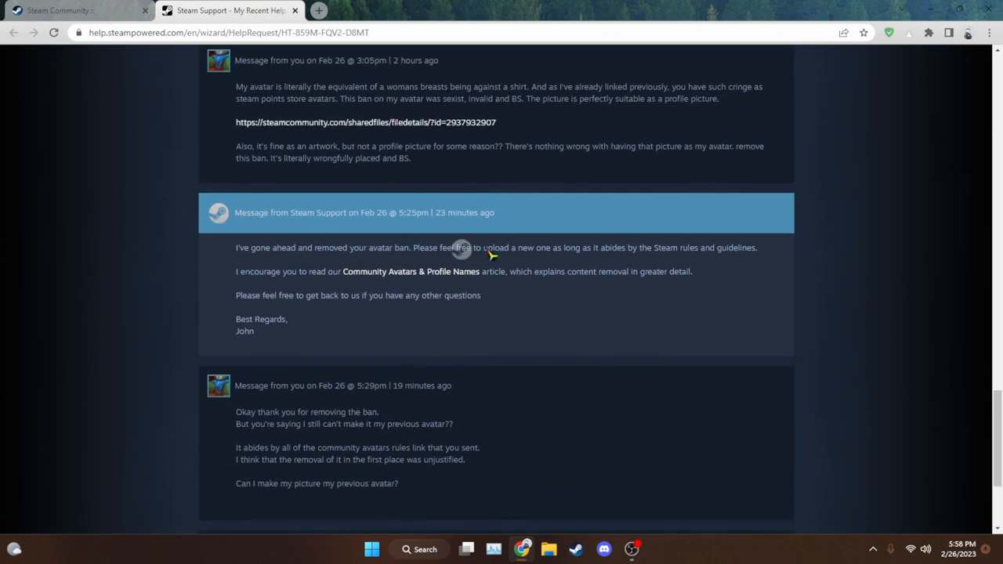
mouse_move(301, 329)
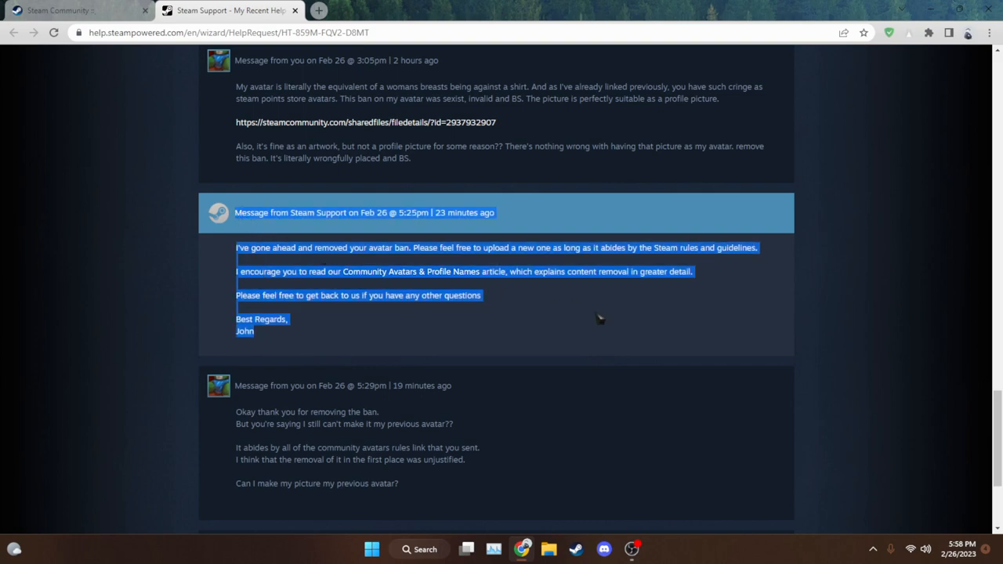
scroll(up, 3)
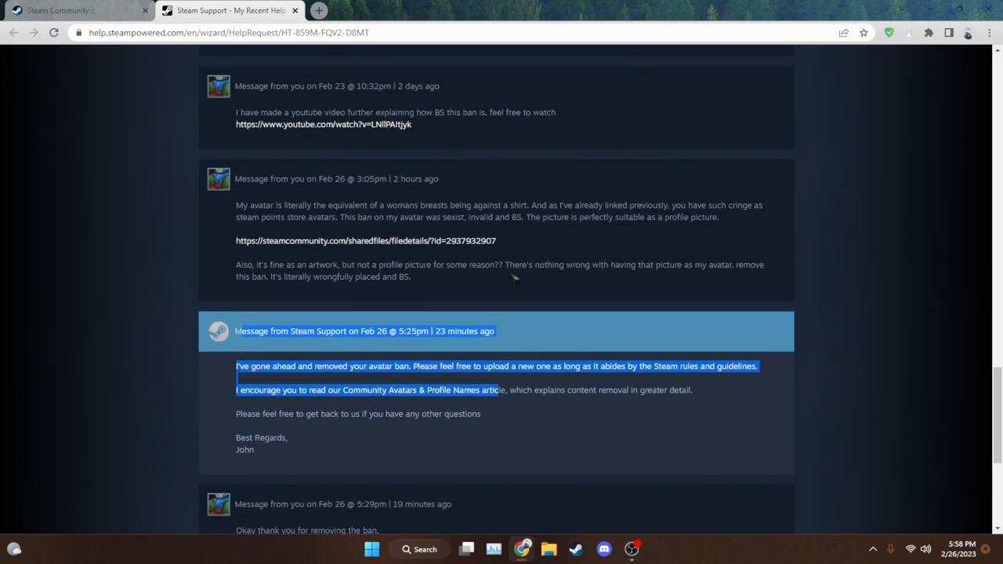
scroll(up, 3)
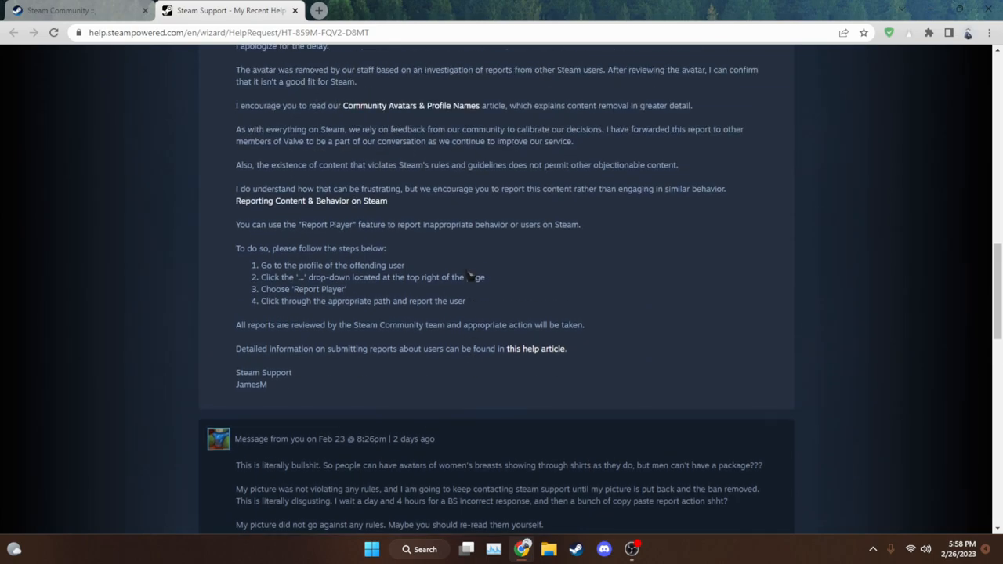
scroll(up, 3)
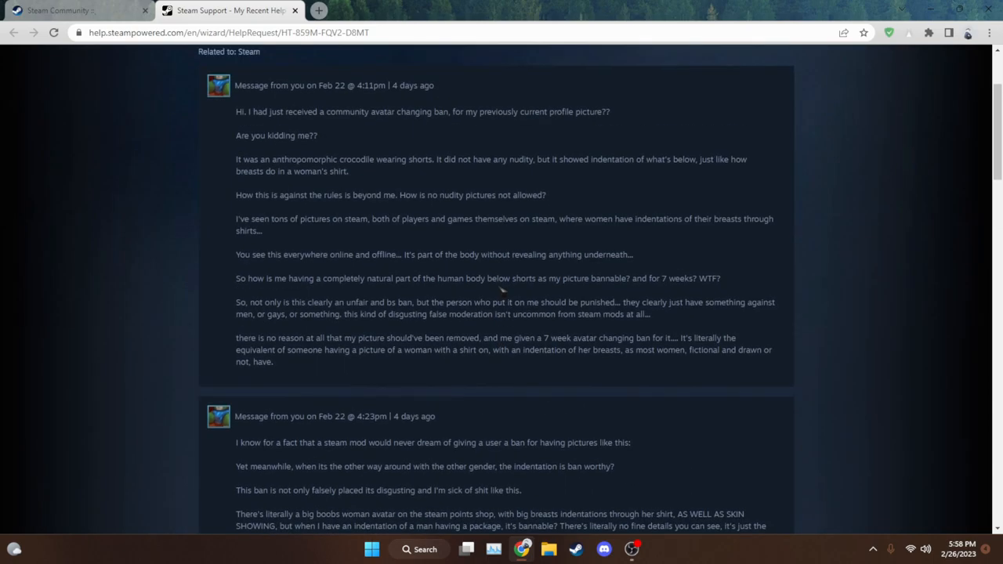
scroll(up, 3)
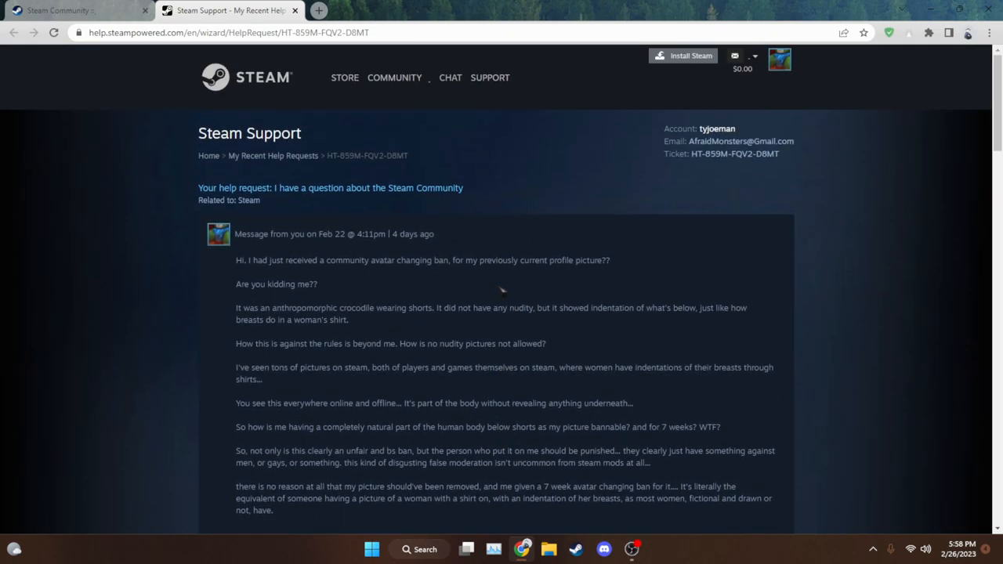
scroll(down, 3)
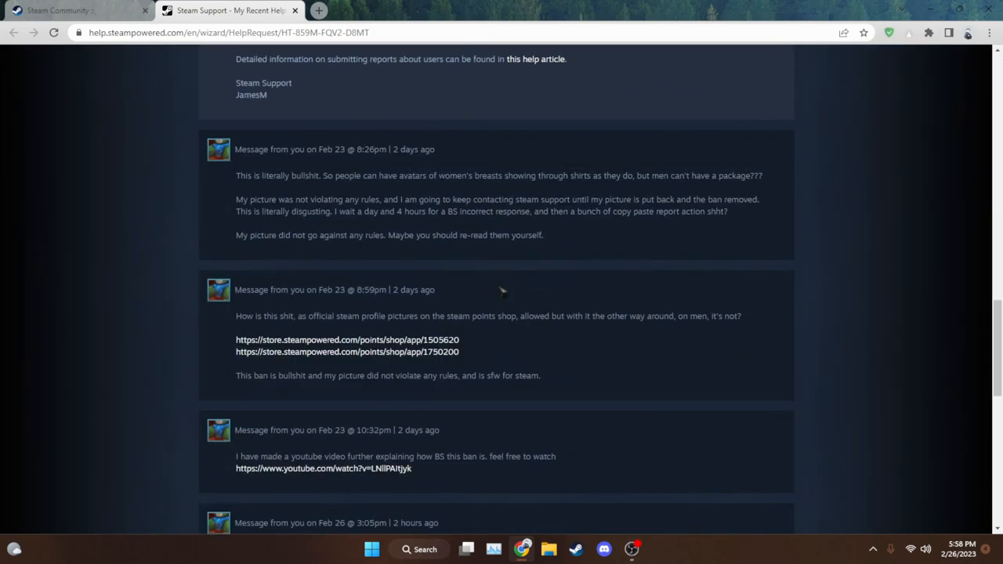
scroll(down, 3)
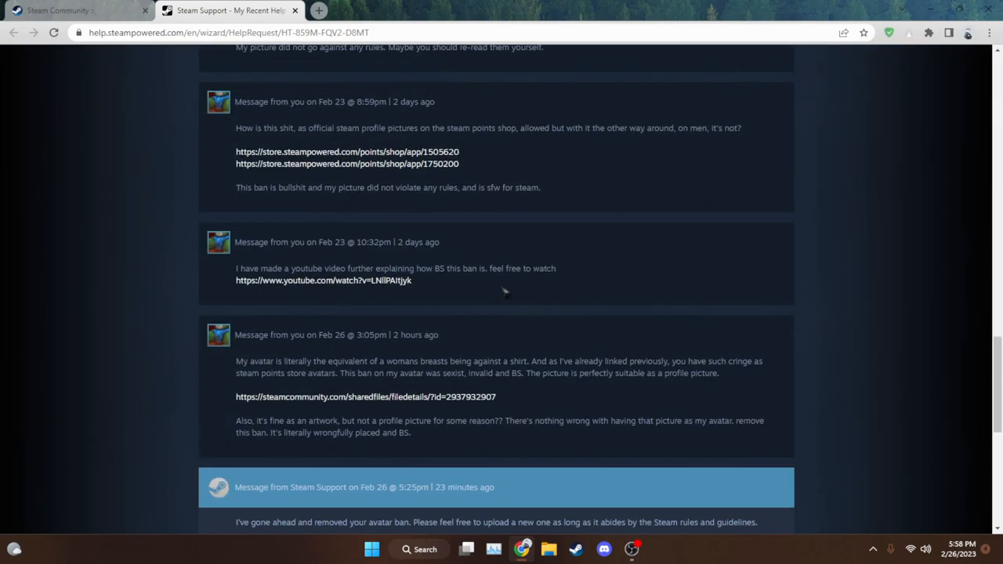
scroll(up, 3)
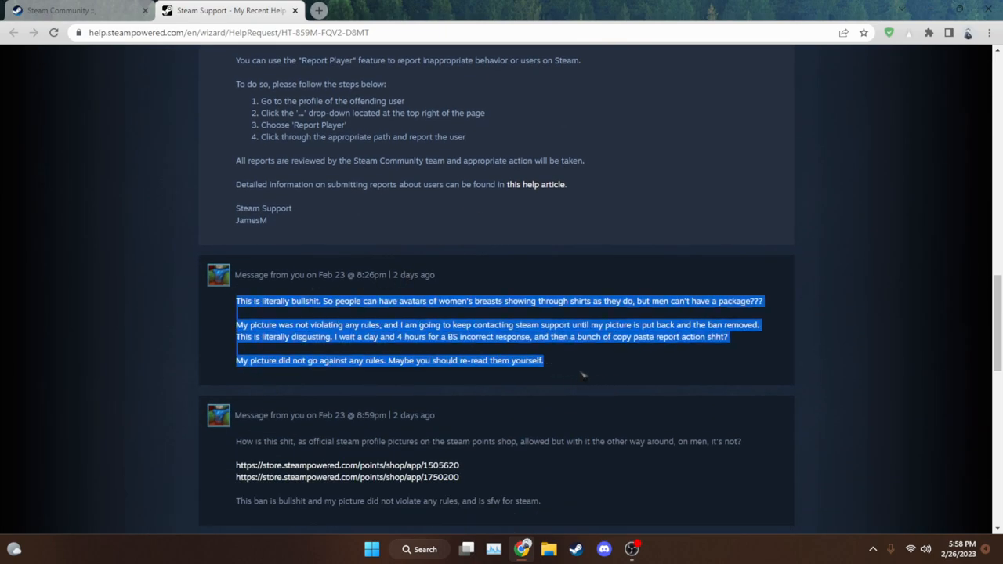
scroll(down, 3)
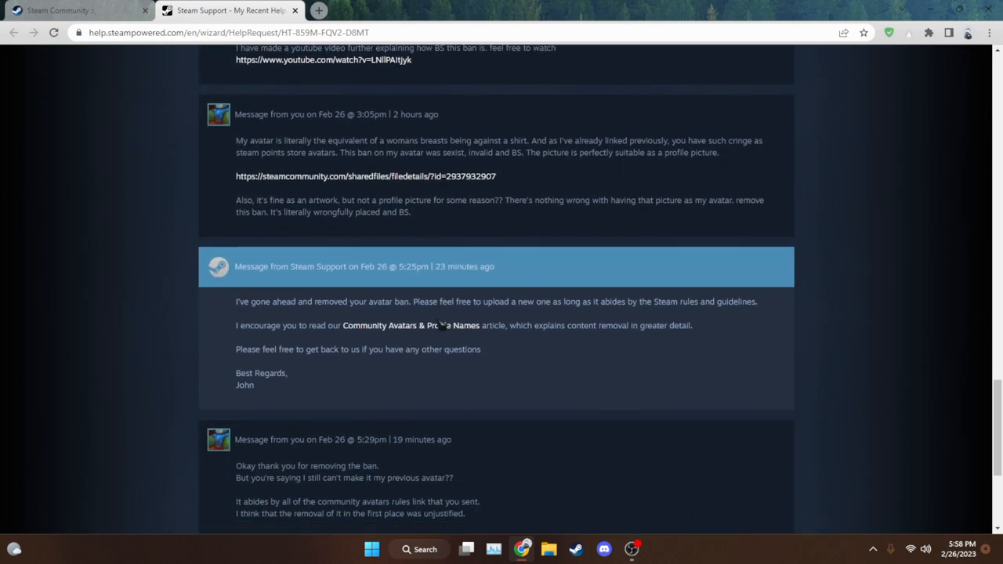
scroll(down, 3)
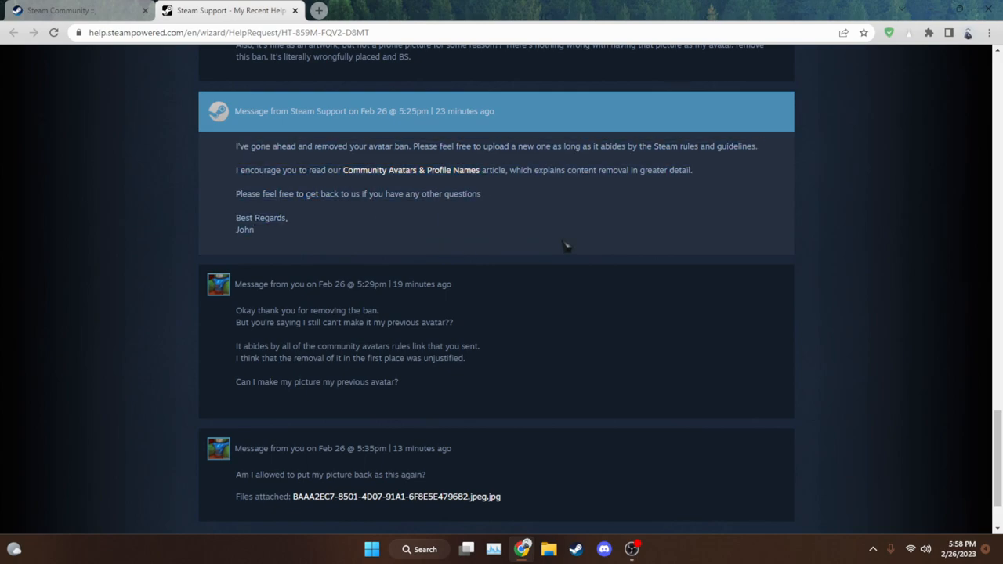
mouse_move(535, 217)
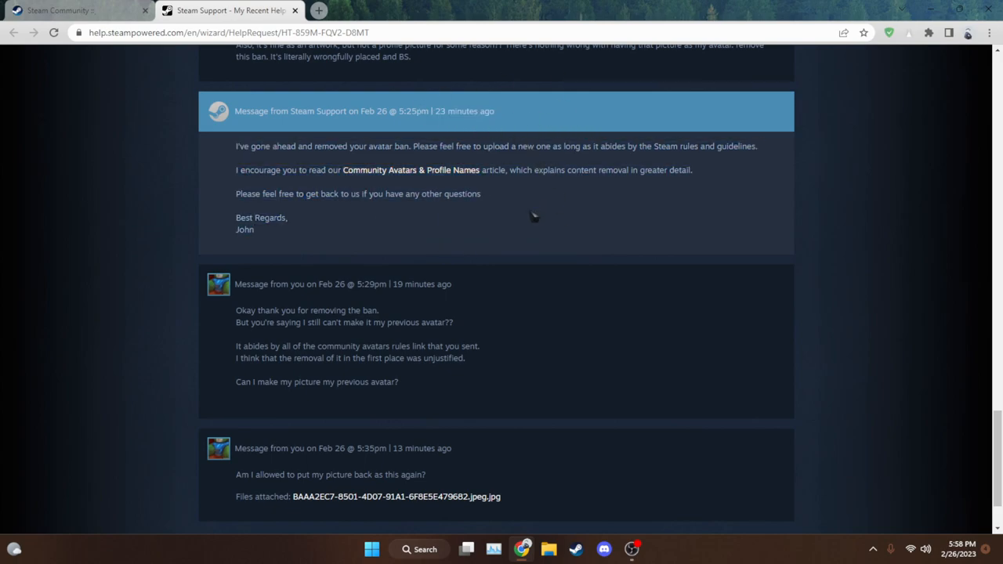
scroll(down, 3)
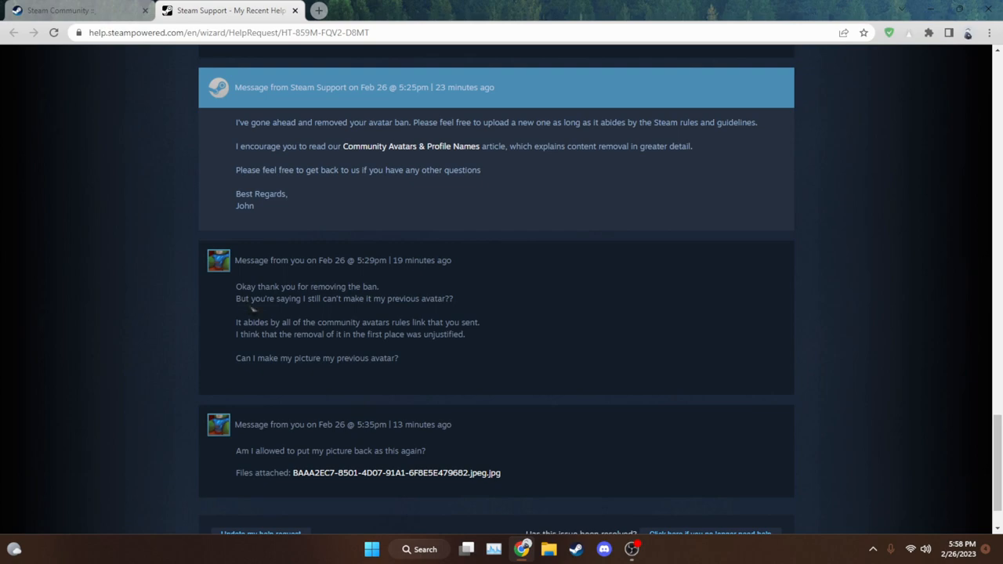
mouse_move(305, 304)
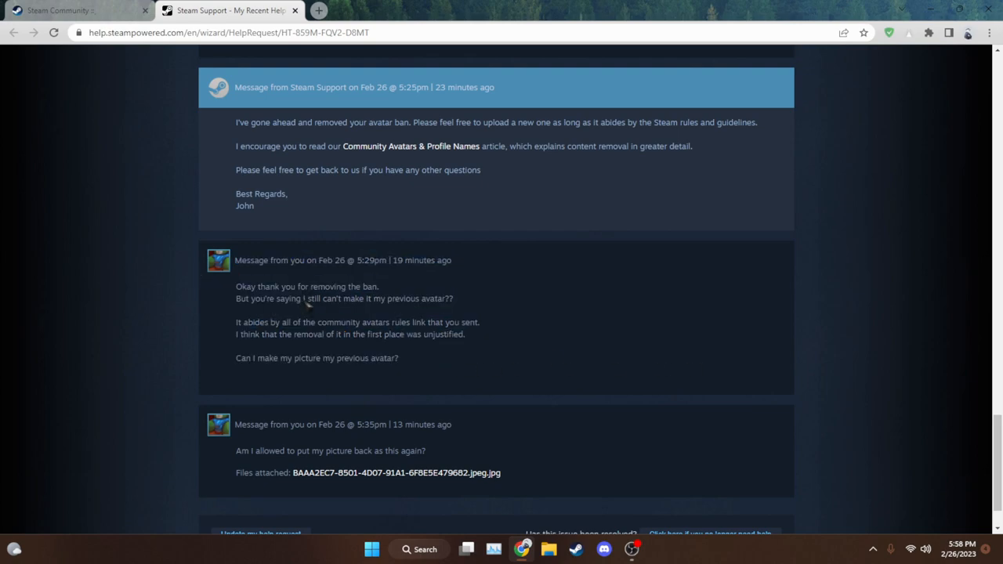
mouse_move(241, 127)
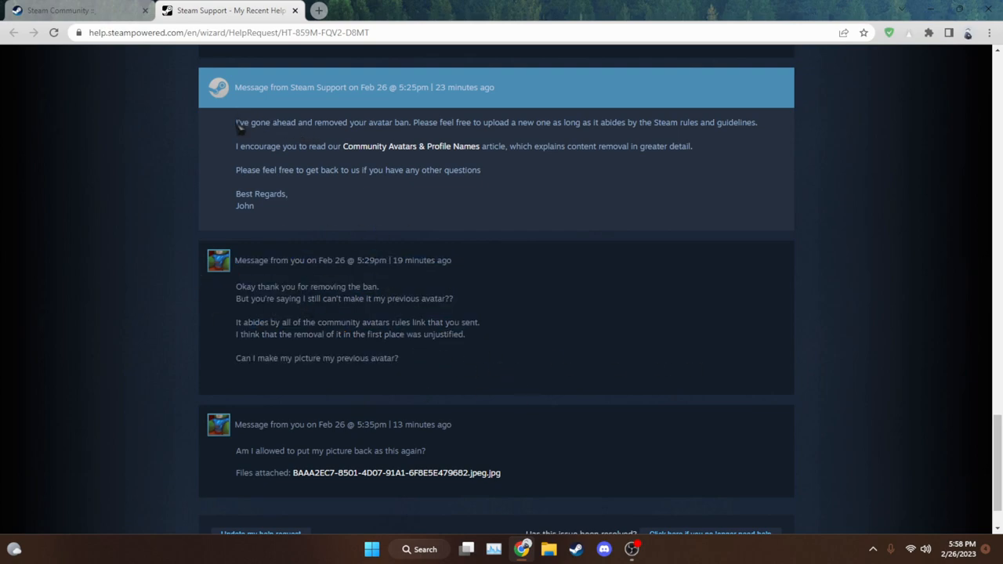
drag(236, 122, 426, 450)
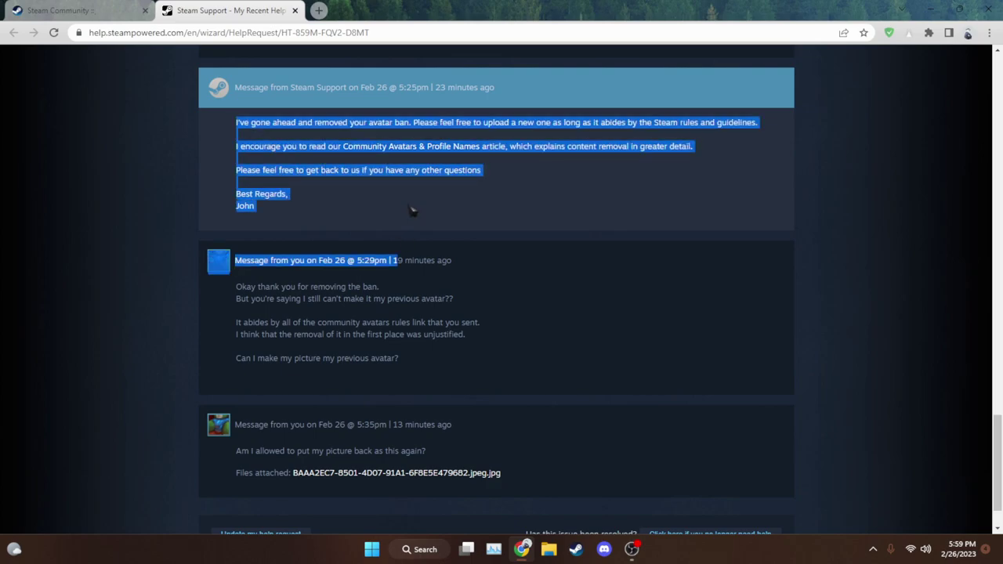
Switch back to the Steam Community profile showing the crocodile avatar
click(74, 10)
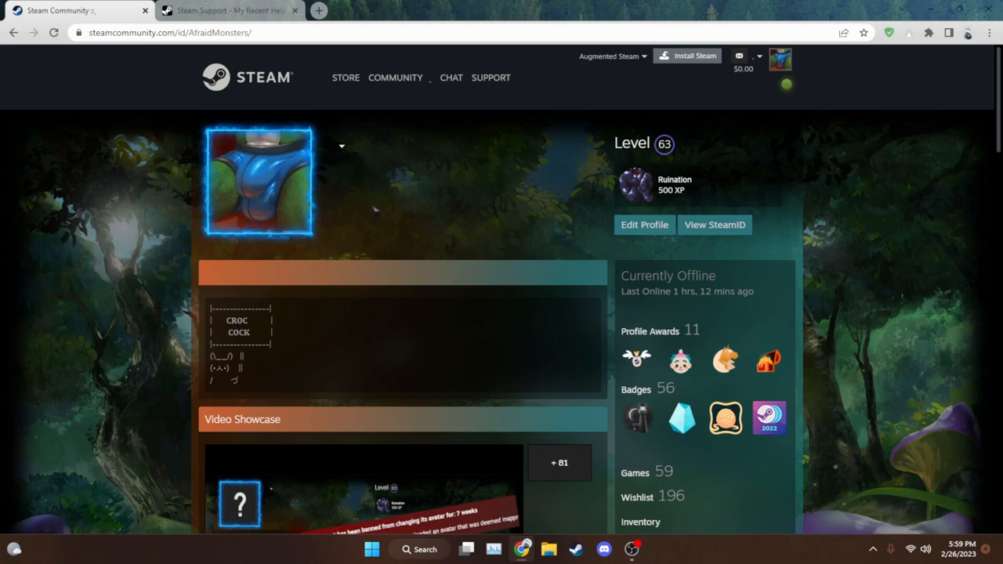
mouse_move(259, 180)
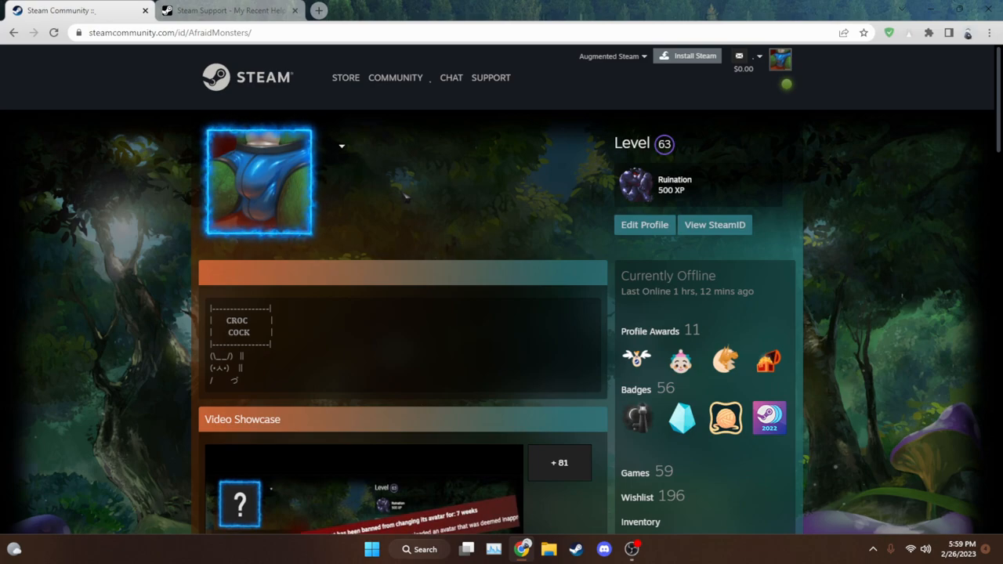
mouse_move(258, 180)
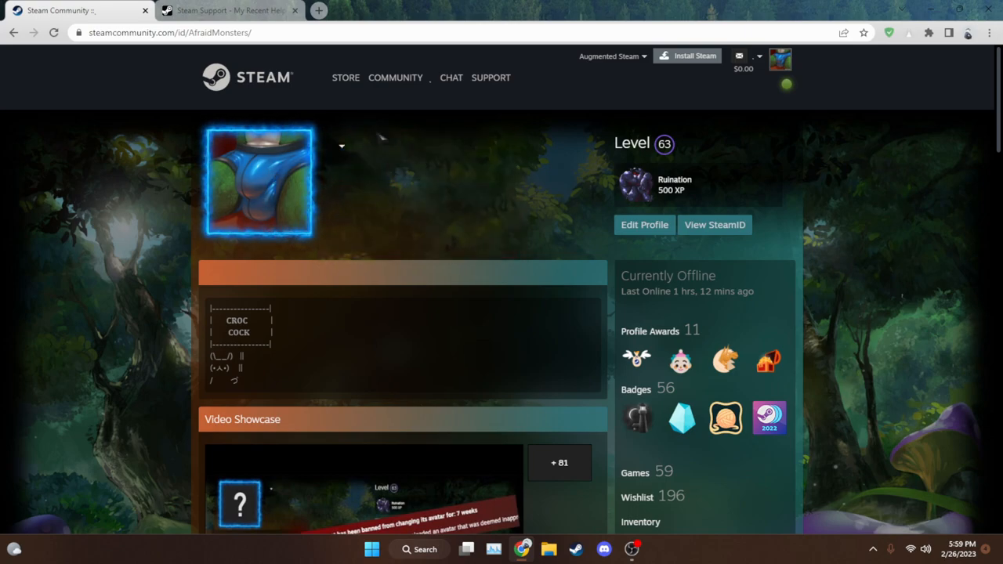
mouse_move(335, 227)
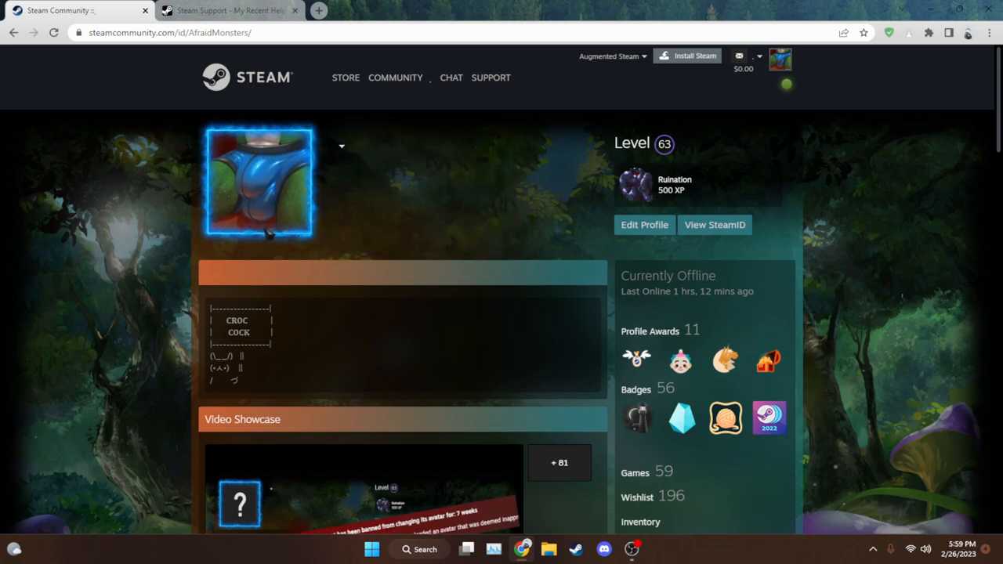
mouse_move(258, 180)
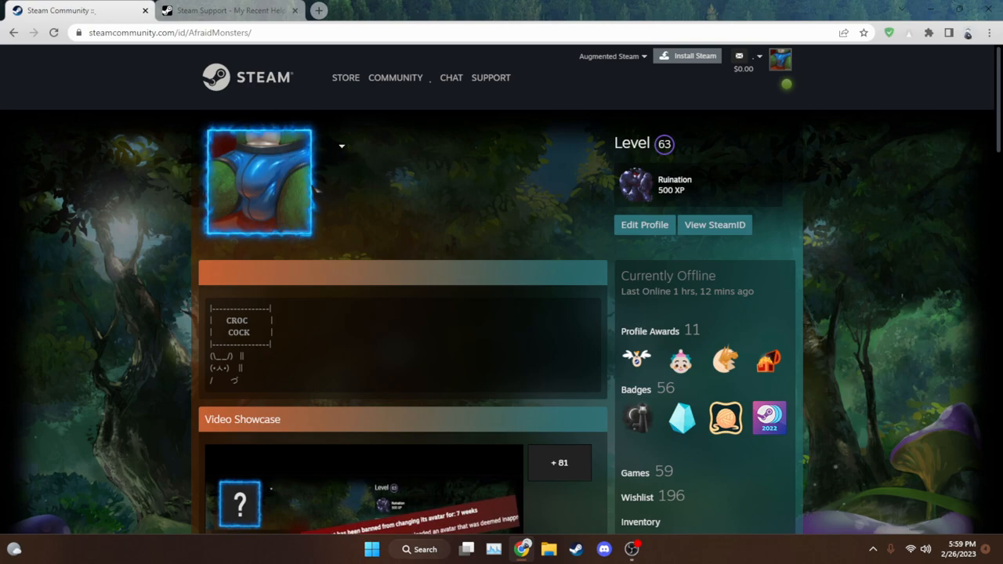
mouse_move(384, 147)
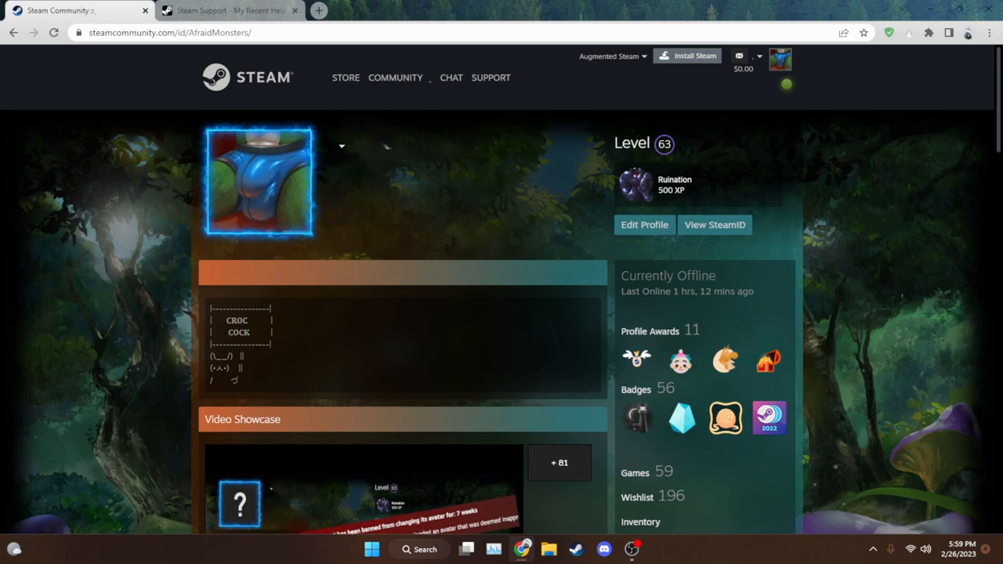
Alternate between the support ticket and profile tabs, ending scrolled down the profile
click(227, 10)
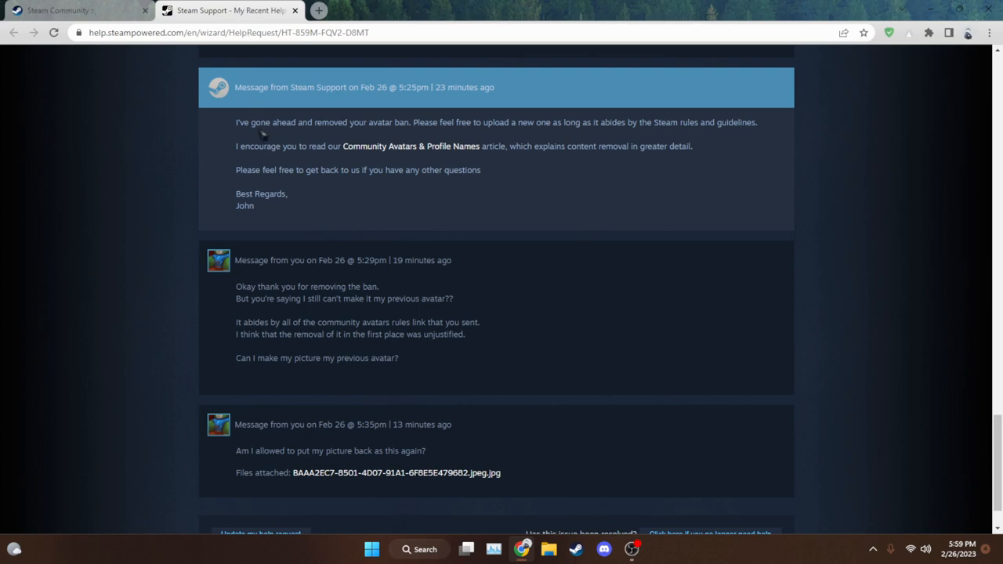
click(59, 10)
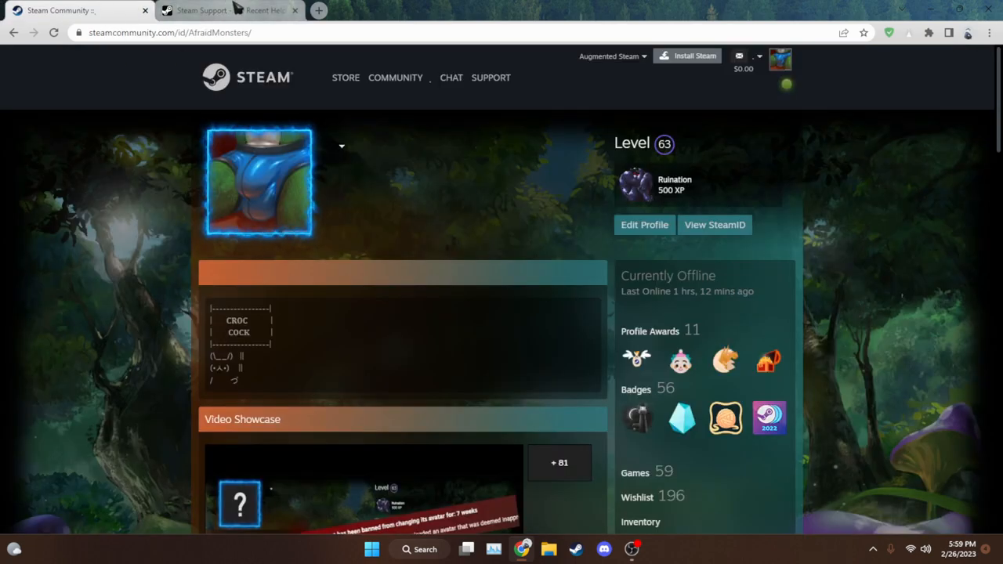
click(227, 10)
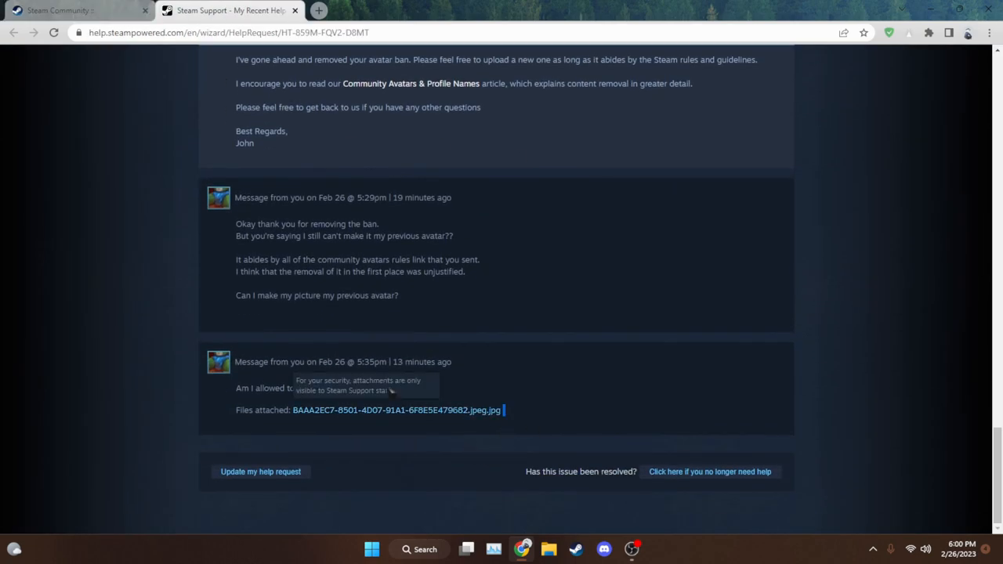
mouse_move(426, 259)
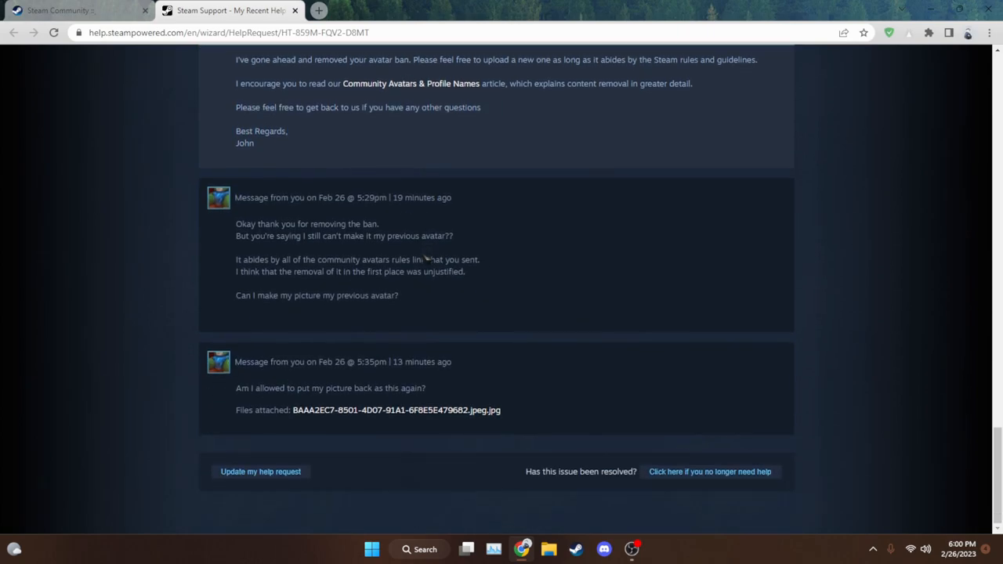
click(59, 10)
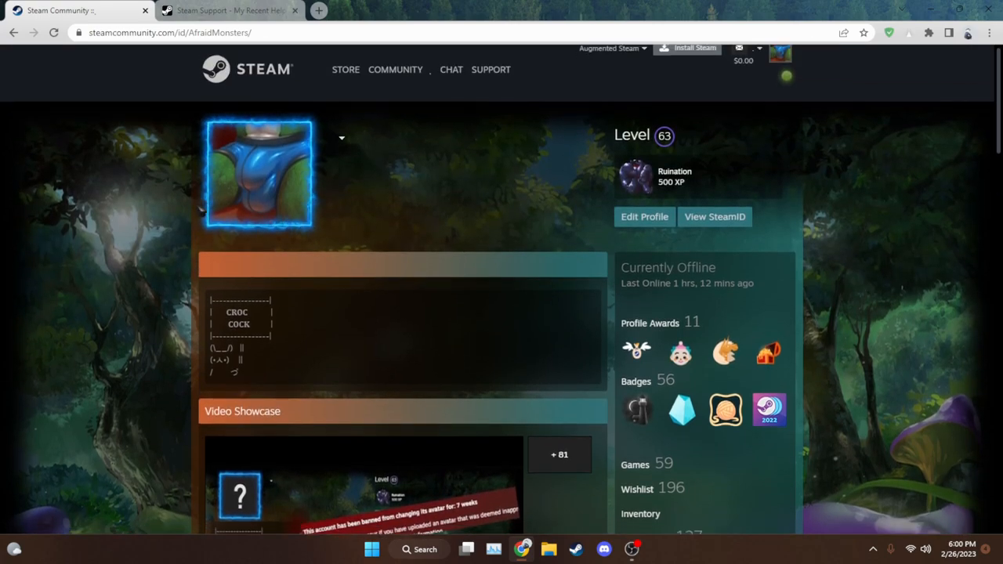
scroll(down, 3)
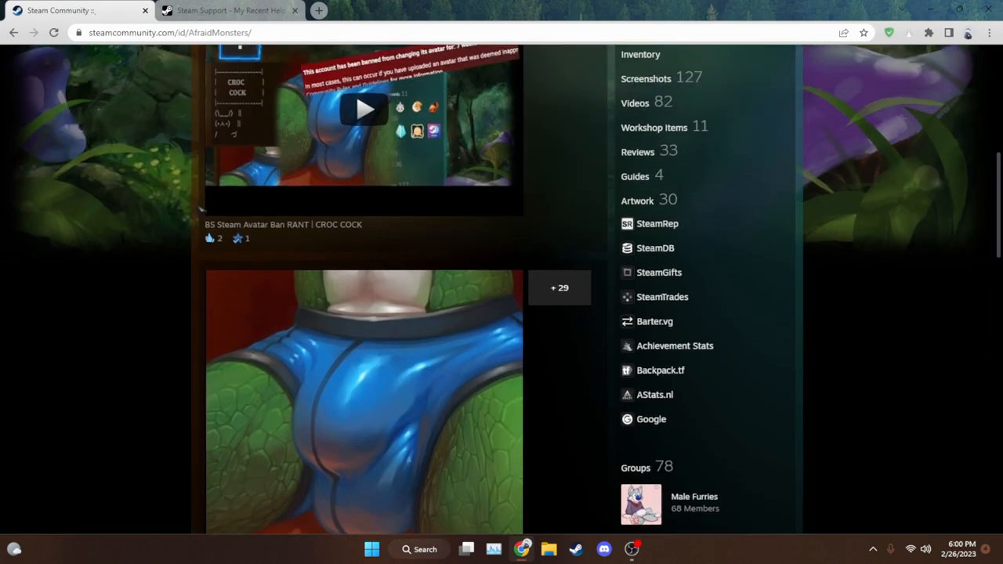
click(228, 10)
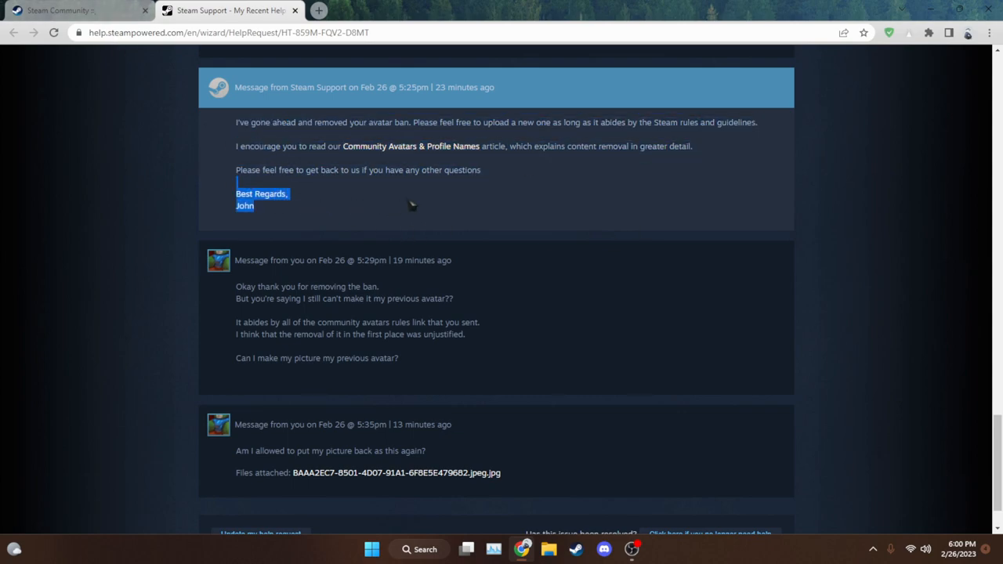
click(71, 10)
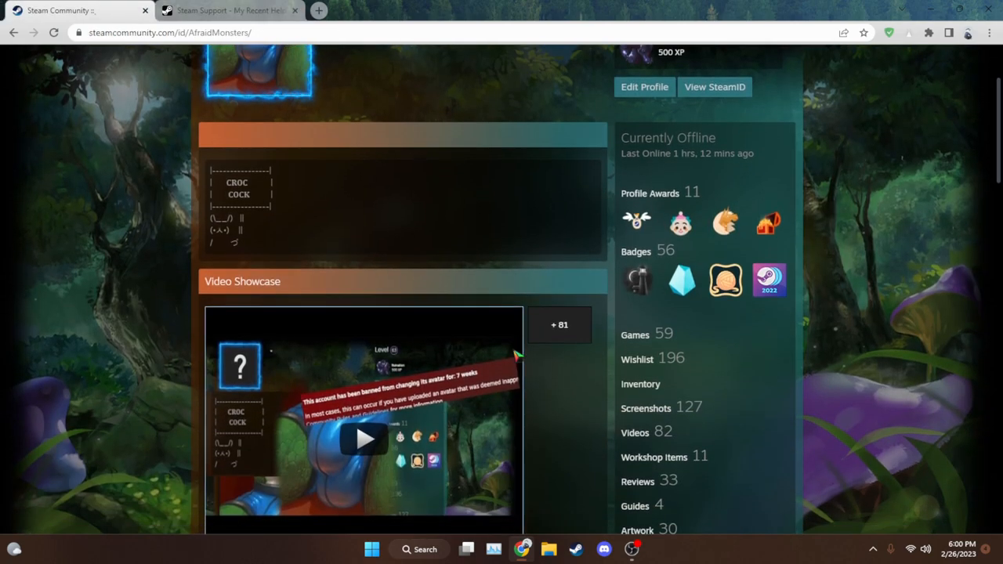
scroll(down, 3)
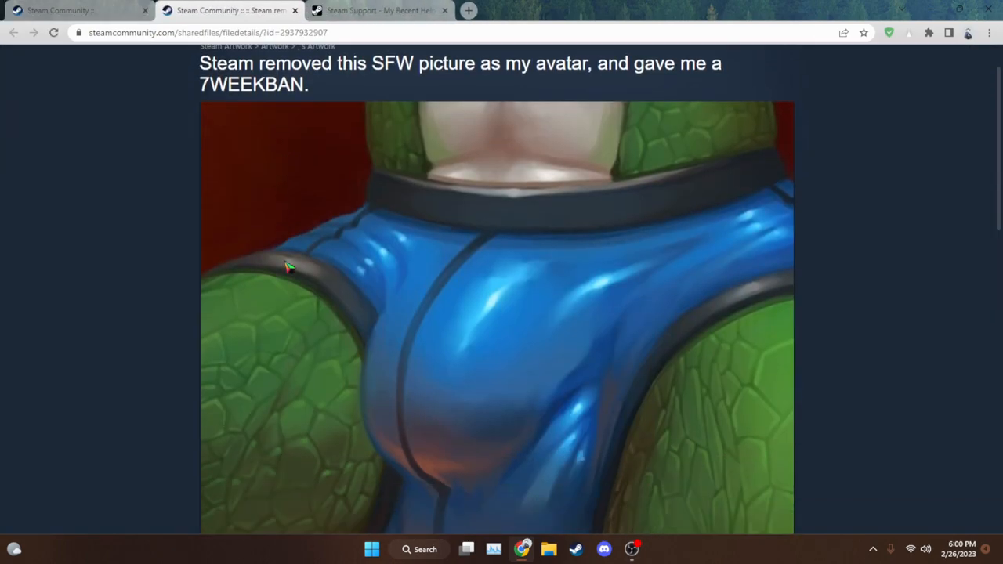
Read through the removed-avatar artwork post's description and comments
scroll(down, 3)
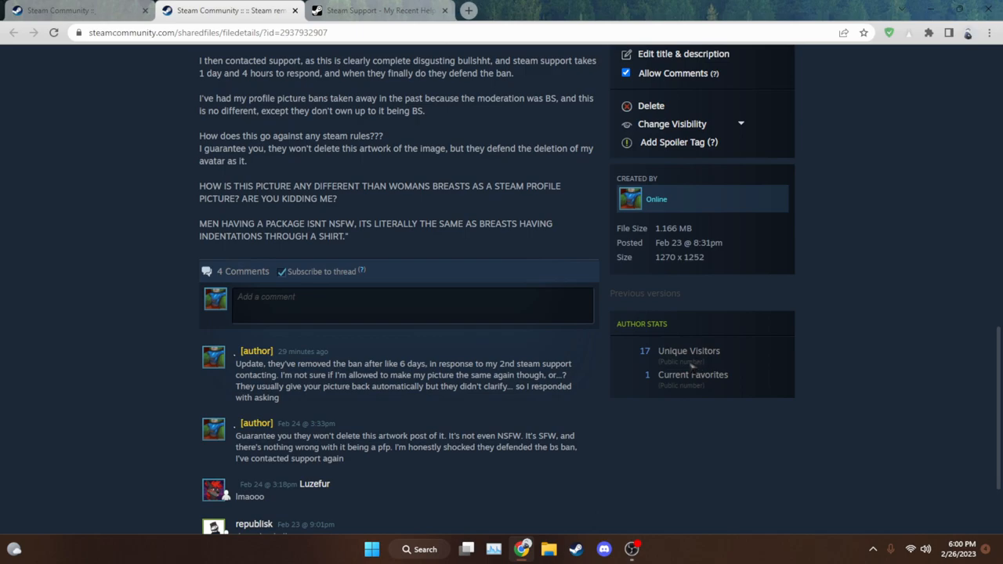
scroll(down, 3)
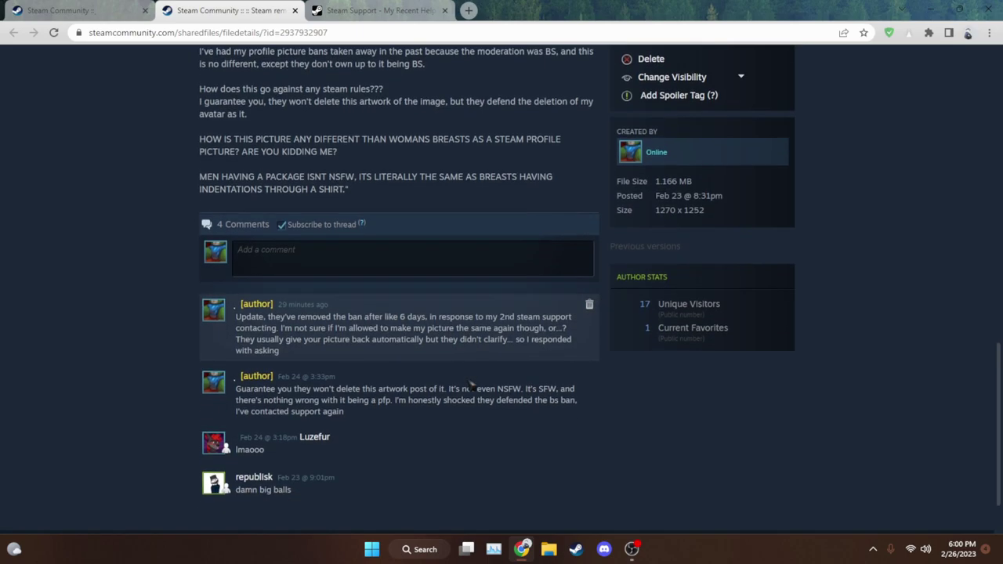
scroll(down, 3)
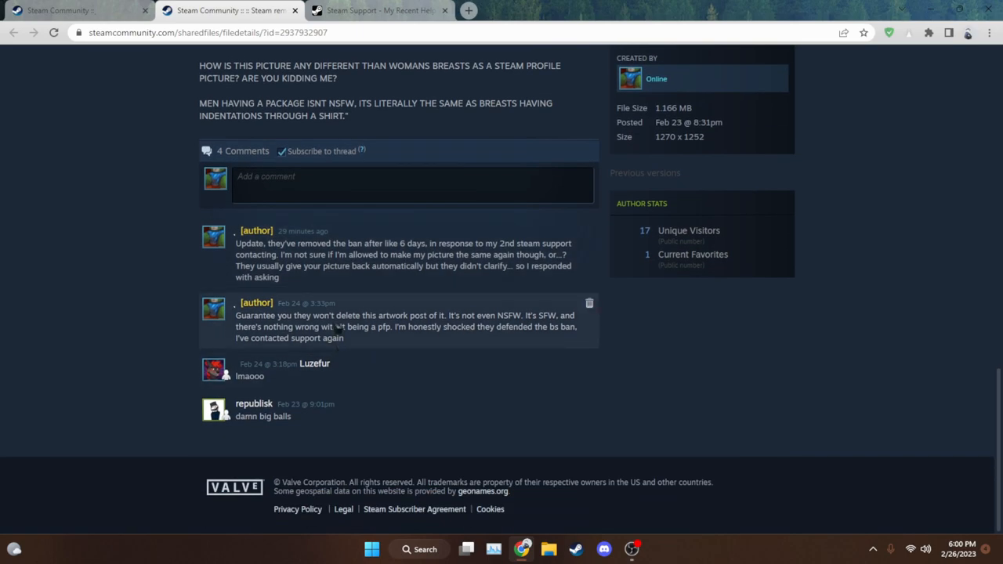
scroll(up, 3)
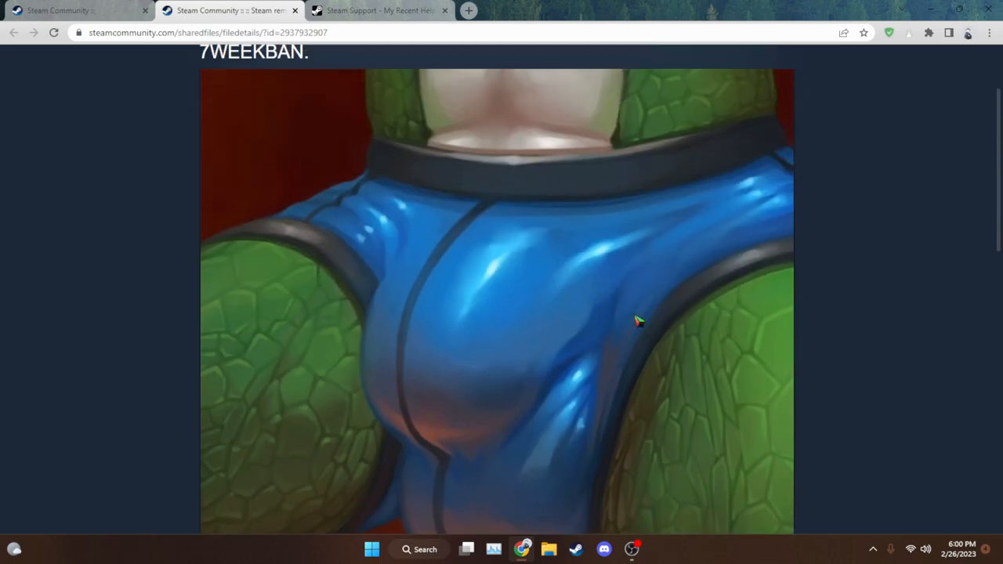
scroll(down, 3)
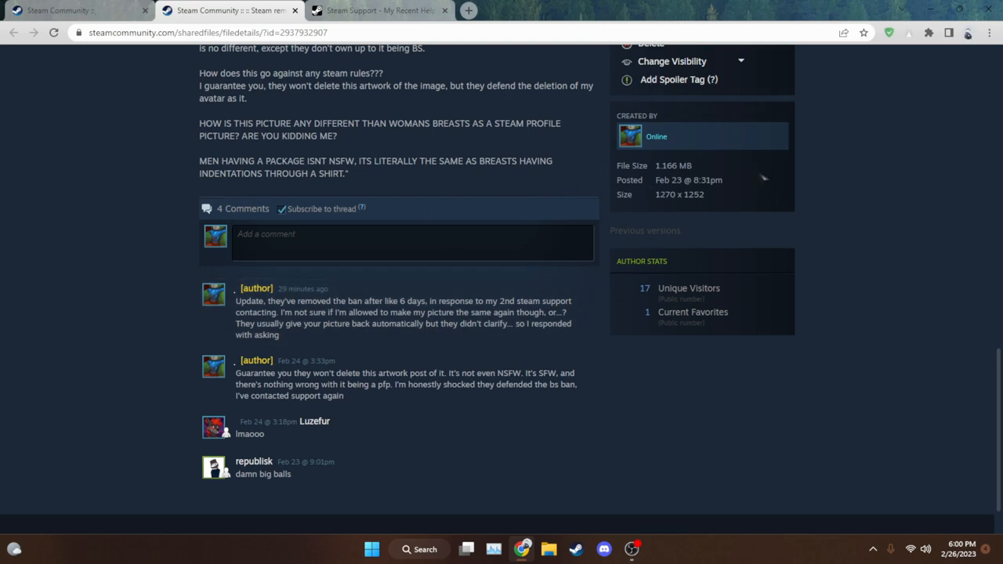
scroll(up, 3)
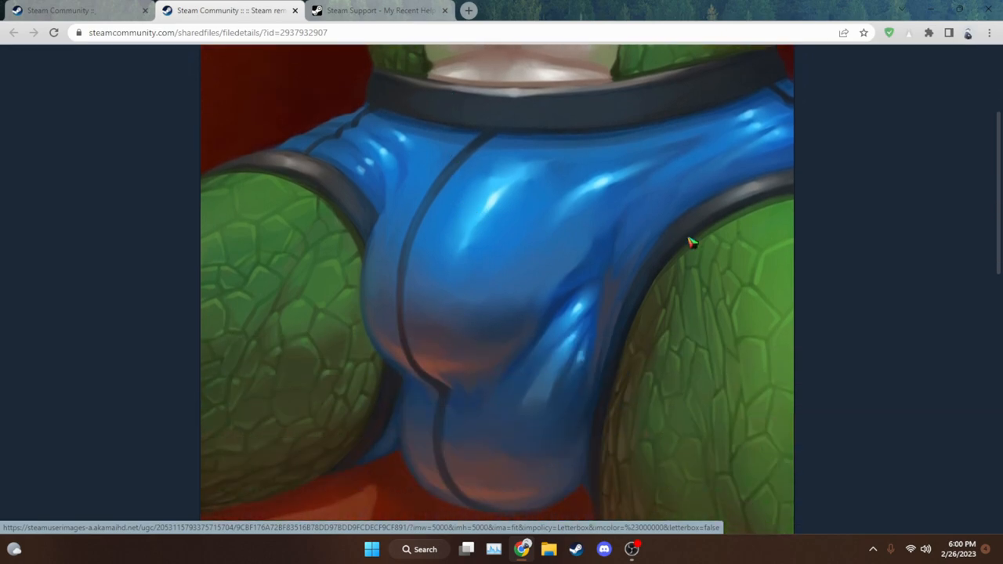
scroll(up, 3)
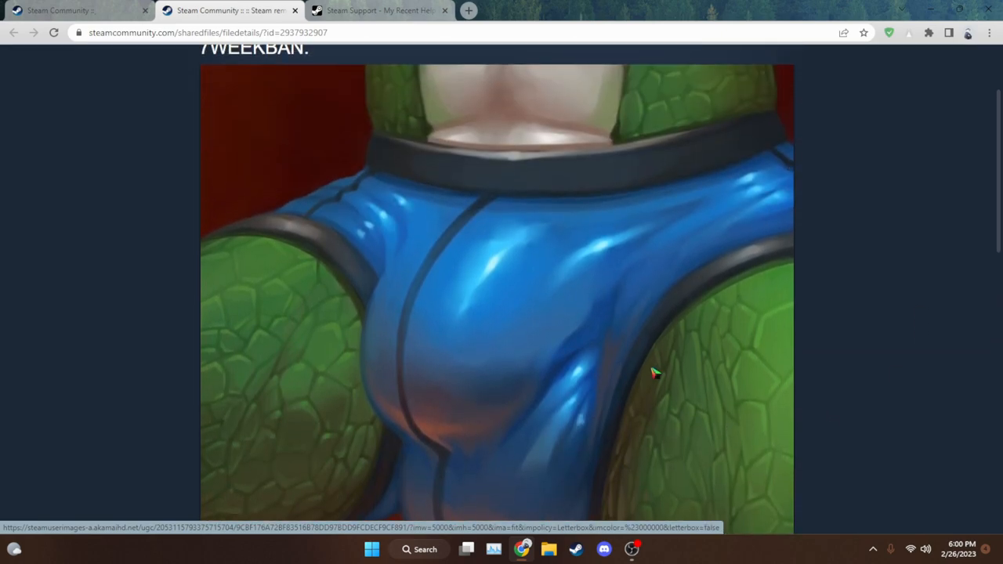
scroll(down, 3)
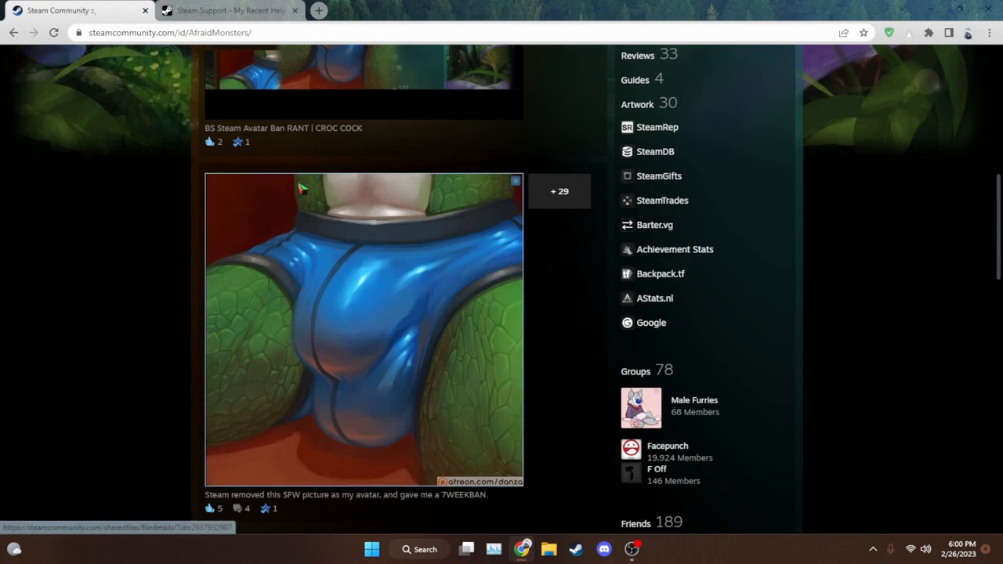
Scroll the profile from the artwork showcase up to the video showcase
scroll(up, 3)
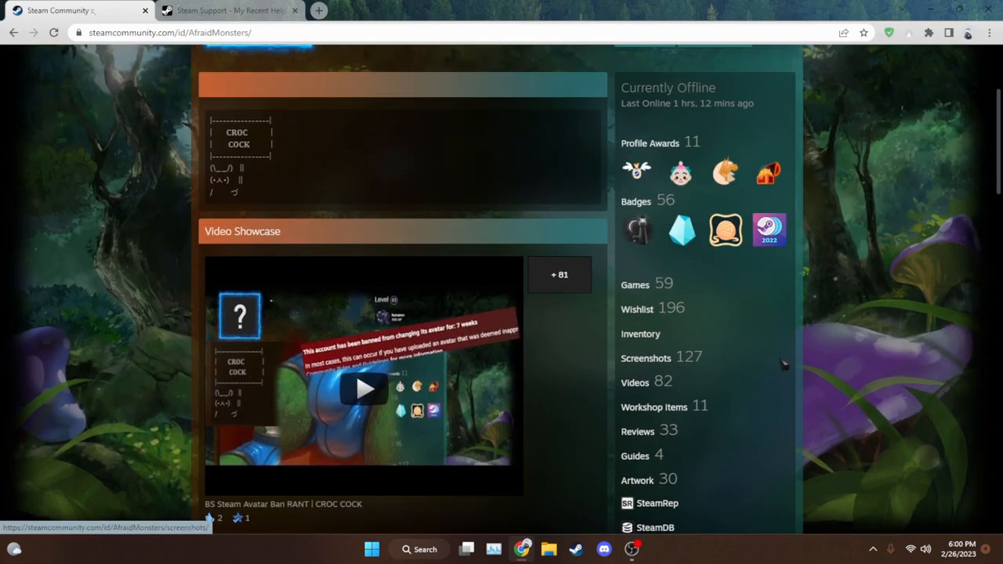
mouse_move(576, 474)
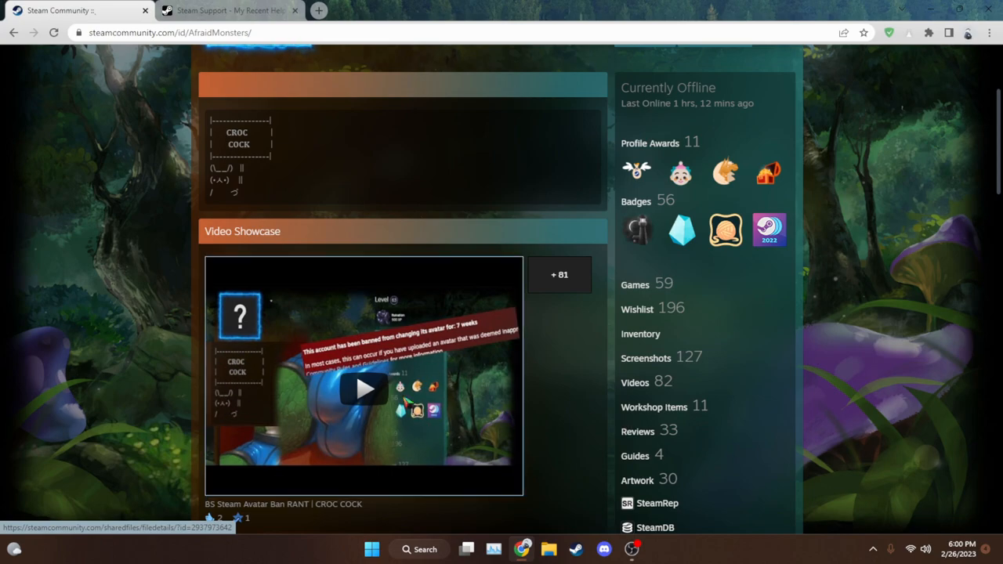
mouse_move(239, 285)
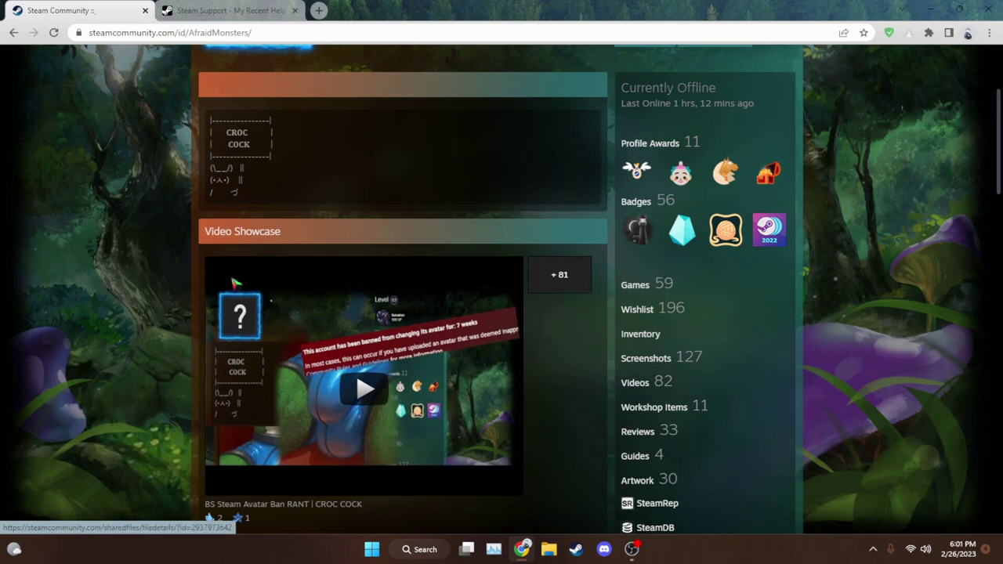
scroll(down, 3)
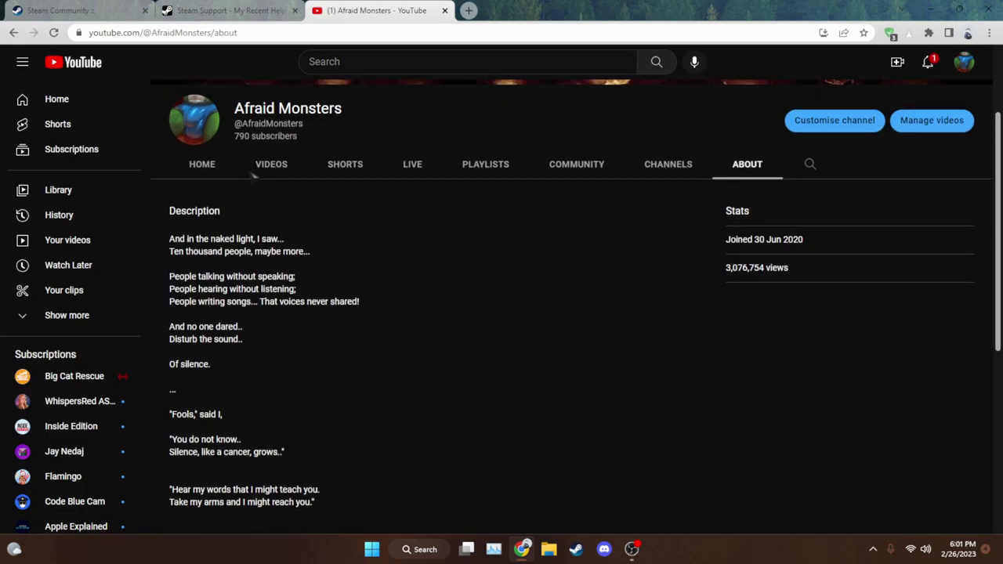
Look over the Afraid Monsters About details, then show the channel's Videos list
scroll(up, 3)
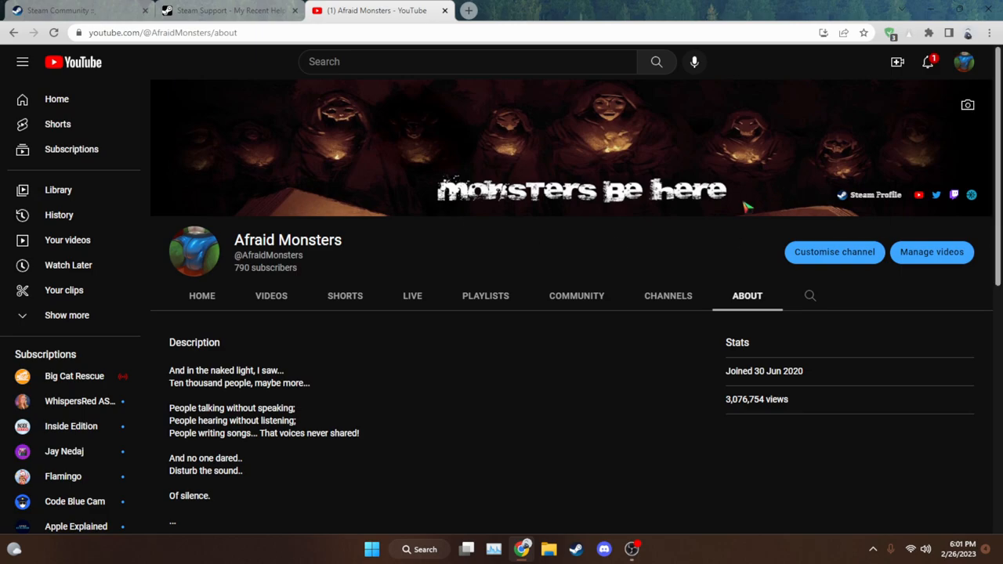
scroll(down, 3)
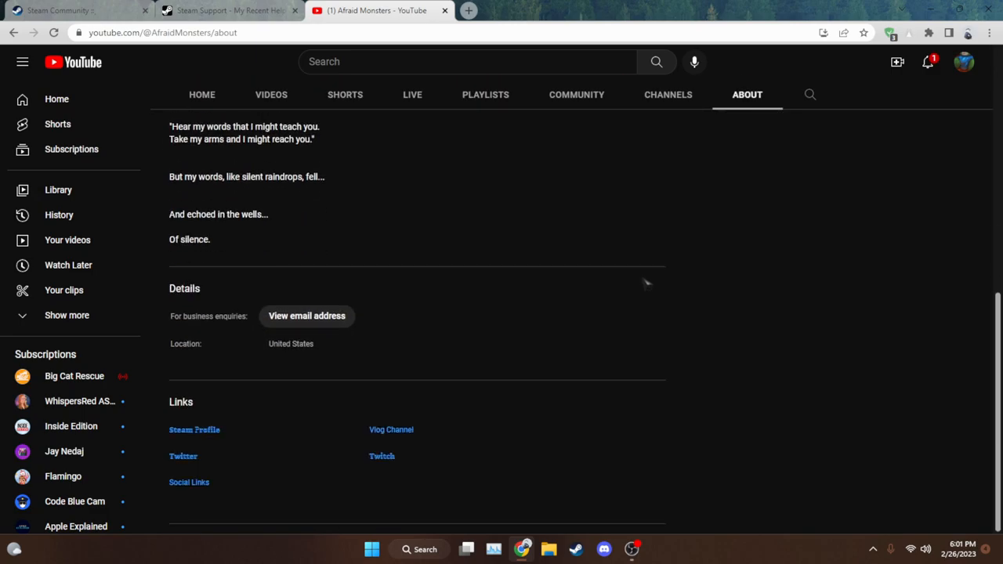
scroll(up, 3)
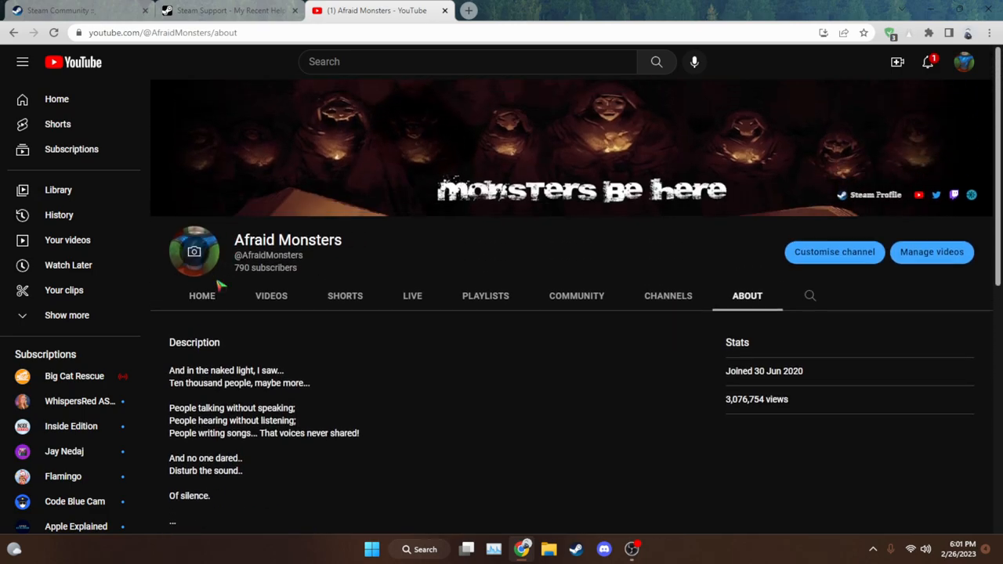
click(271, 296)
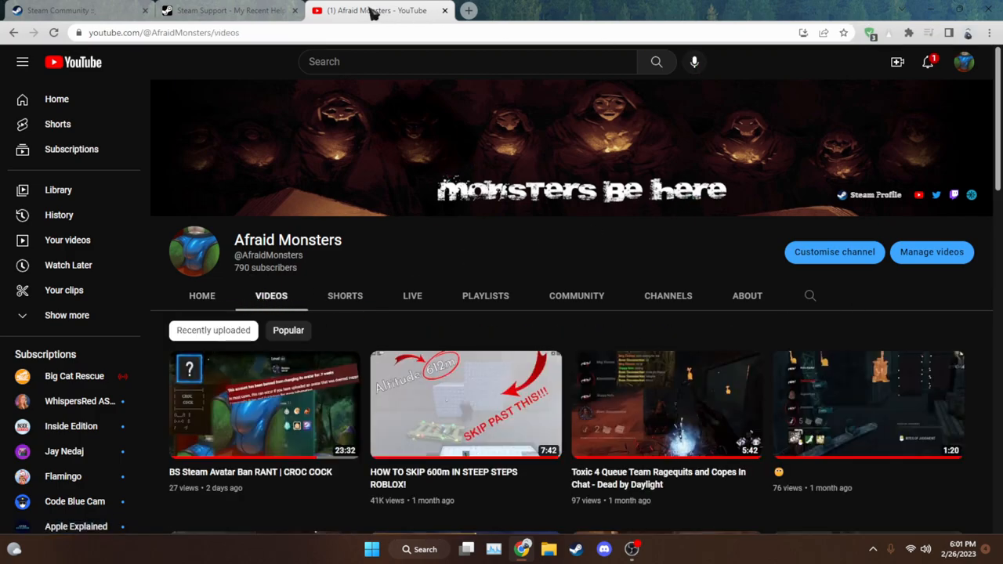
mouse_move(315, 136)
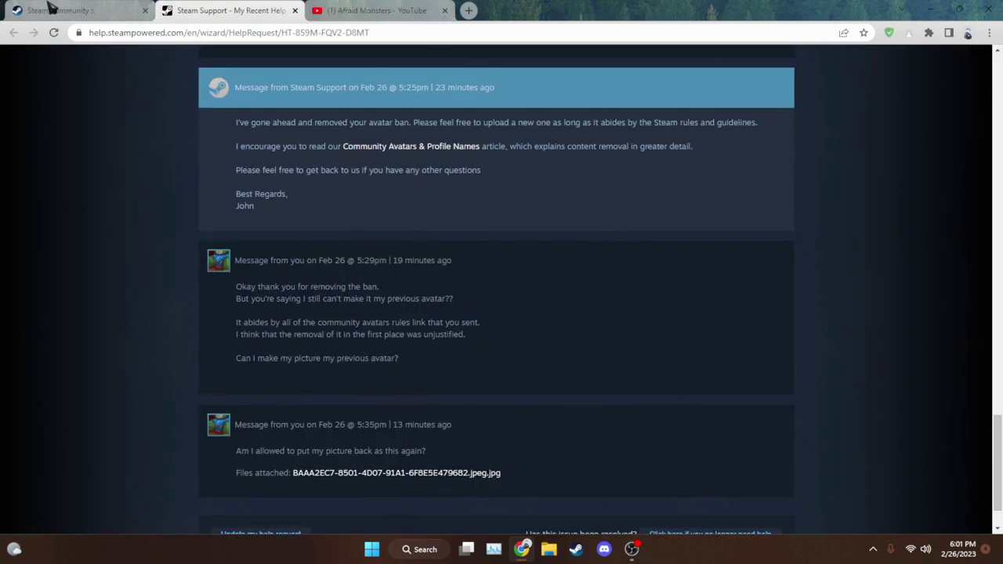
Compare the YouTube videos, support ticket and Community profile, ending on the ticket
click(380, 10)
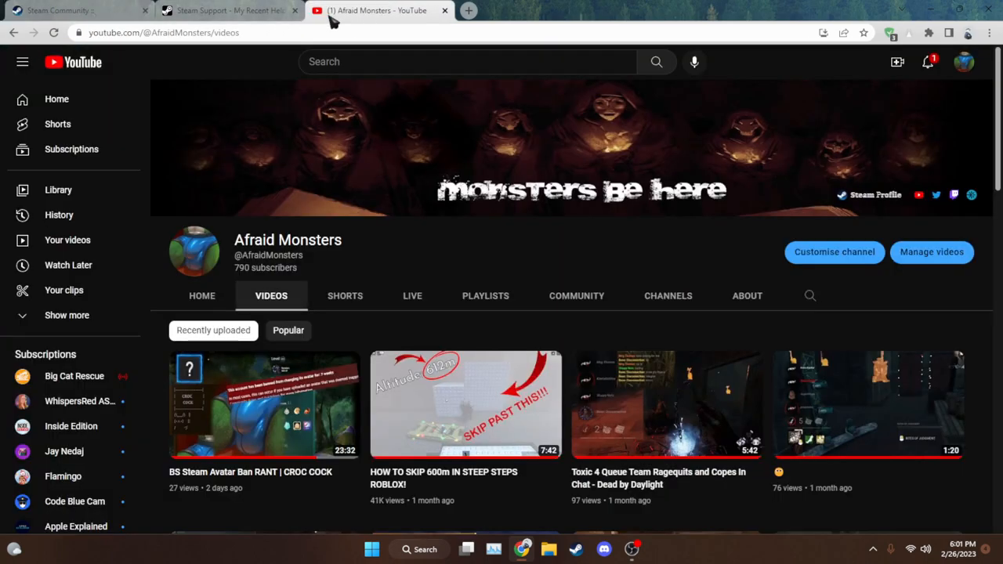
click(228, 10)
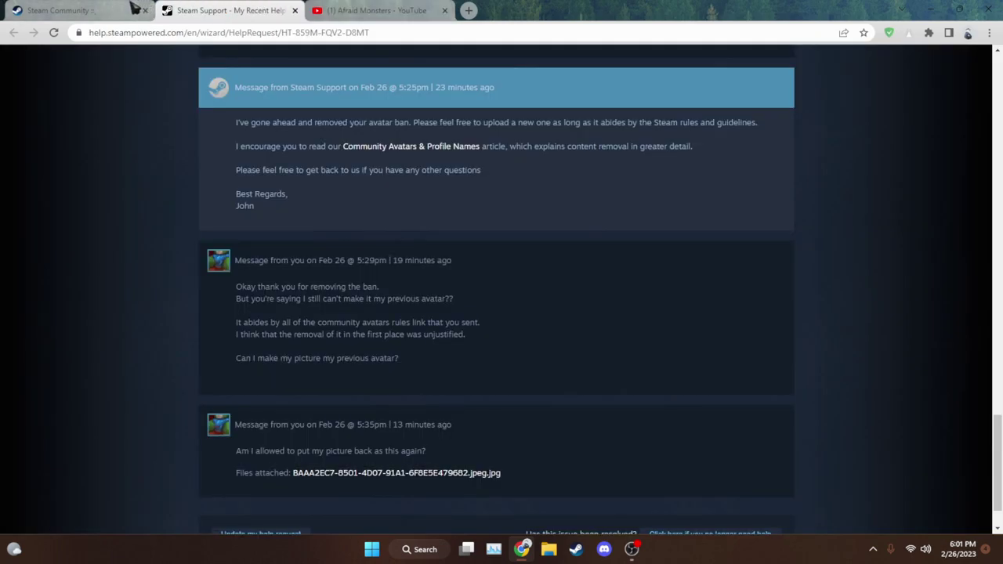
click(58, 10)
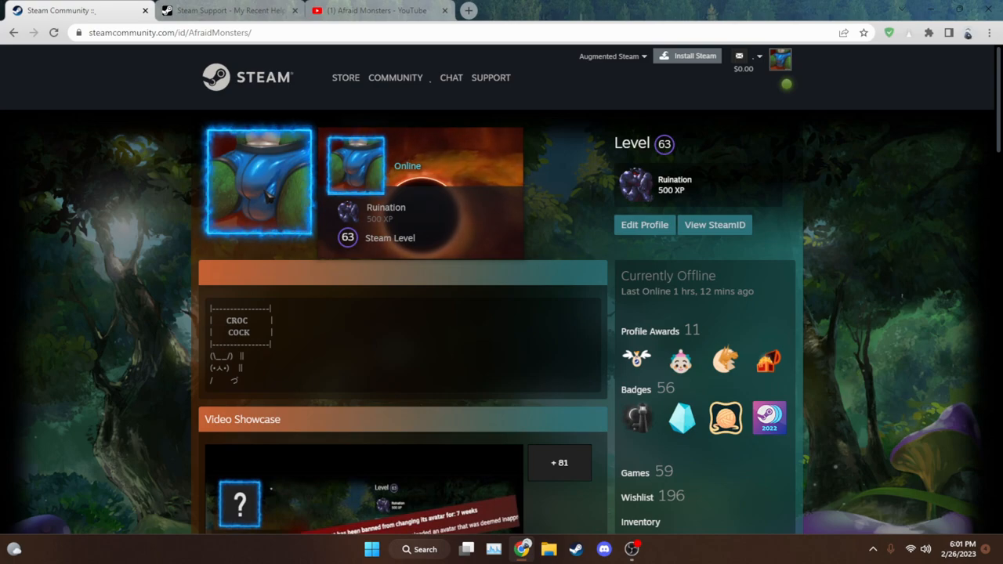
click(228, 10)
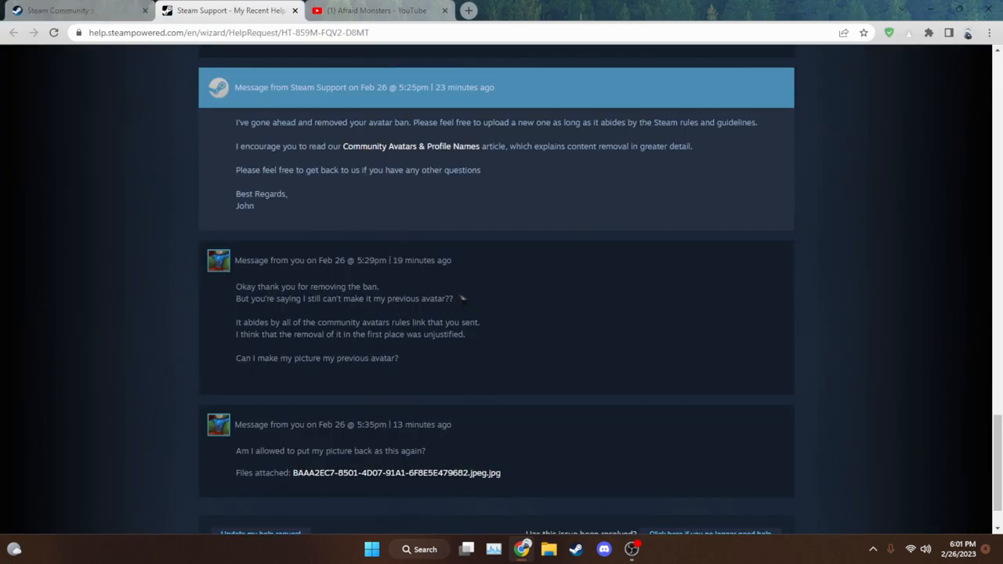
Highlight the support reply text, recheck the profile, then scroll down the ticket conversation
drag(236, 122, 367, 260)
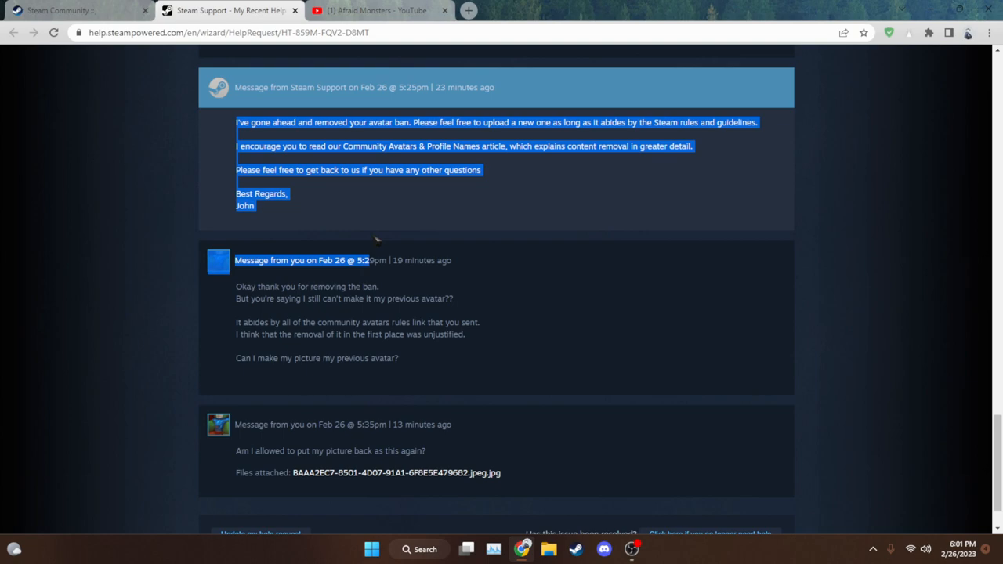
click(335, 215)
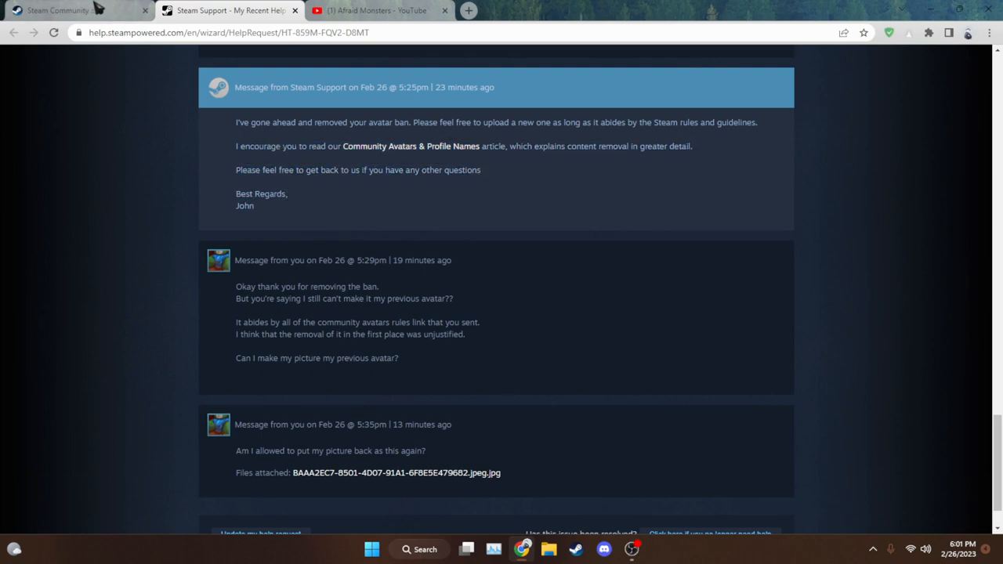
click(59, 10)
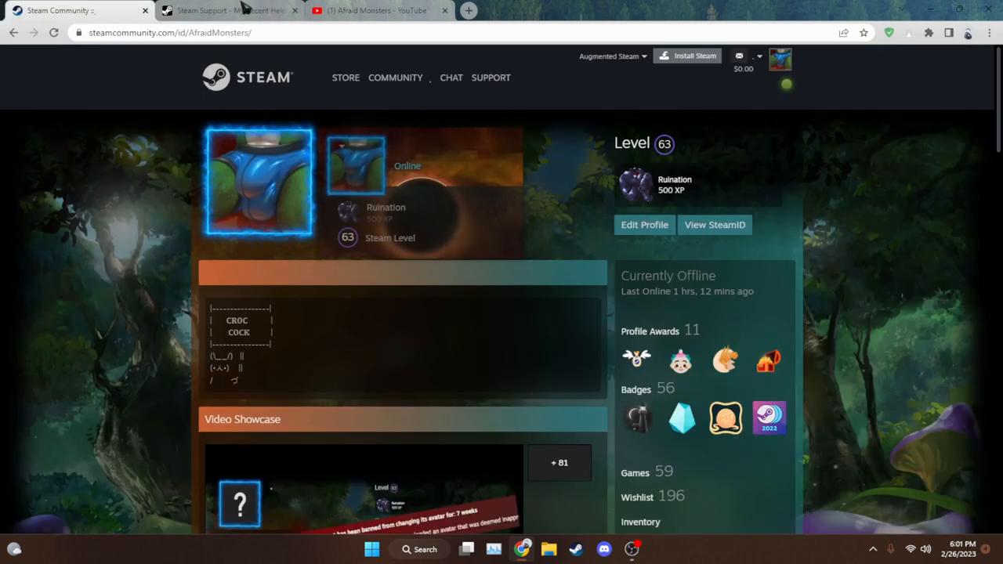
click(227, 10)
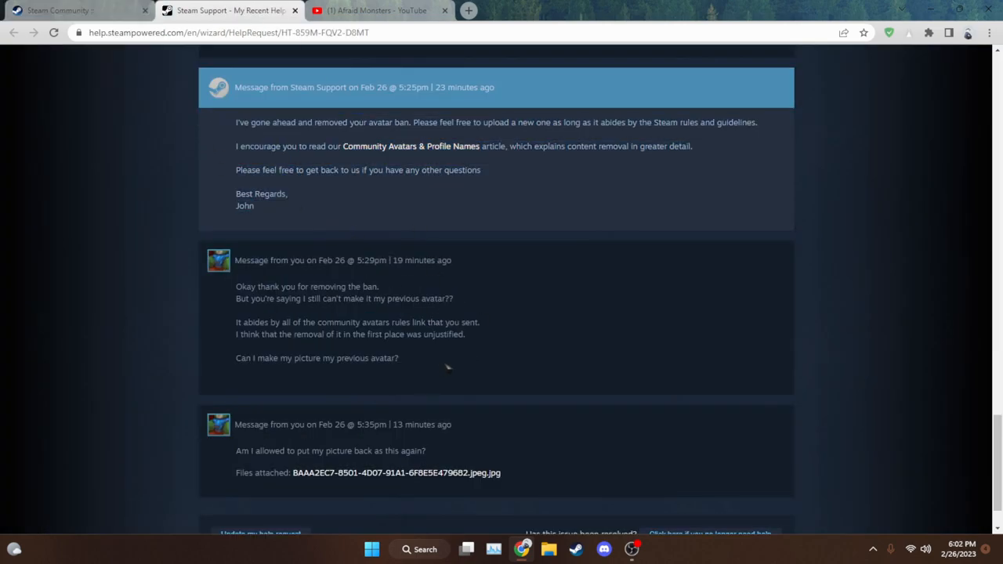
scroll(down, 3)
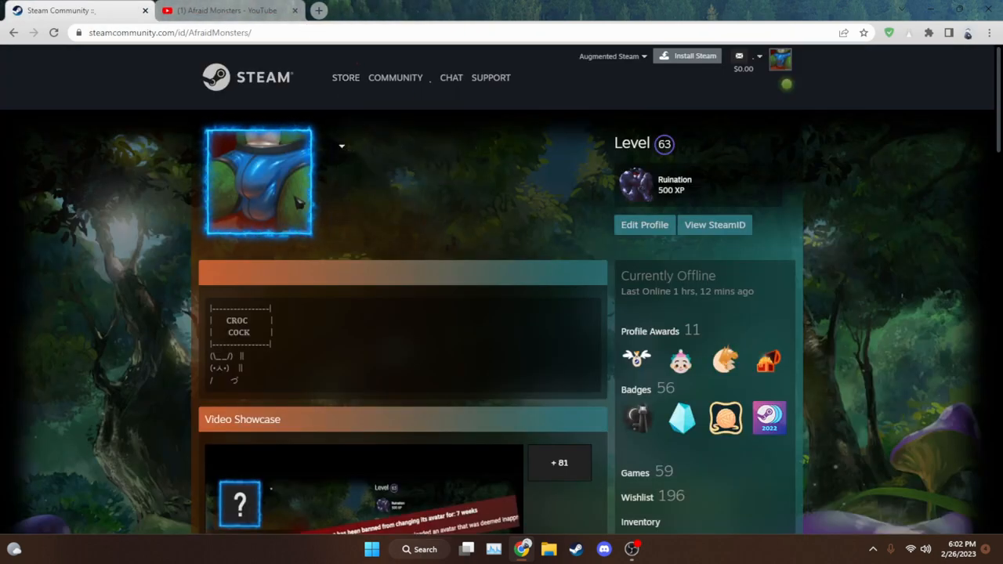
mouse_move(342, 154)
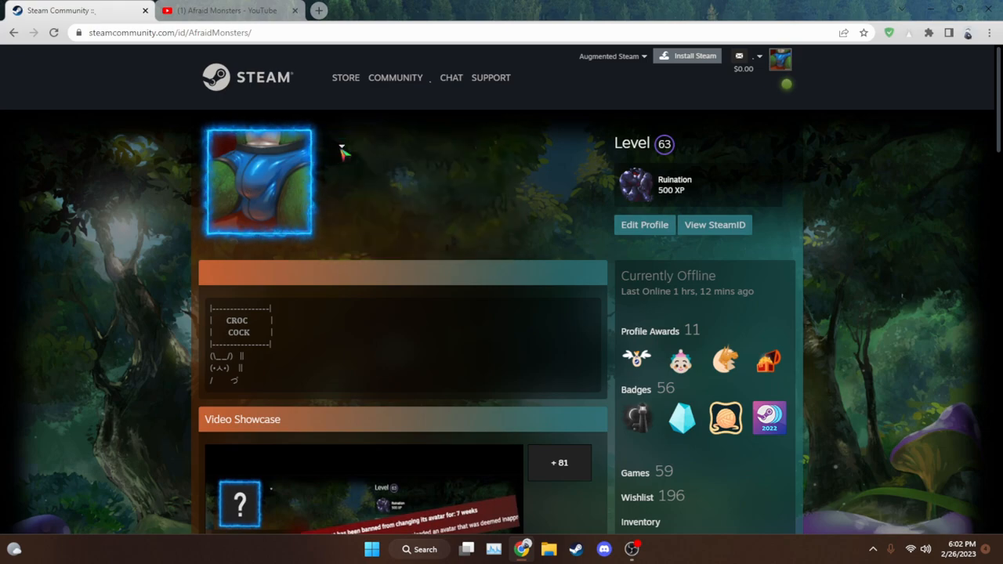
Scroll the profile down to Recent Activity and back, then show the YouTube Videos list
scroll(down, 3)
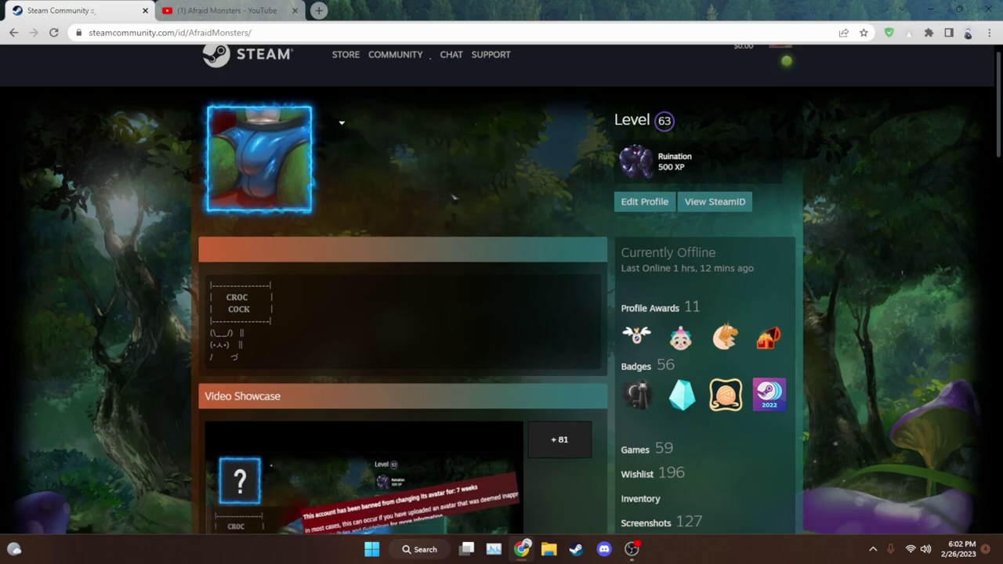
scroll(up, 3)
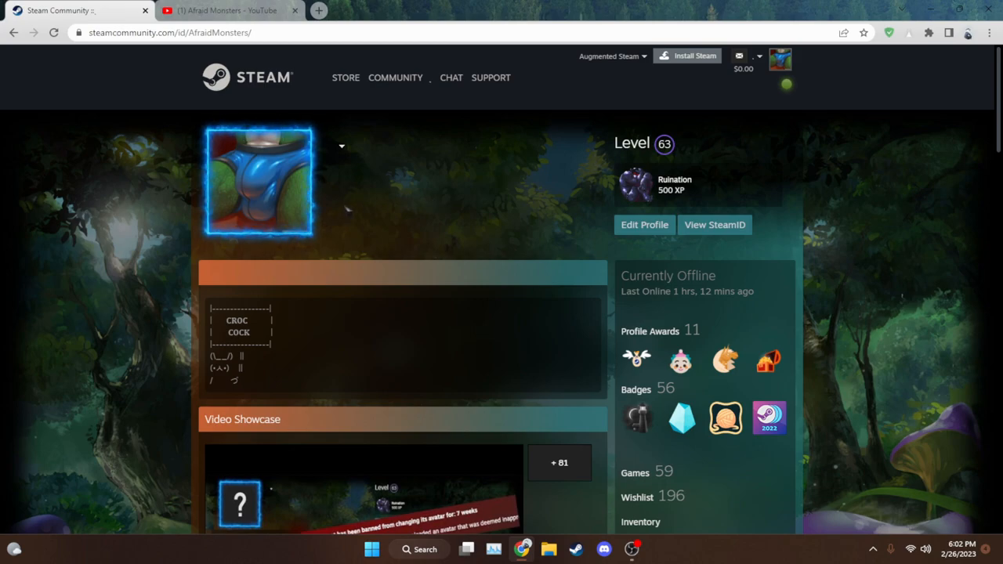
mouse_move(257, 180)
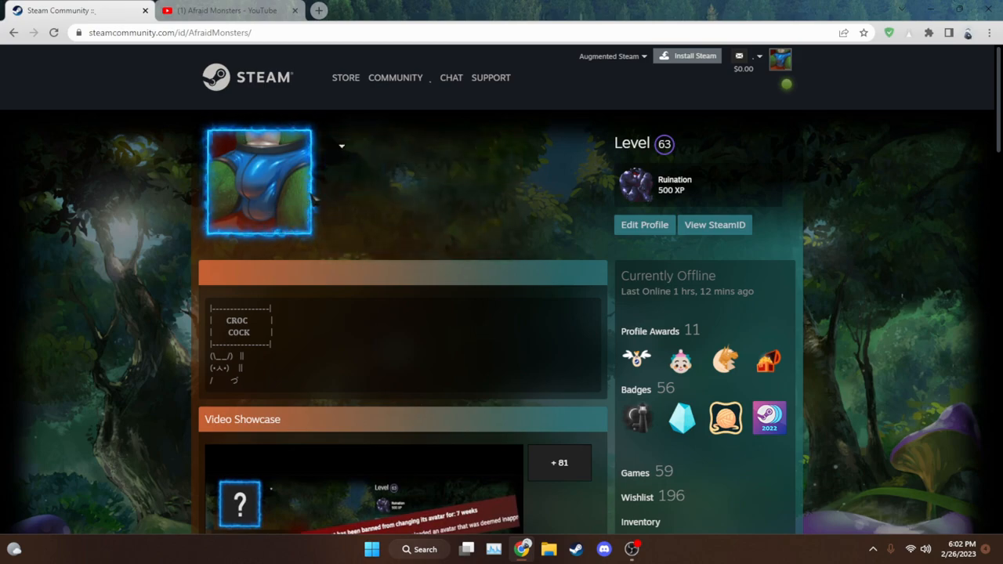
scroll(down, 3)
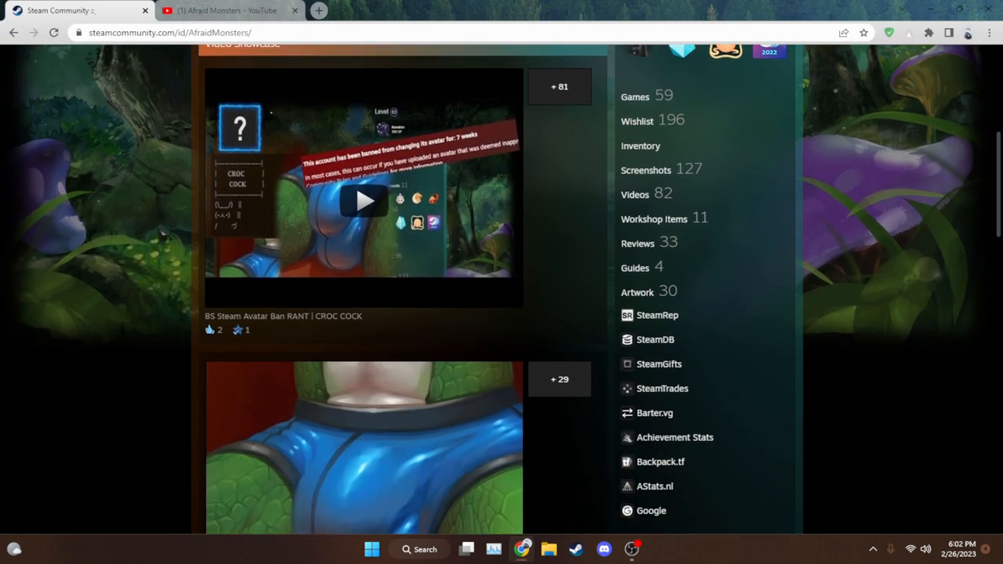
scroll(down, 3)
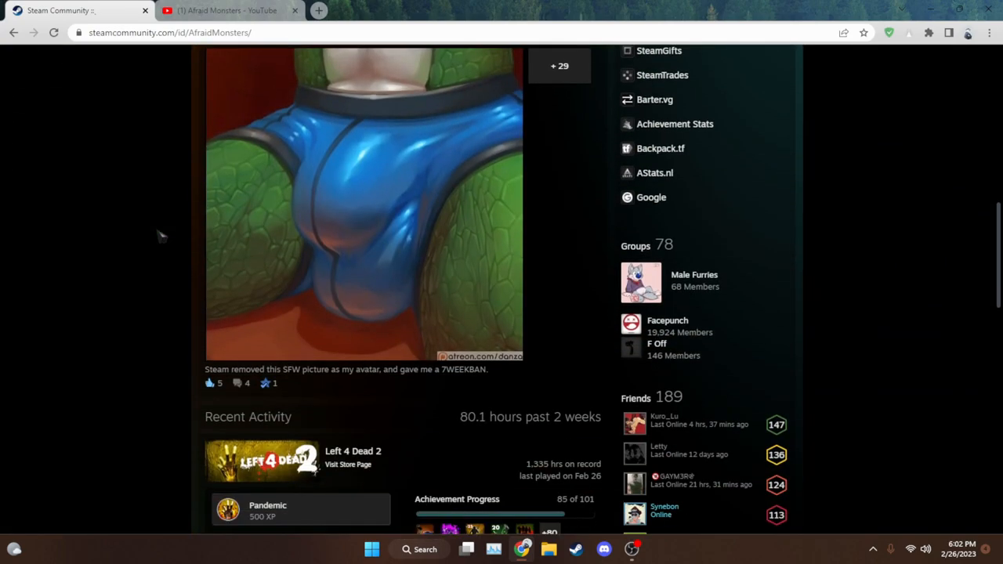
scroll(up, 3)
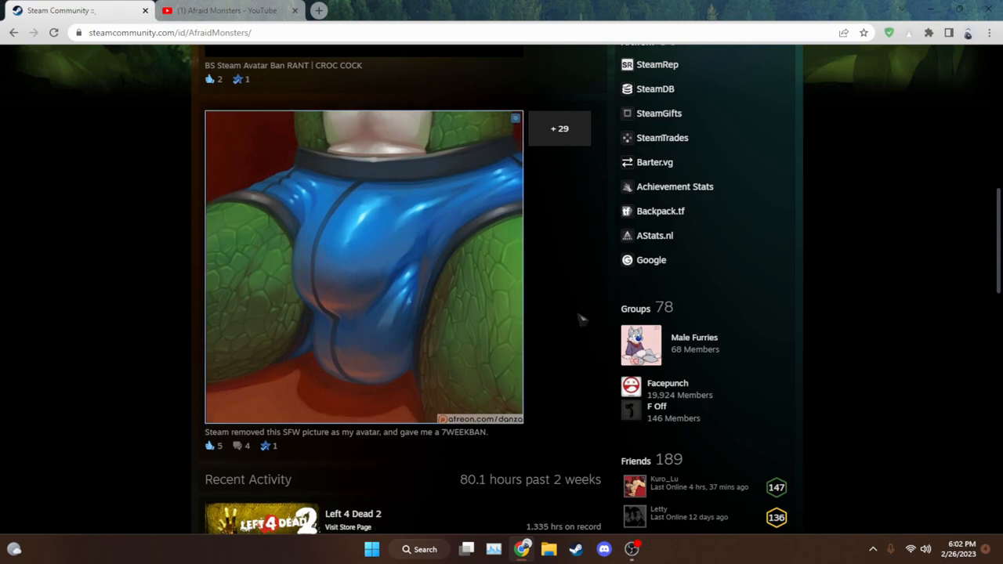
scroll(down, 3)
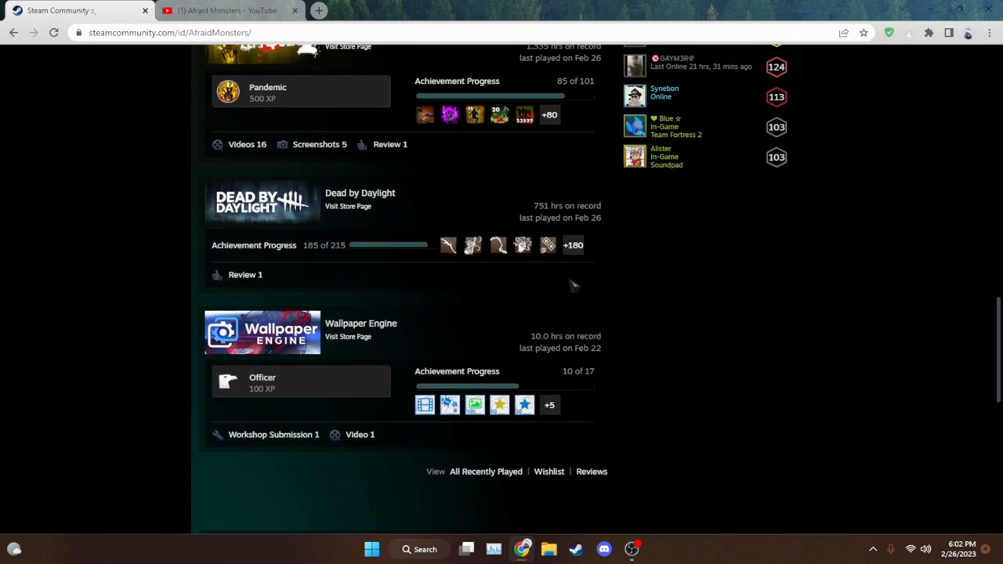
scroll(up, 3)
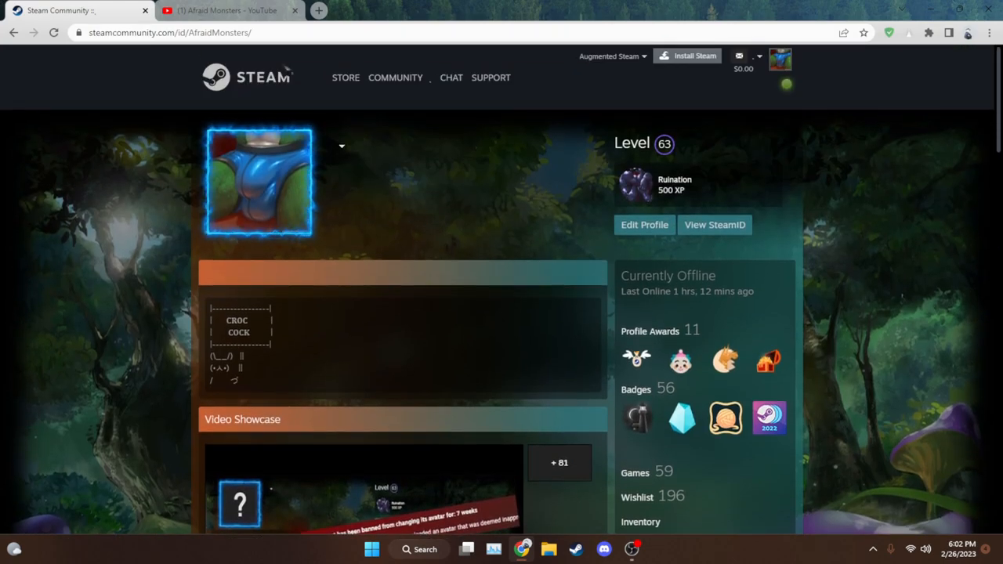
click(228, 10)
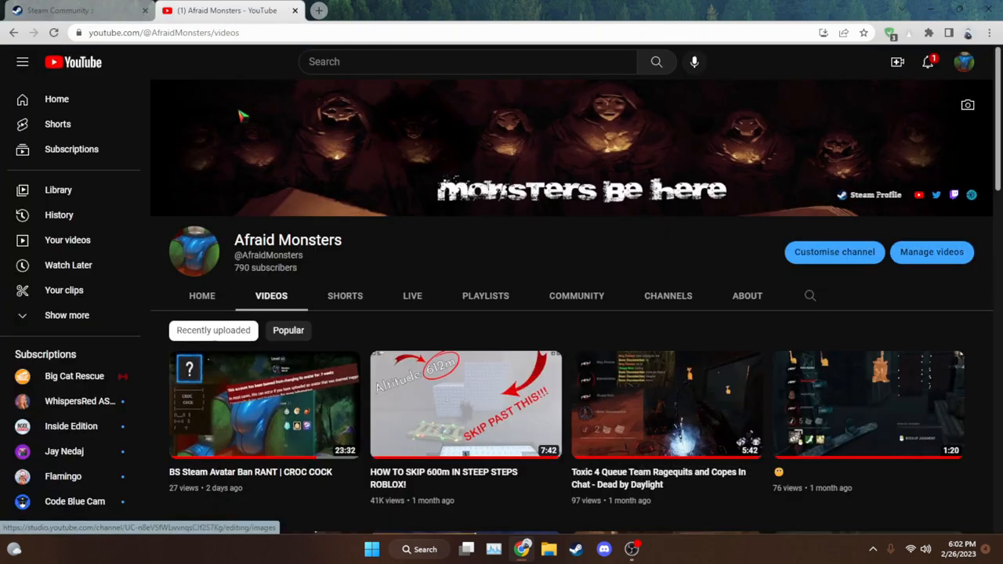